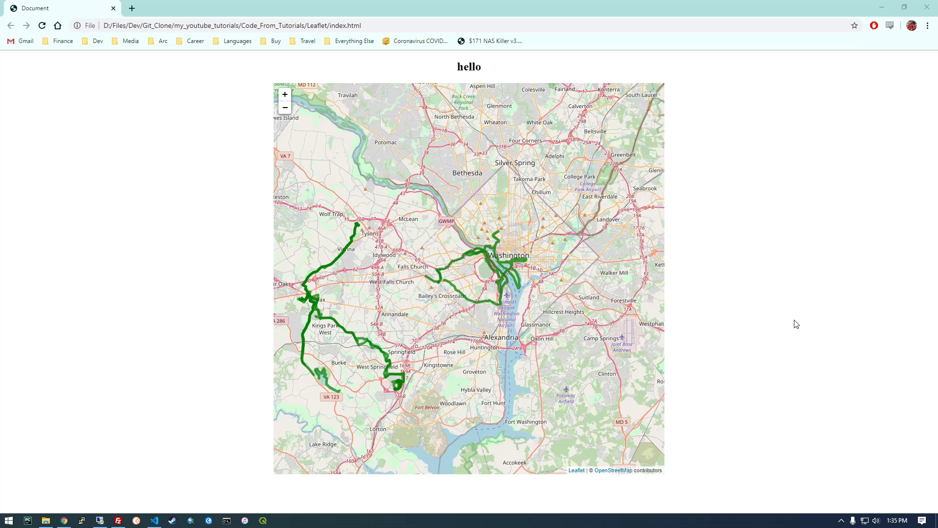
pyautogui.moveTo(365, 273)
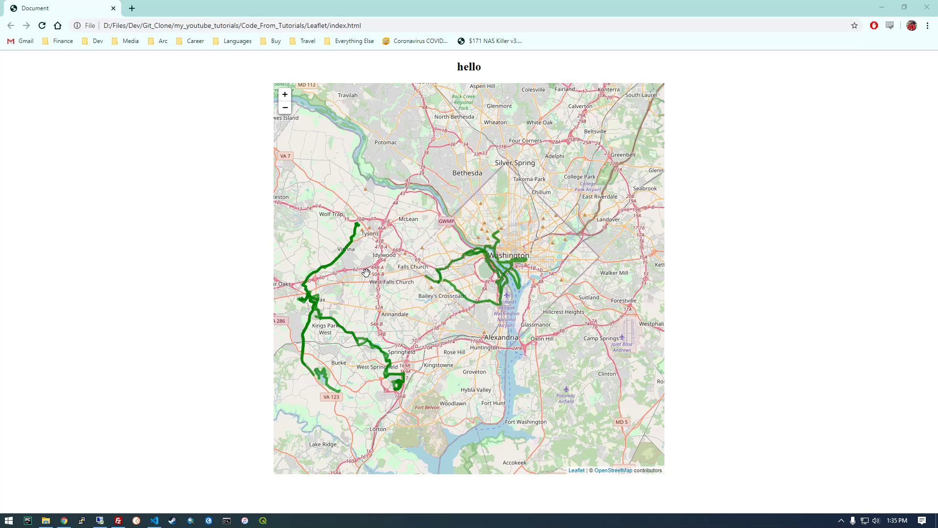
pyautogui.moveTo(399, 293)
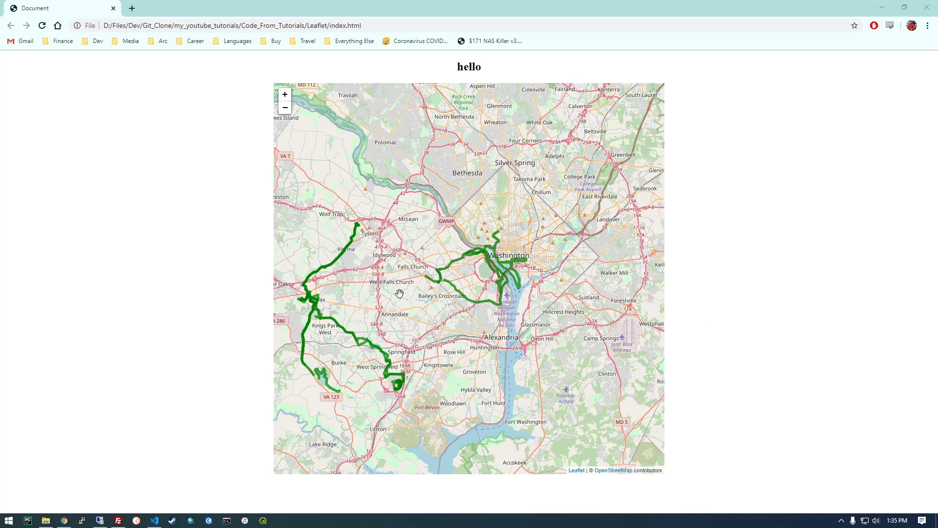
pyautogui.moveTo(412, 310)
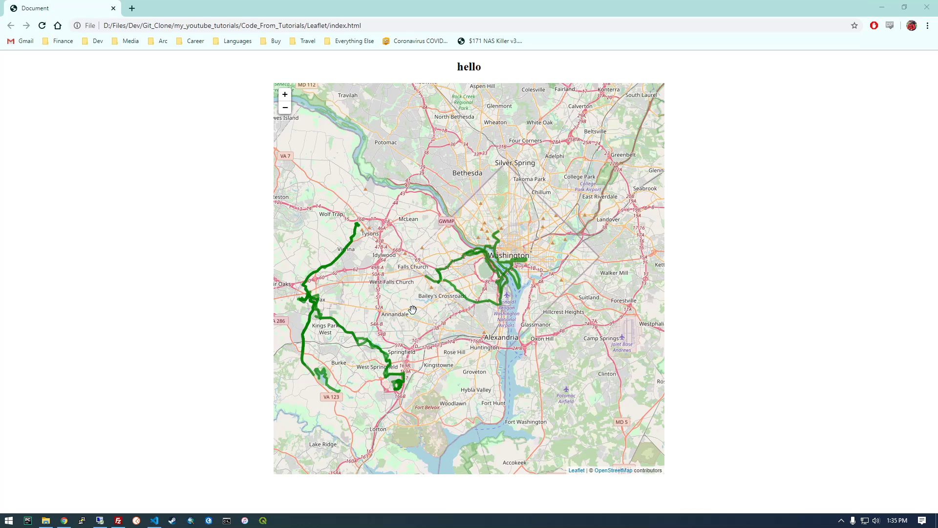
pyautogui.moveTo(399, 329)
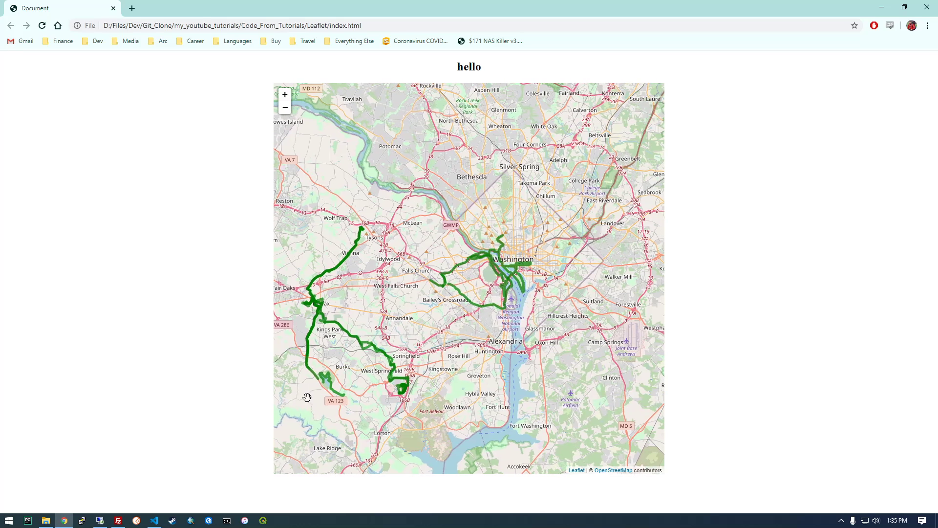
# - View the Strava index.html in the browser, expand the logged Promise of 30 activities in the console, and return to the map tab
pyautogui.click(153, 519)
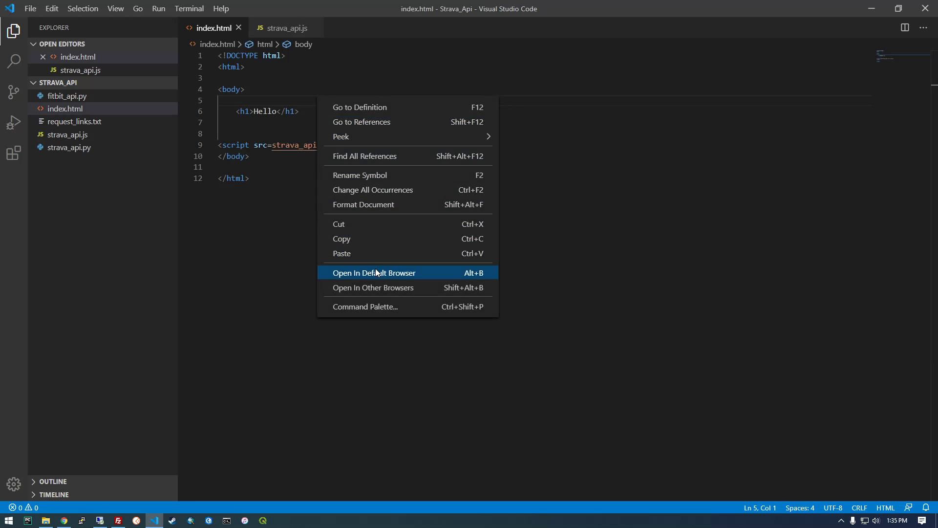
pyautogui.click(374, 272)
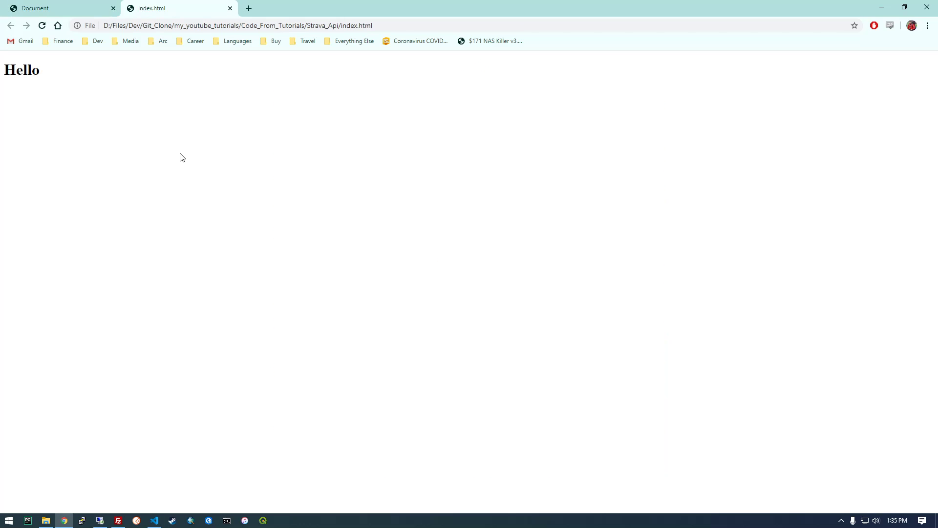
pyautogui.press('F12')
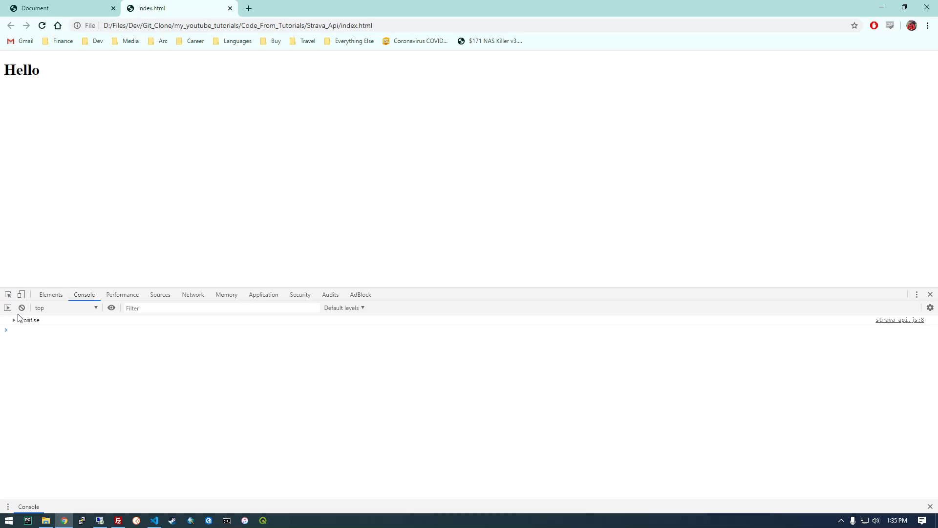
pyautogui.click(13, 320)
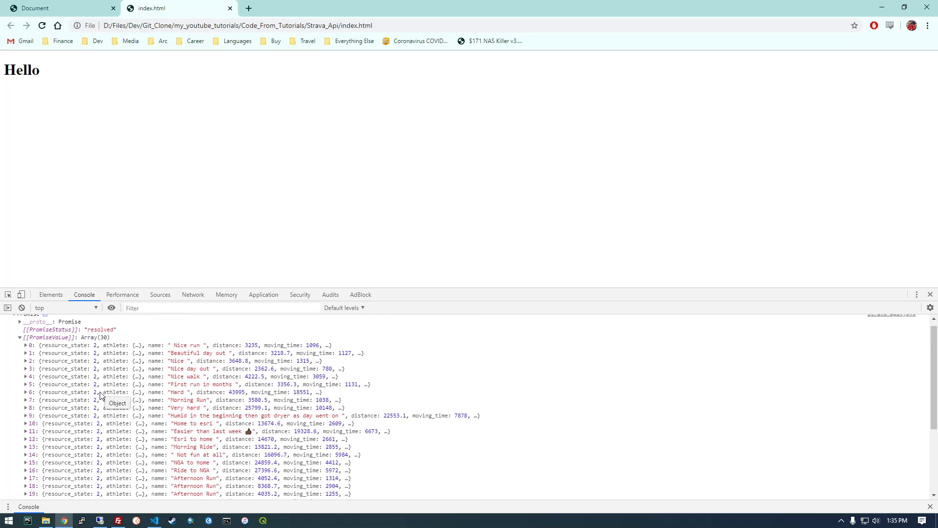
pyautogui.scroll(3)
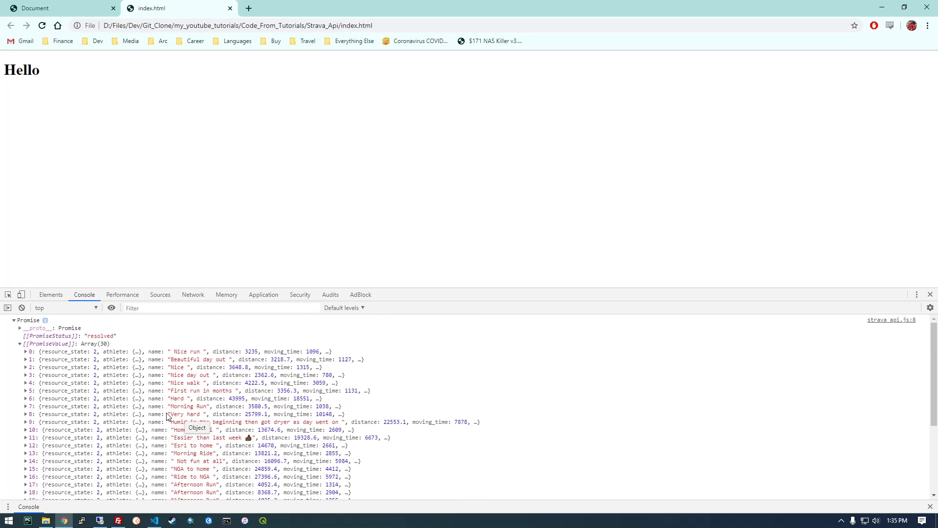
pyautogui.click(37, 8)
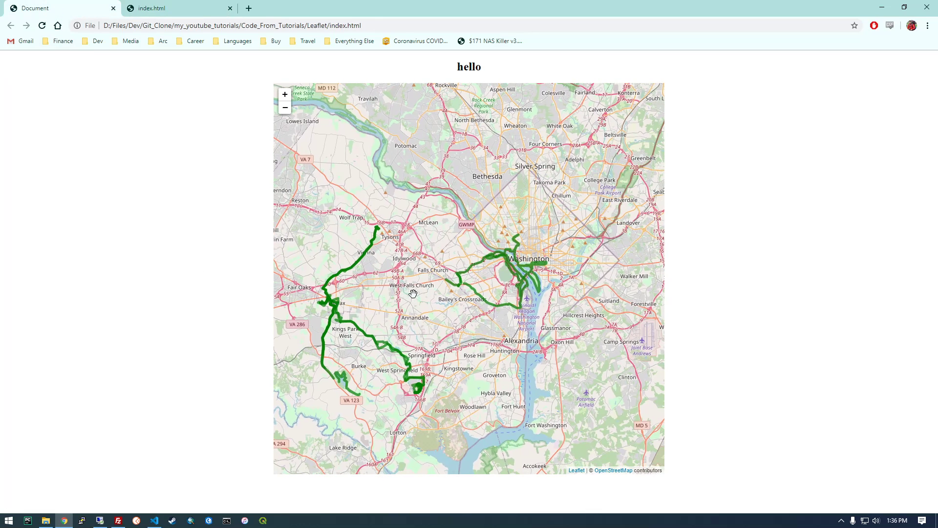
pyautogui.moveTo(501, 347)
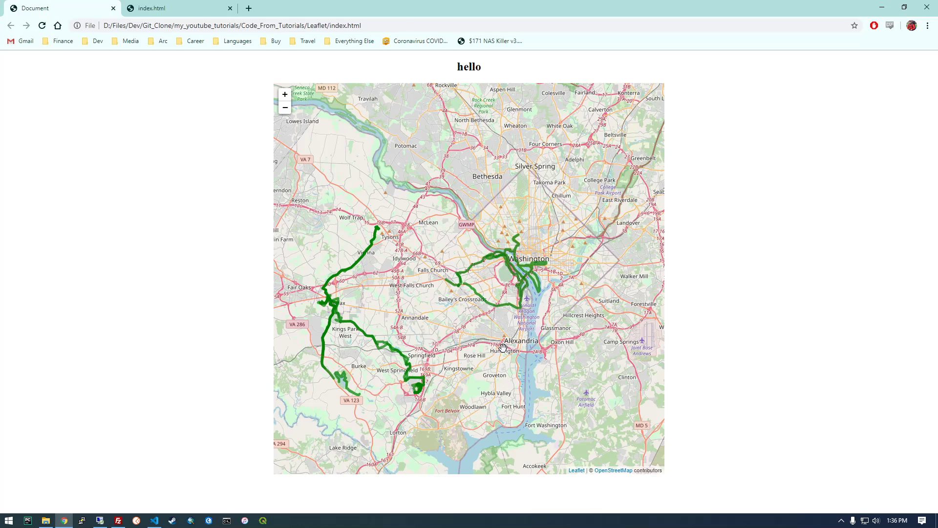
pyautogui.moveTo(393, 265)
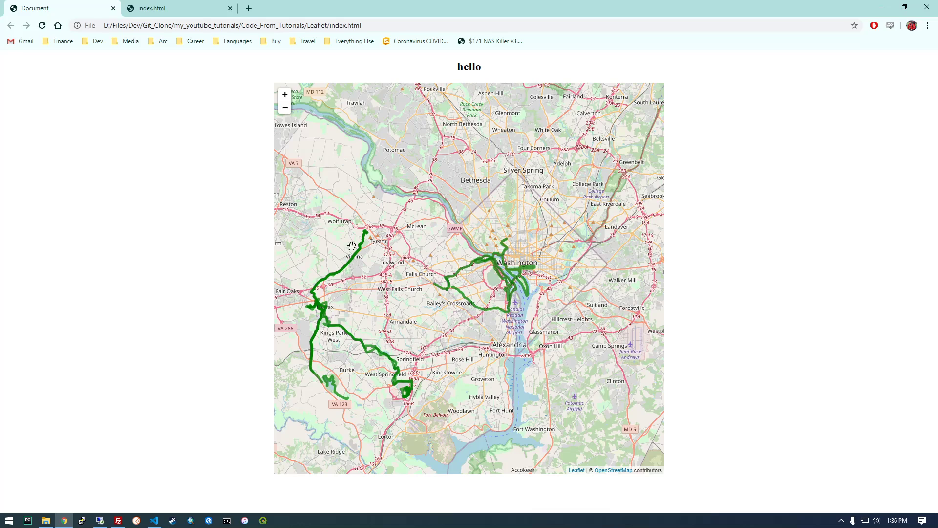
pyautogui.moveTo(386, 286)
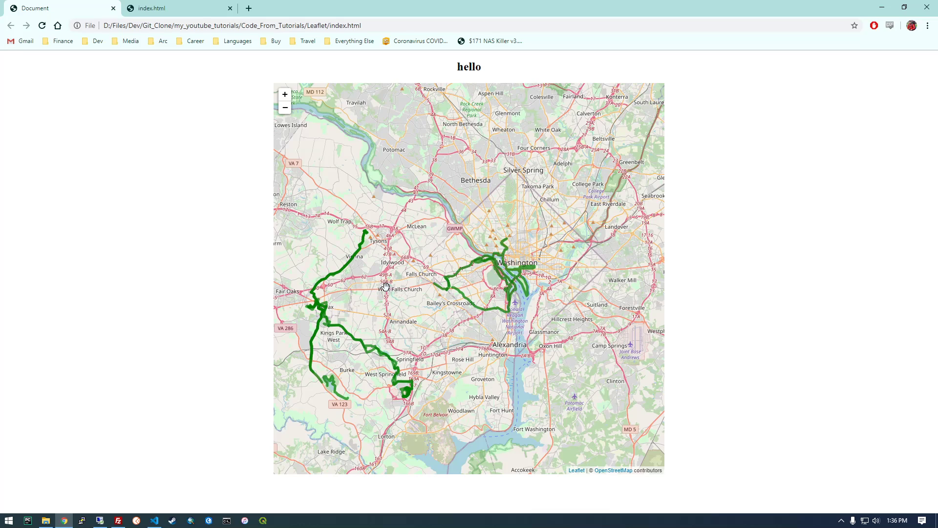
pyautogui.moveTo(395, 311)
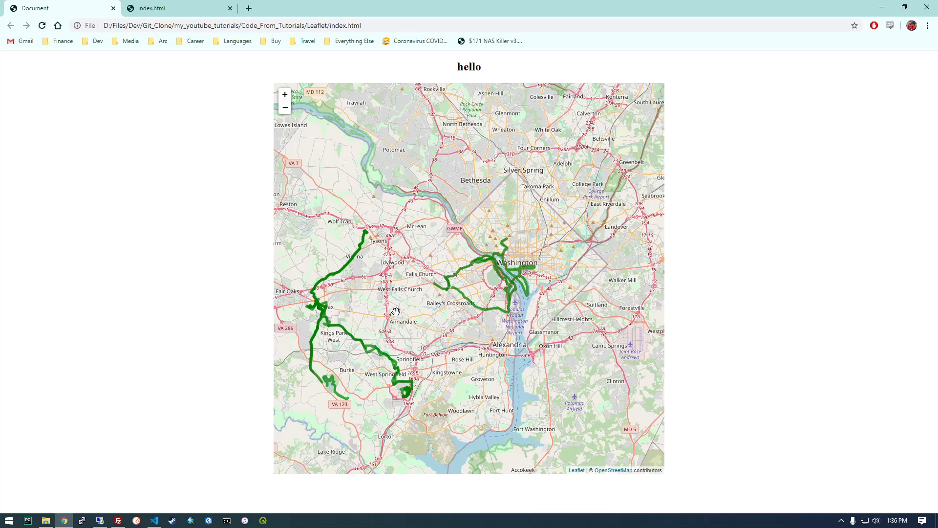
pyautogui.moveTo(370, 271)
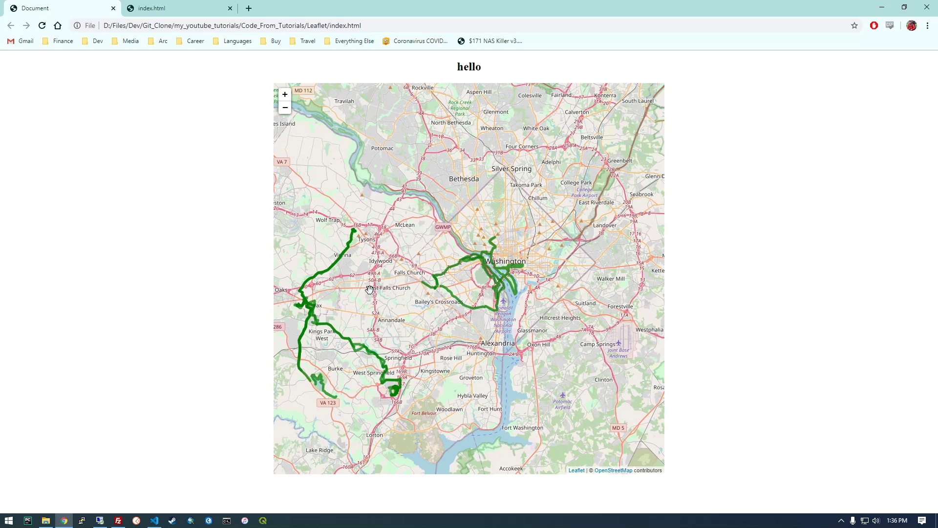
pyautogui.moveTo(161, 505)
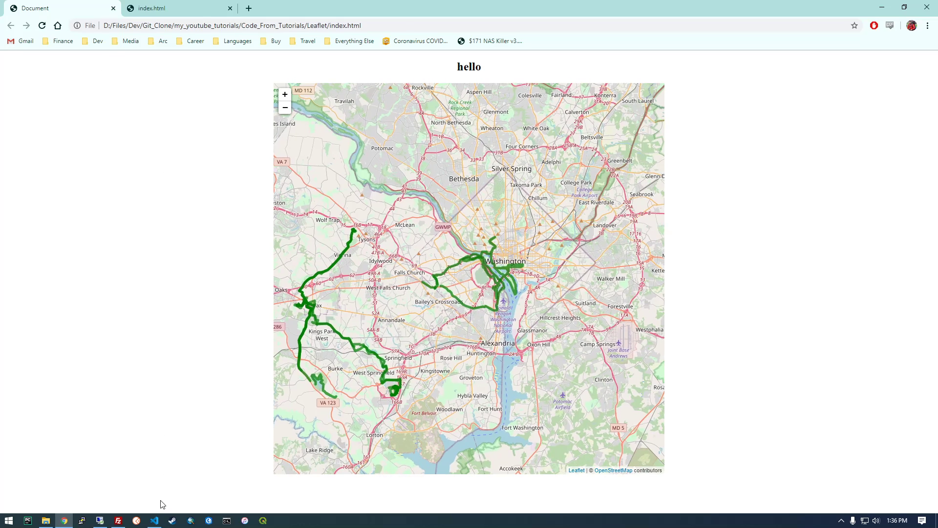
pyautogui.click(154, 520)
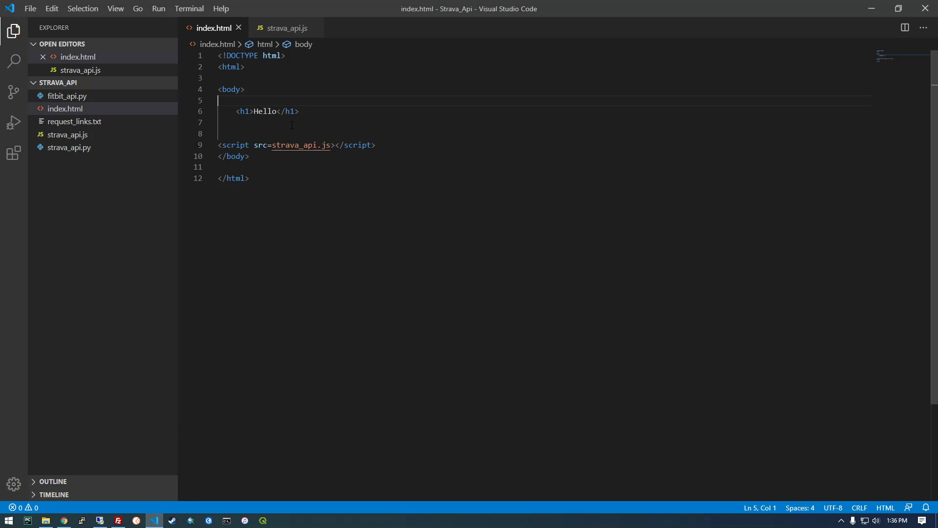
pyautogui.moveTo(182, 473)
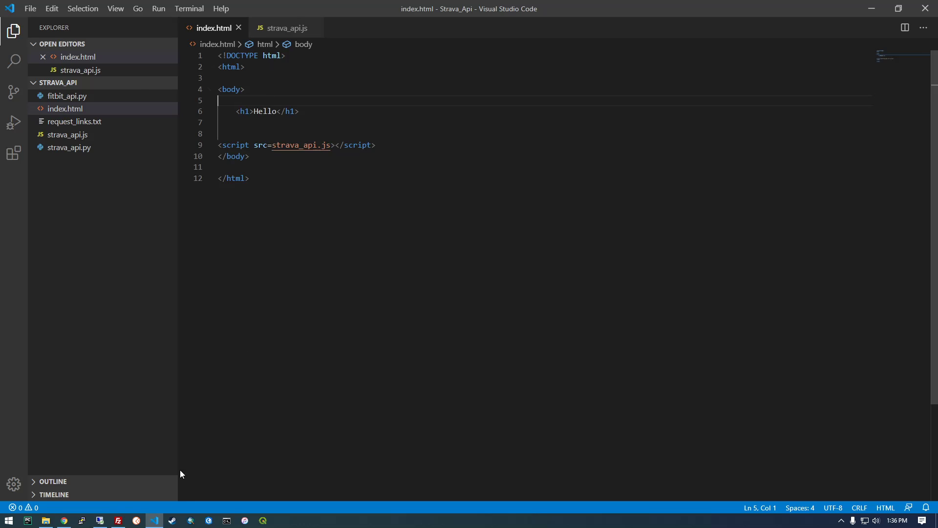
pyautogui.moveTo(64, 520)
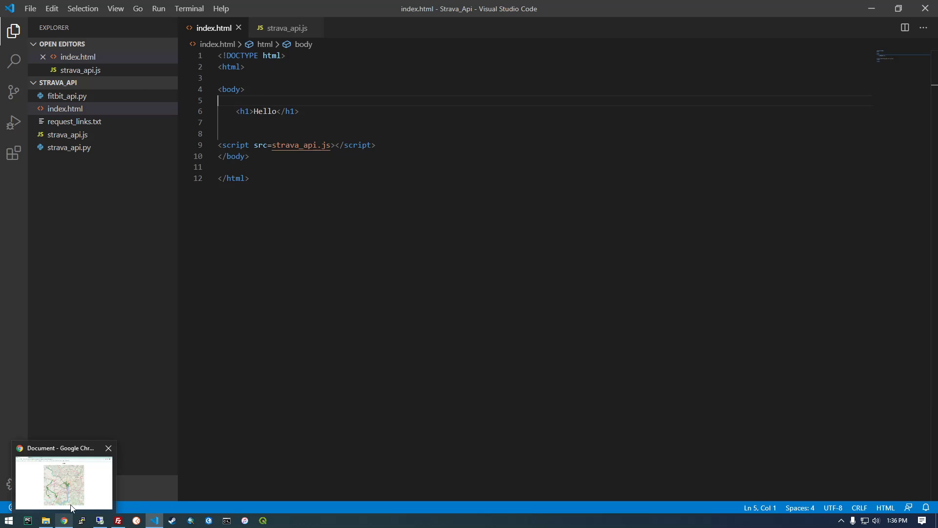
pyautogui.click(63, 482)
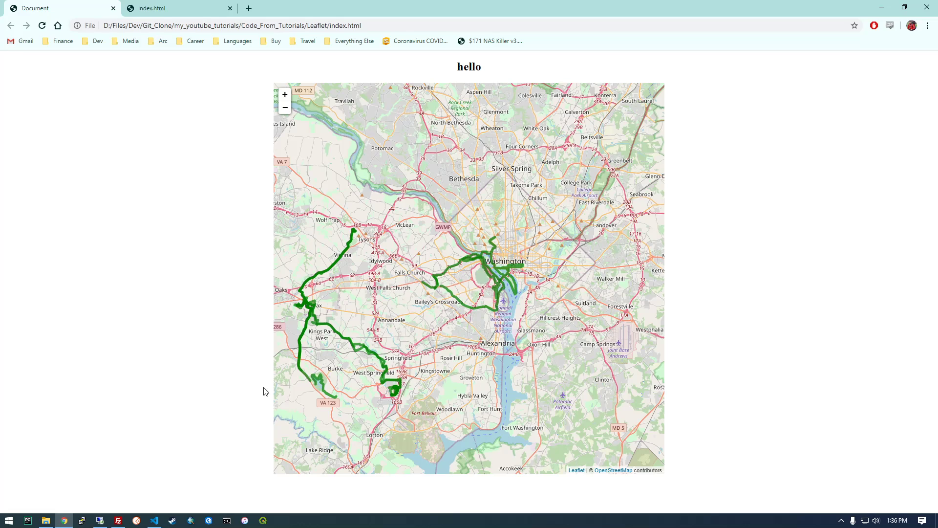
pyautogui.moveTo(392, 298)
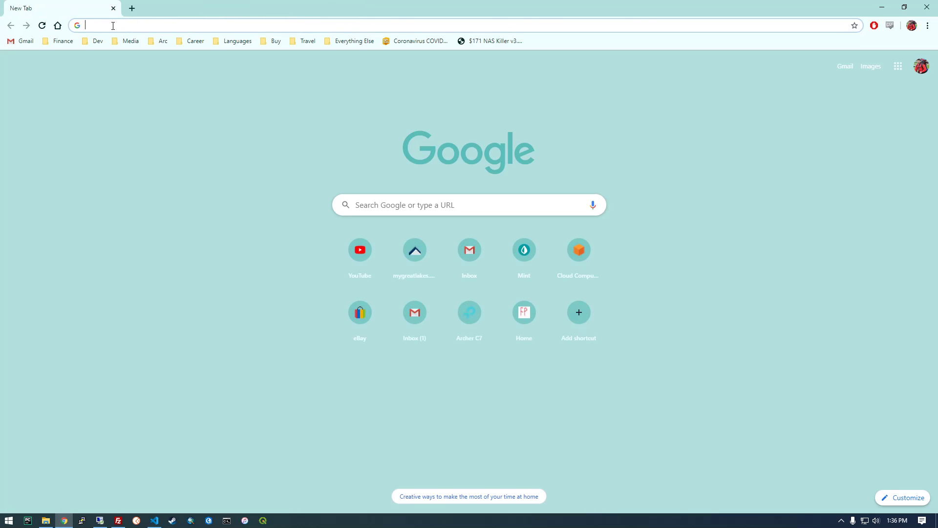
# - Search for 'leaflet', go to the leafletjs.com homepage and scroll to its example map code
pyautogui.write('leaflet')
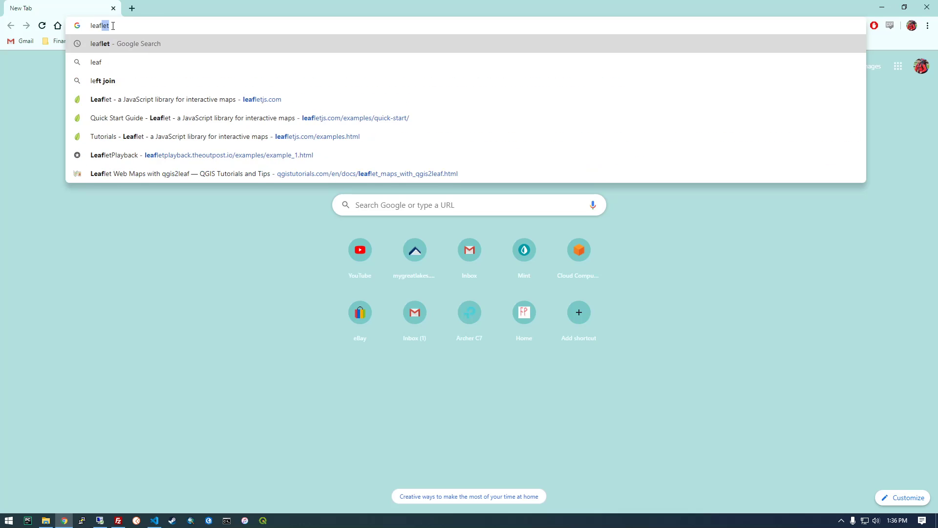
pyautogui.press('Return')
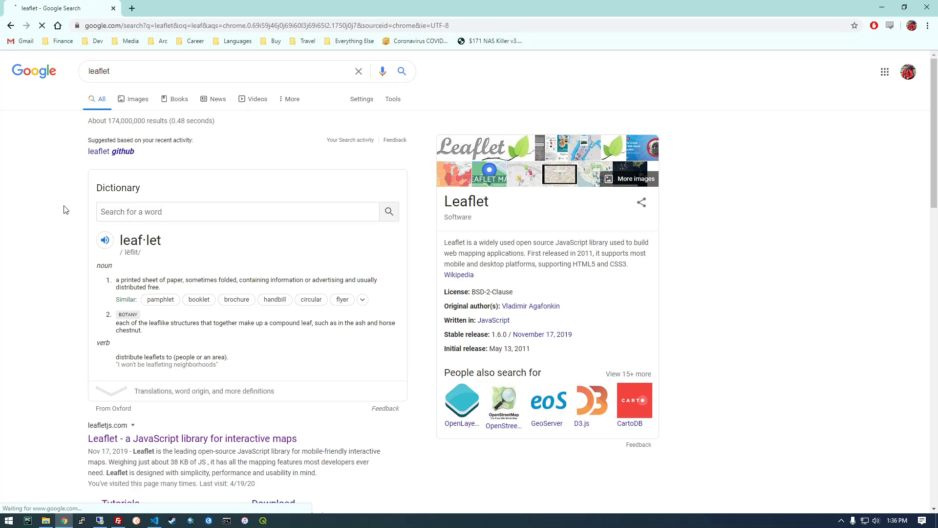
pyautogui.scroll(-3)
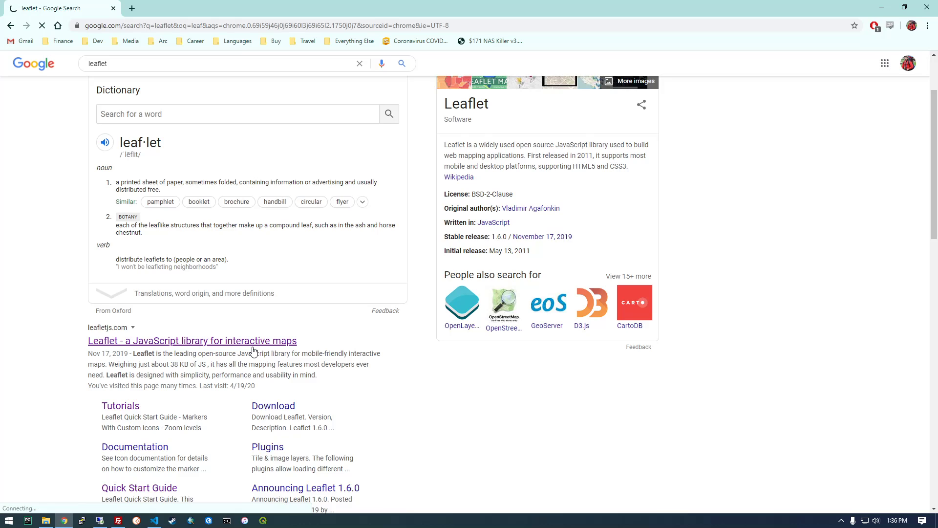
pyautogui.click(193, 340)
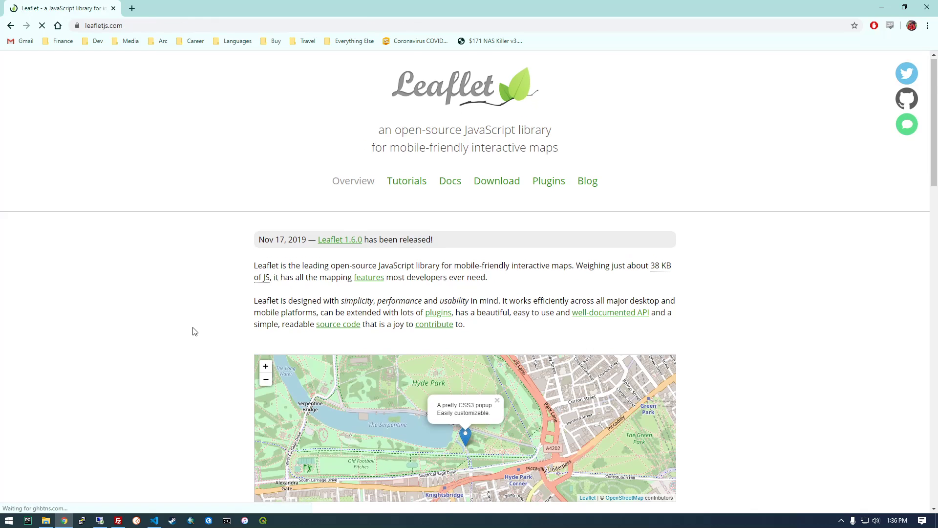
pyautogui.scroll(-3)
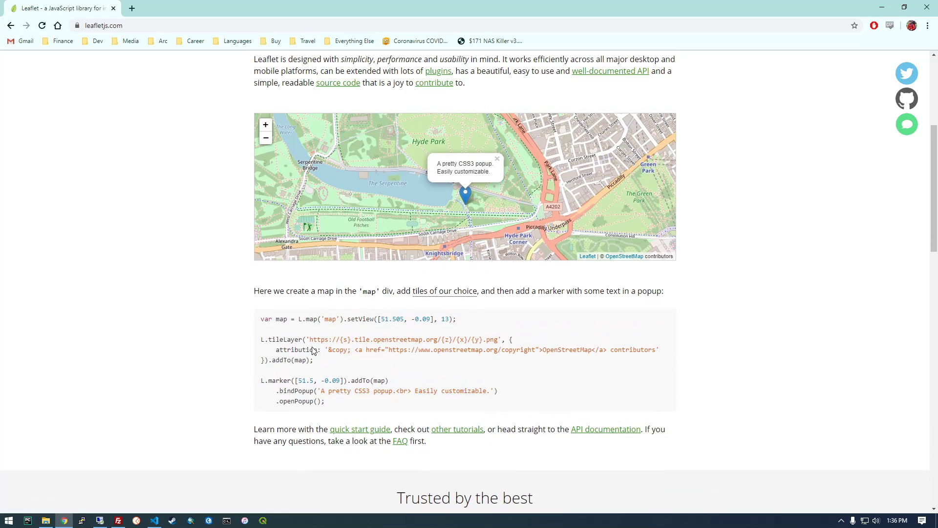
pyautogui.moveTo(360, 429)
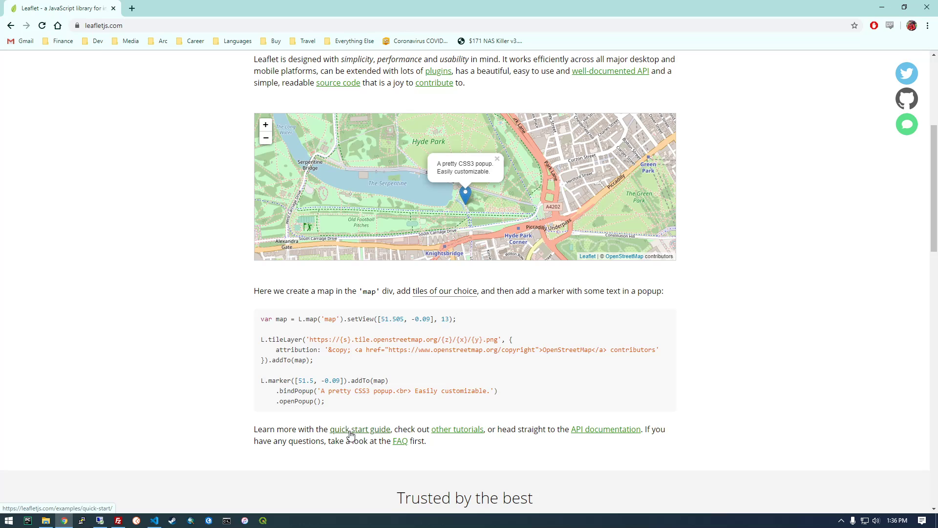
# - In the Leaflet Quick Start Guide, select the CSS <link> snippet under 'Preparing your page' to copy it
pyautogui.click(359, 429)
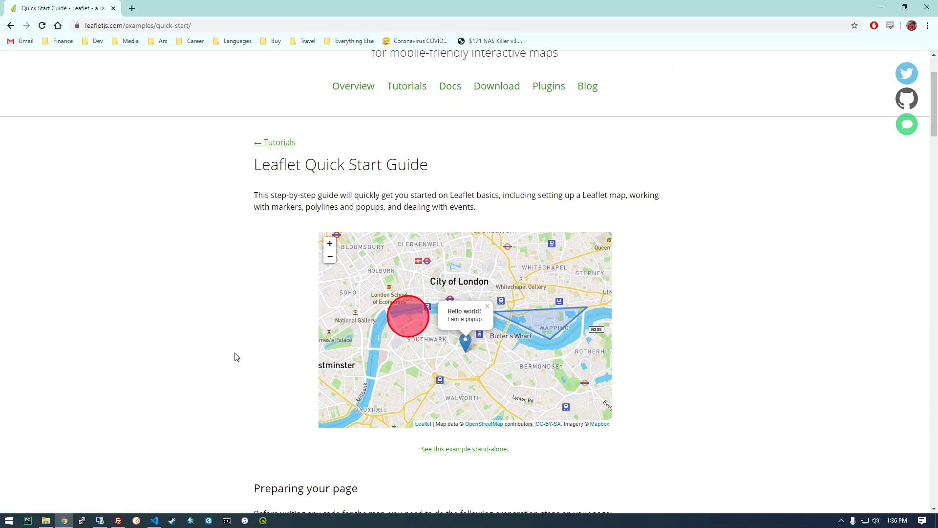
pyautogui.scroll(-3)
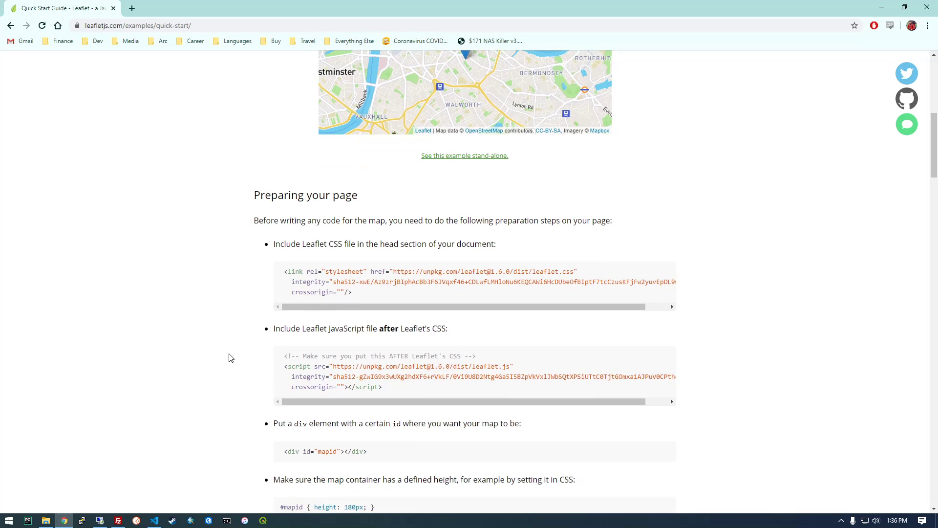
pyautogui.moveTo(278, 195)
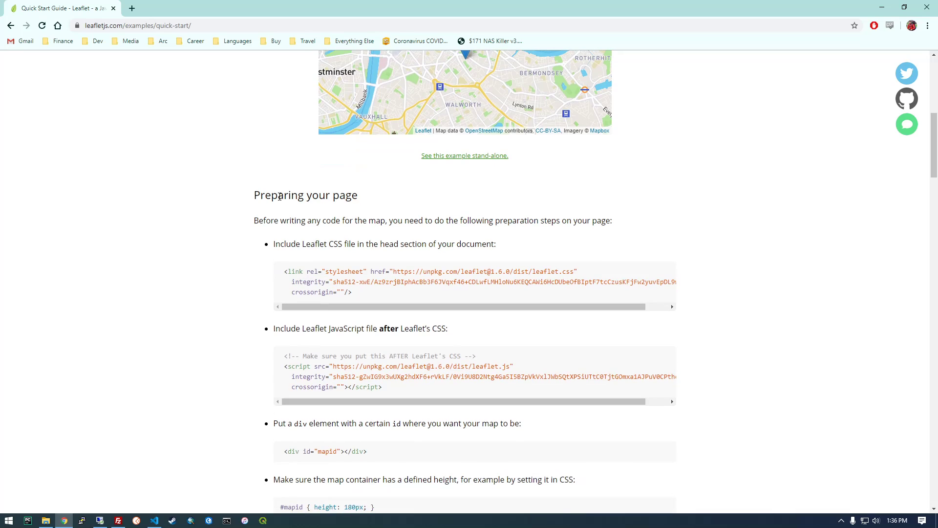
pyautogui.doubleClick(262, 220)
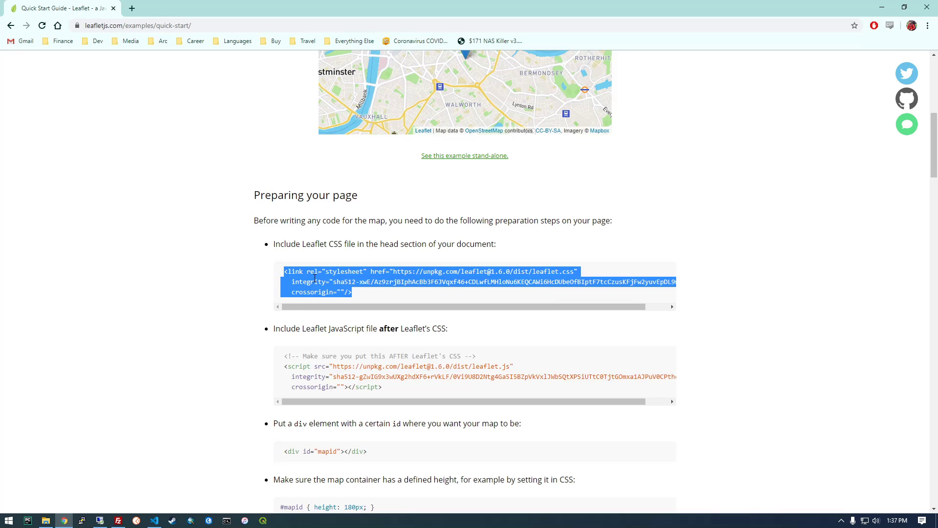
pyautogui.moveTo(347, 349)
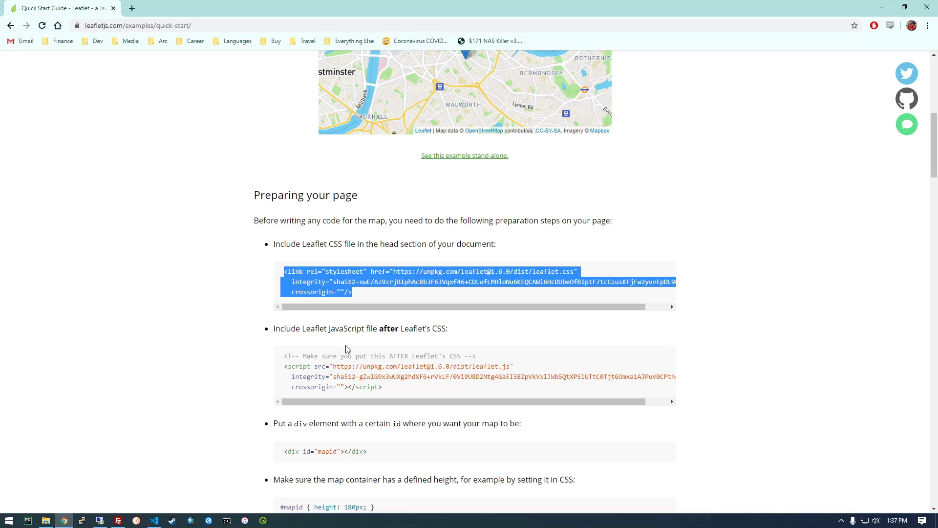
pyautogui.moveTo(153, 519)
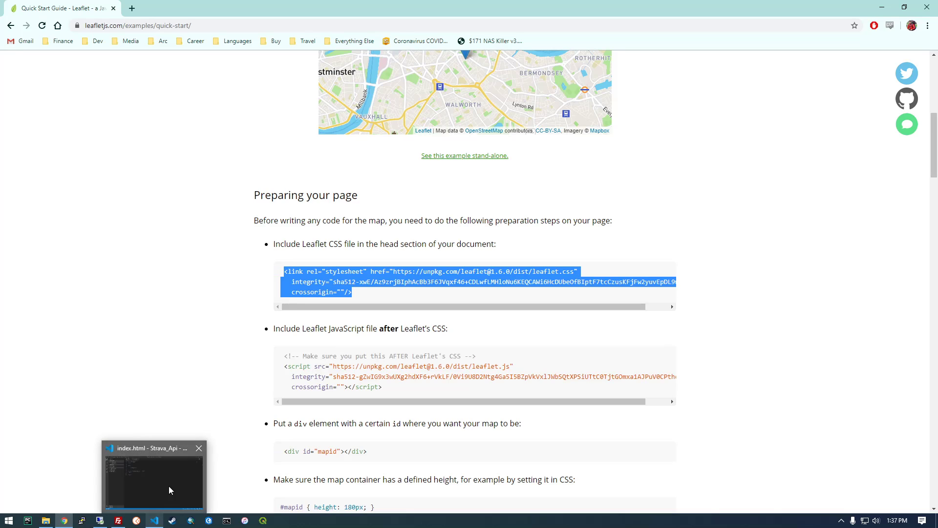
# - In index.html, add a head section via Emmet containing the pasted Leaflet stylesheet link
pyautogui.click(153, 476)
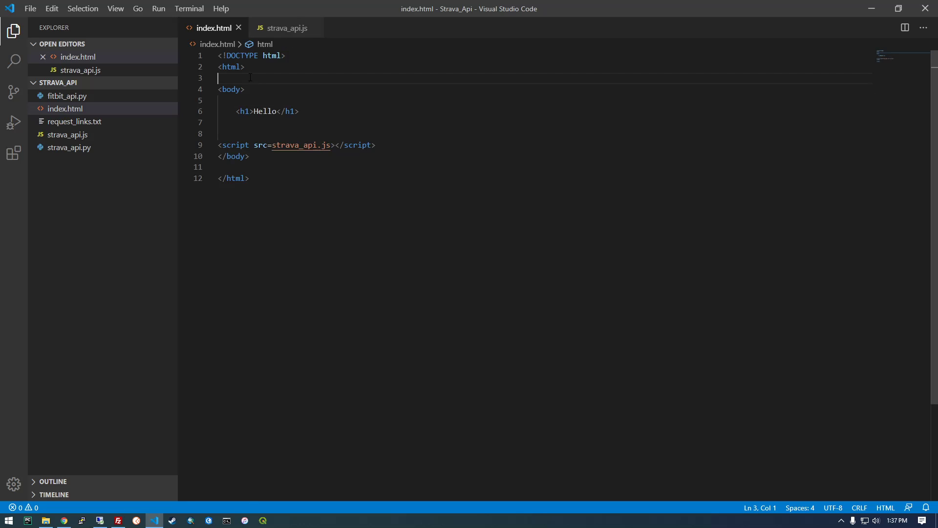
pyautogui.write('head>')
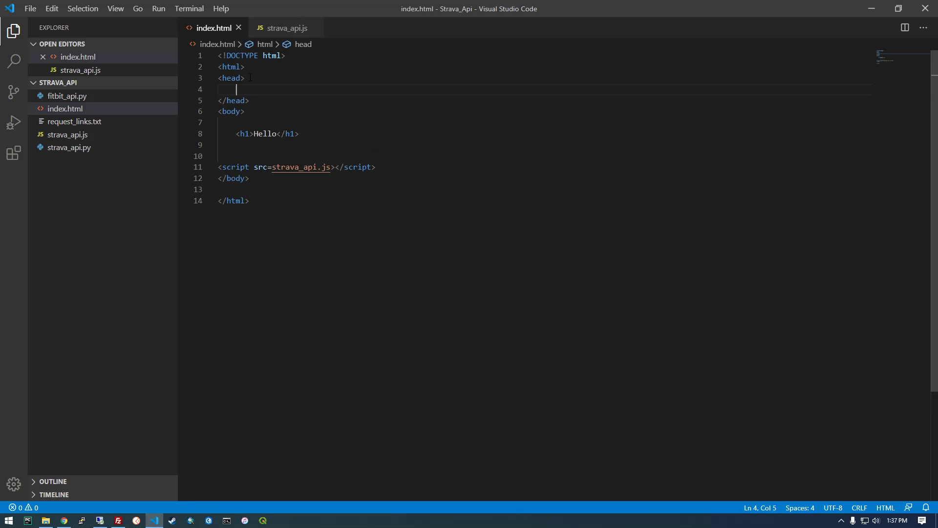
pyautogui.press('Enter')
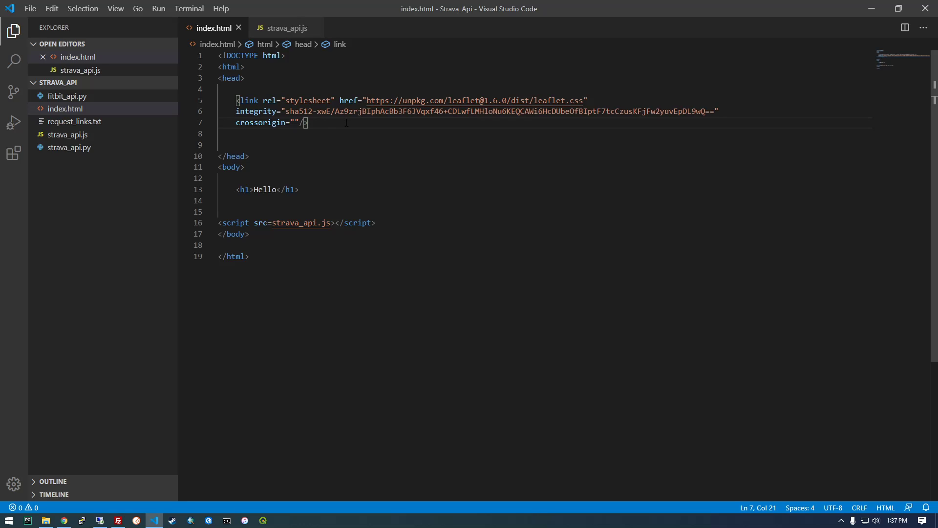
pyautogui.moveTo(304, 123); pyautogui.dragTo(217, 100)
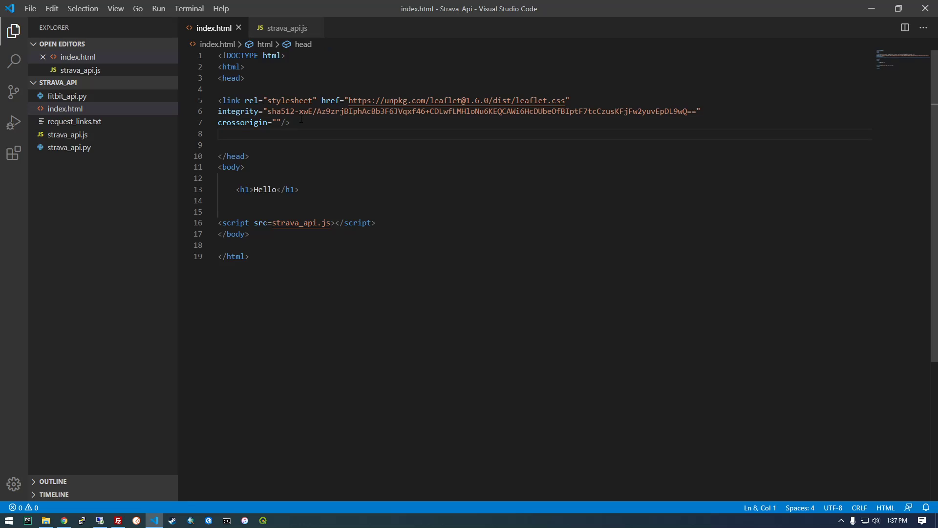
pyautogui.click(63, 520)
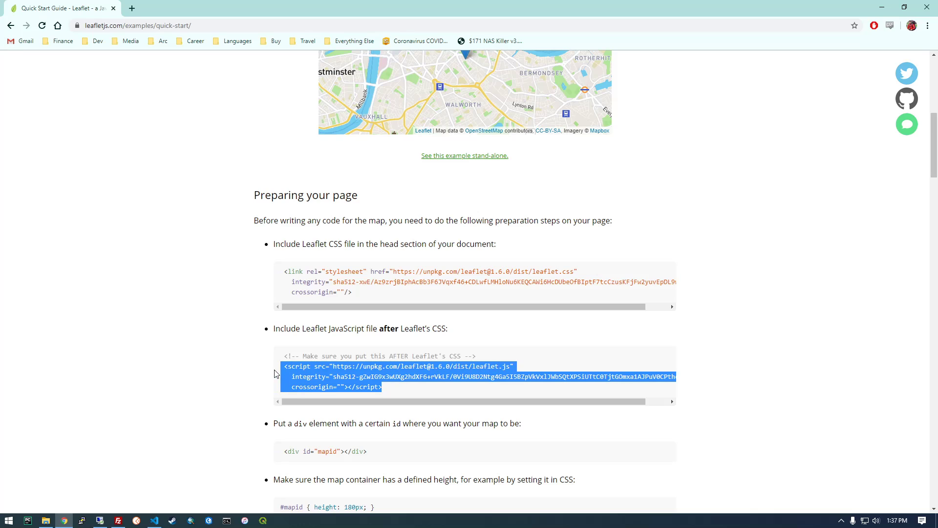
pyautogui.moveTo(174, 520)
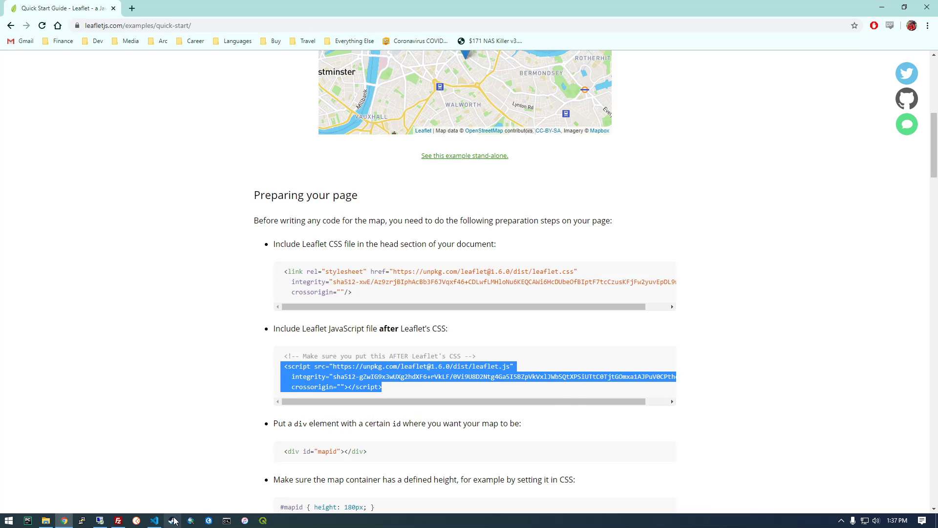
# - Paste the leaflet.js script tag below the stylesheet link, then select the mapid div snippet in the guide
pyautogui.click(153, 519)
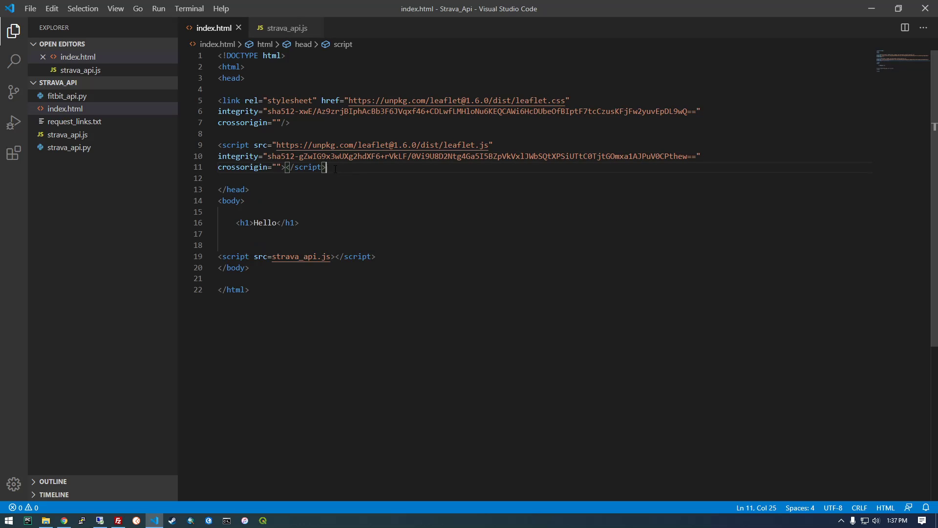
pyautogui.press('Enter')
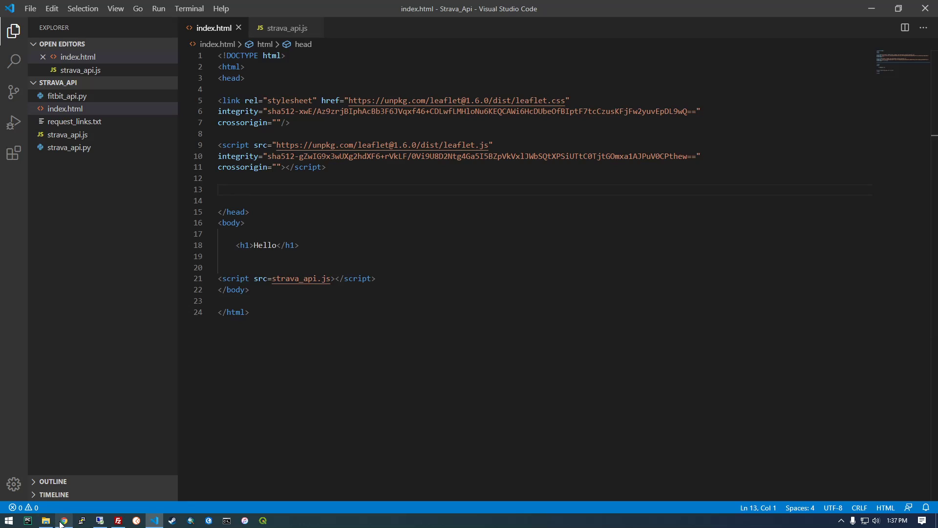
pyautogui.click(63, 519)
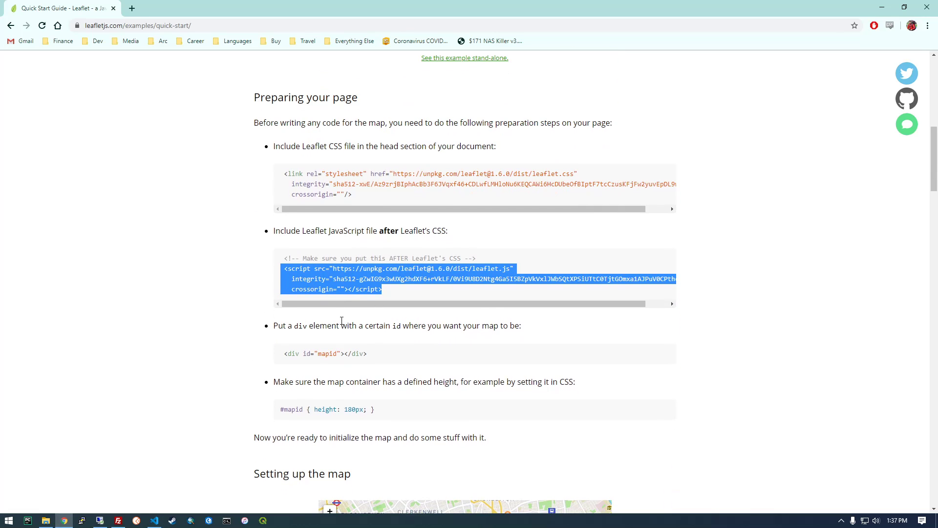
pyautogui.moveTo(388, 349)
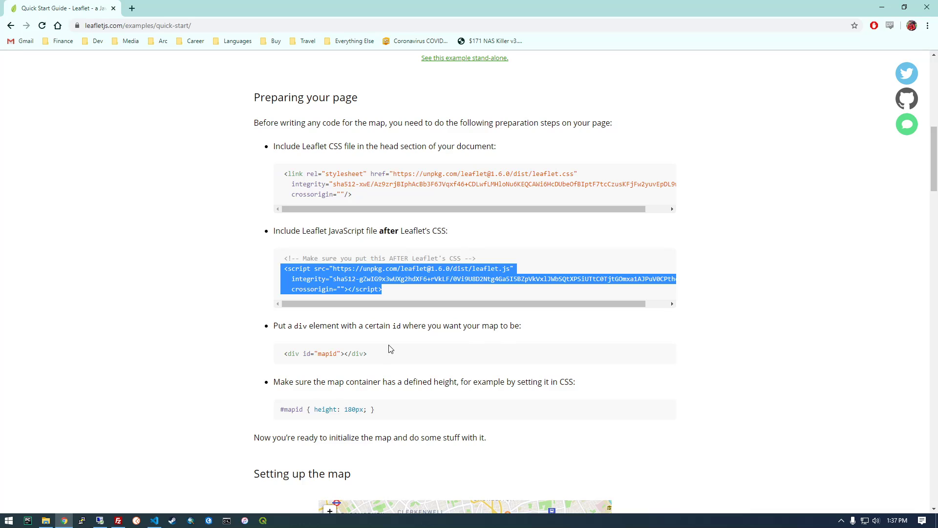
pyautogui.tripleClick(325, 352)
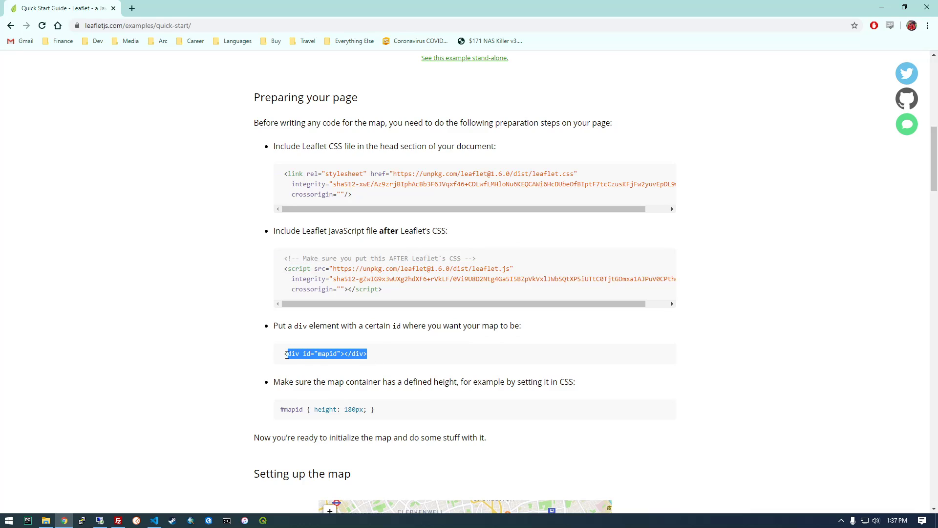
pyautogui.moveTo(97, 513)
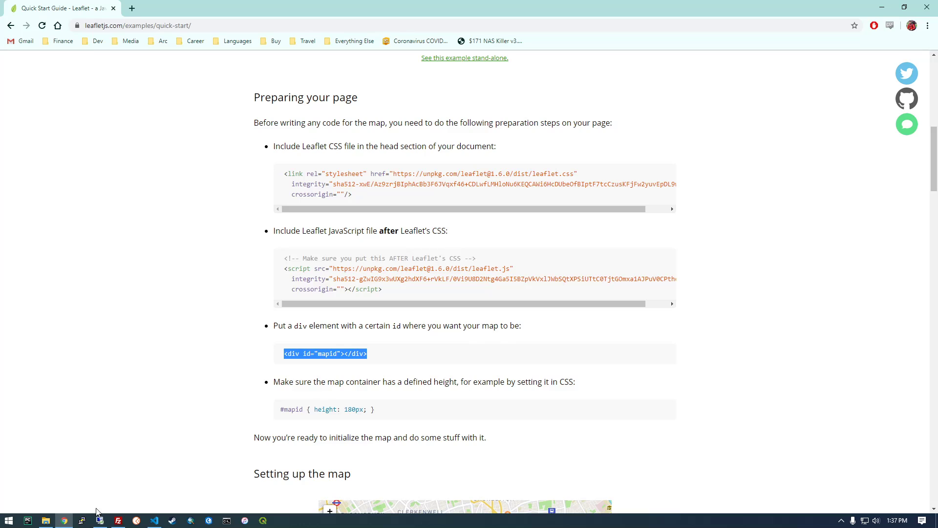
pyautogui.click(153, 520)
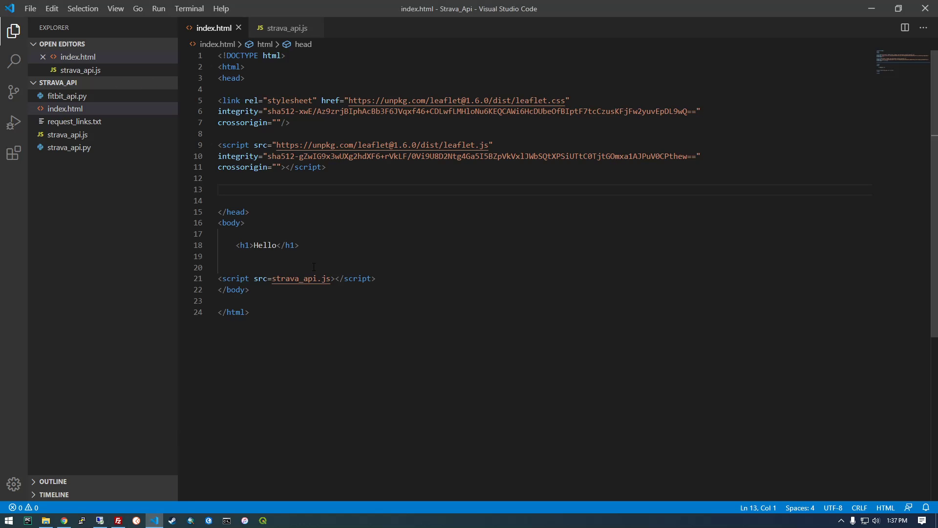
# - Add <div id="mapid"></div> under the Hello heading, then copy the #mapid height CSS rule from the guide
pyautogui.press('Enter')
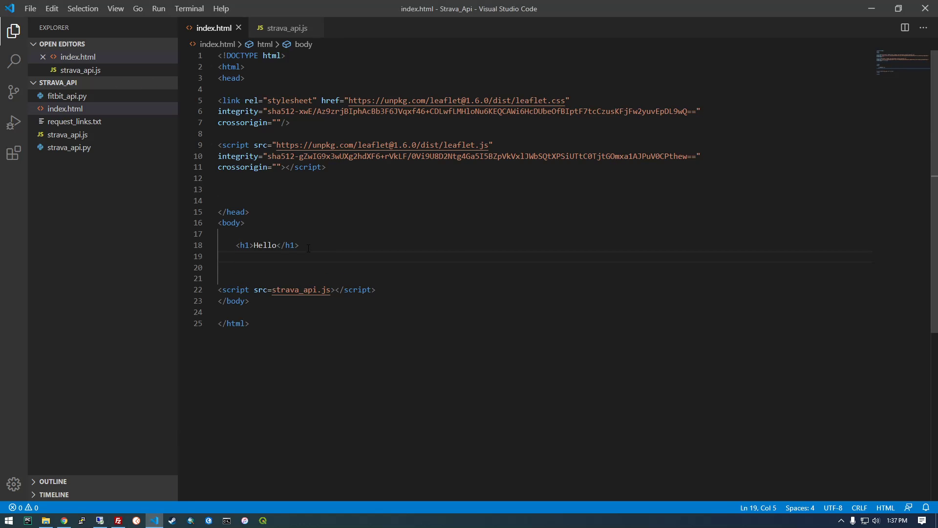
pyautogui.write('<div id="mapid"></div>')
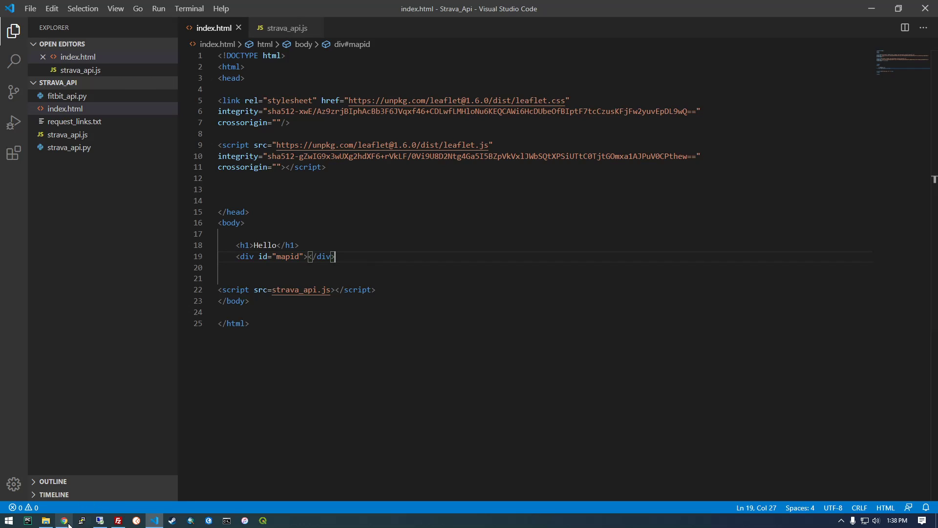
pyautogui.click(63, 519)
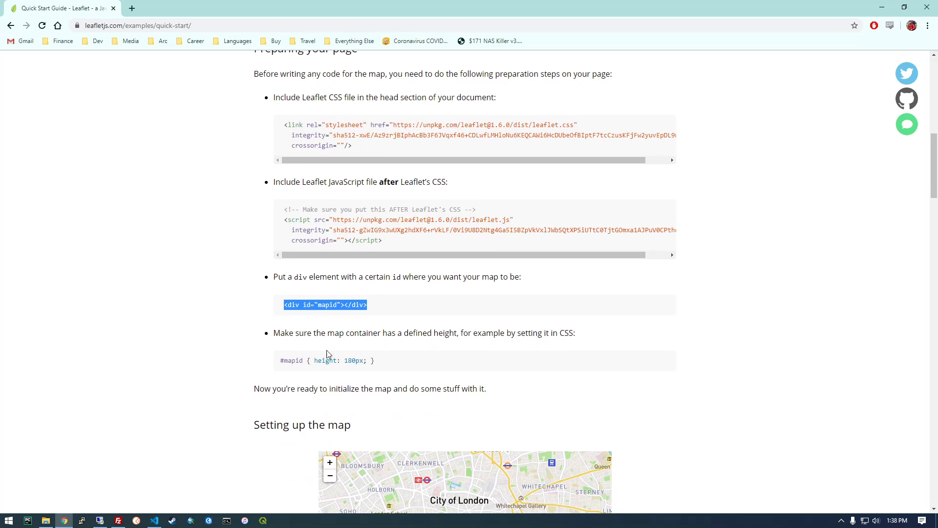
pyautogui.moveTo(433, 364)
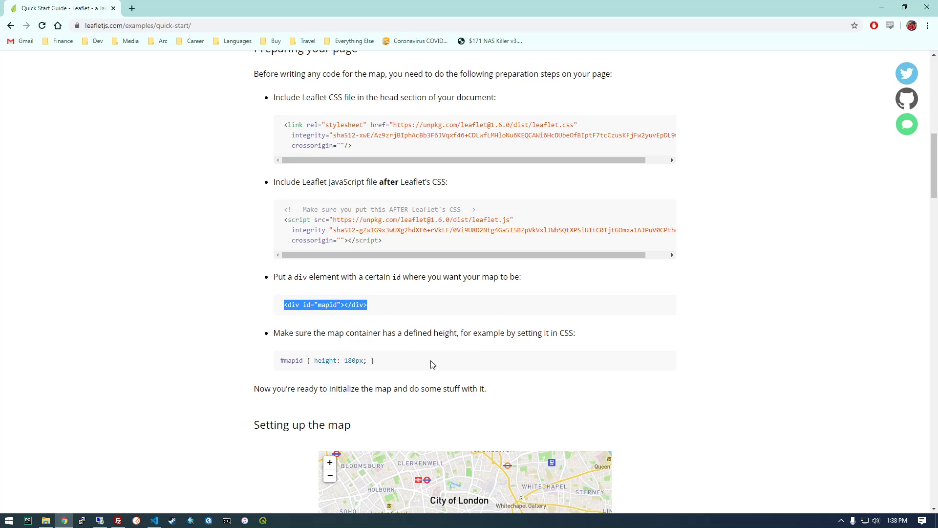
pyautogui.rightClick(327, 361)
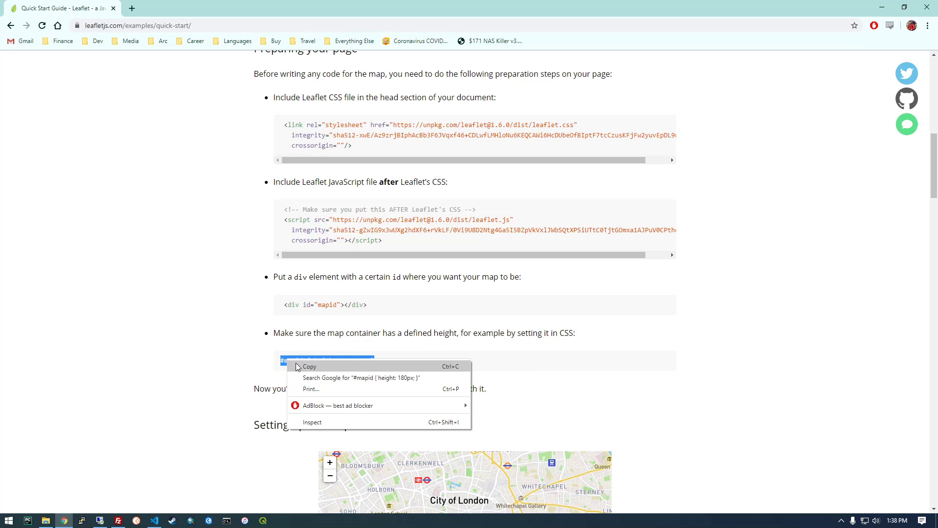
pyautogui.click(155, 520)
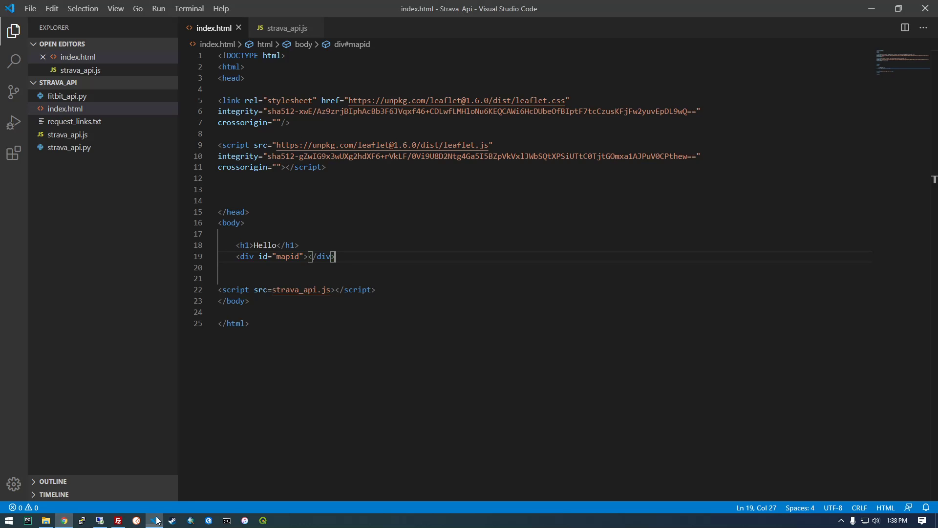
pyautogui.moveTo(119, 95)
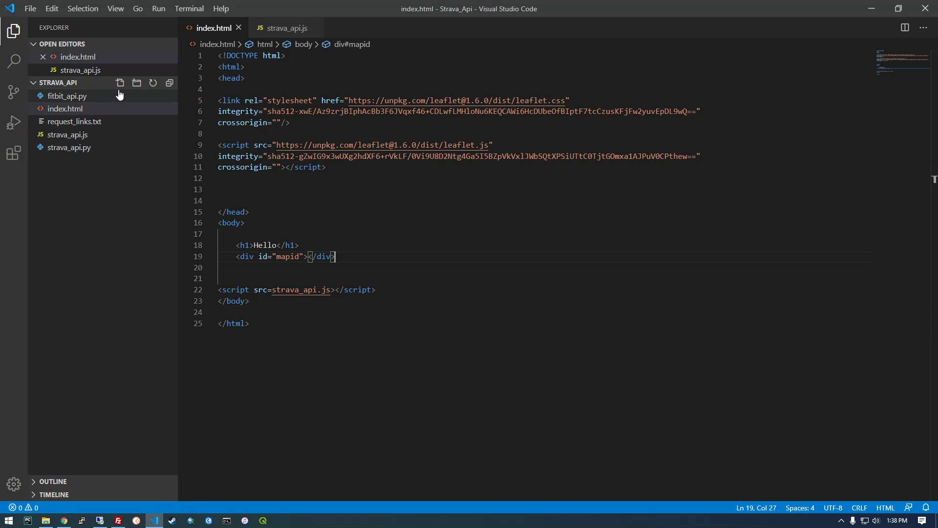
# - Create styles.css in the project with the #mapid { height: 180px; } rule
pyautogui.click(119, 83)
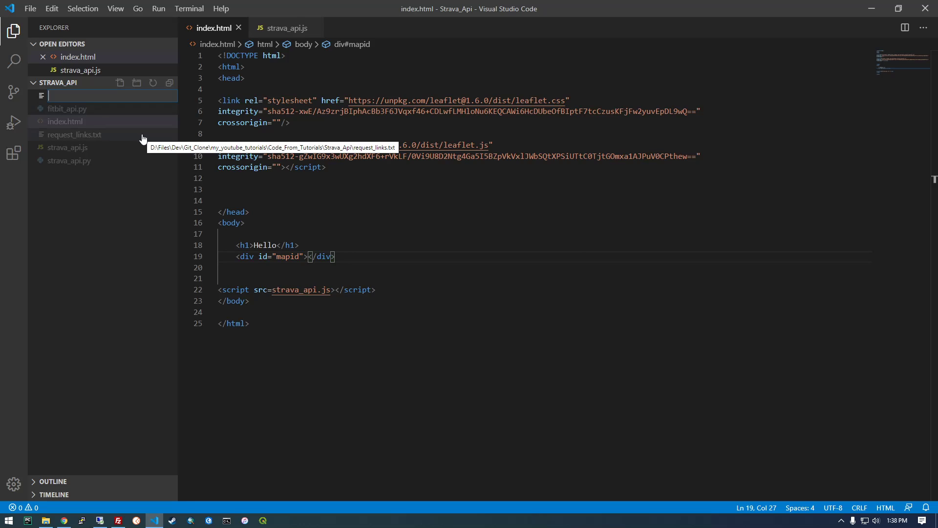
pyautogui.write('styles.c')
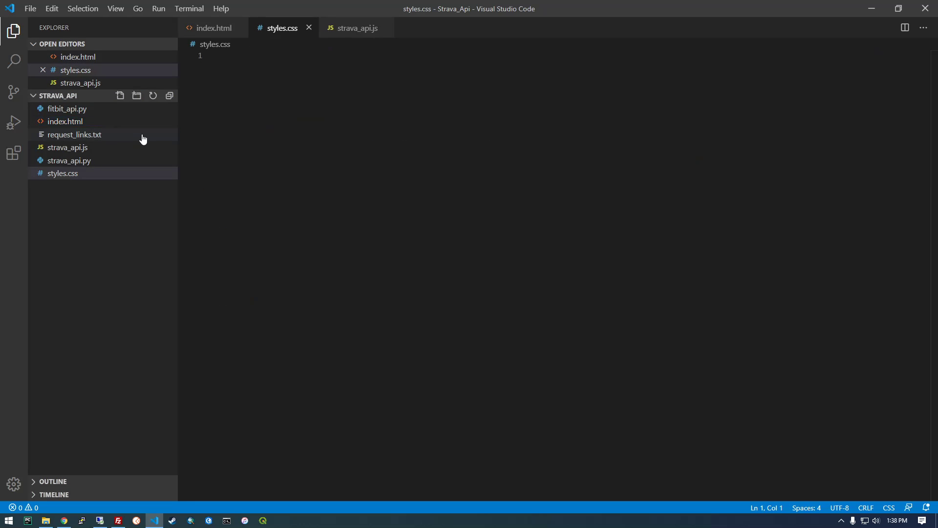
pyautogui.write('#mapid { height: 180px; }')
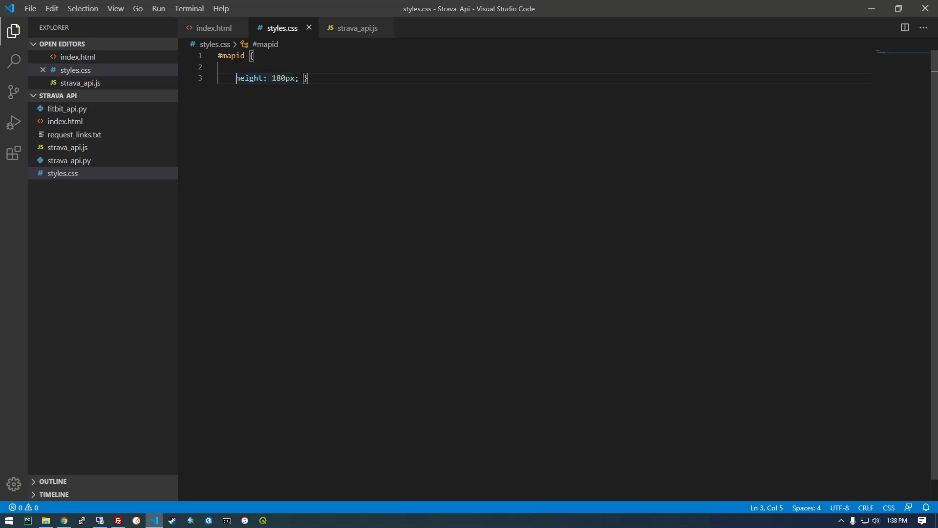
pyautogui.press('enter')
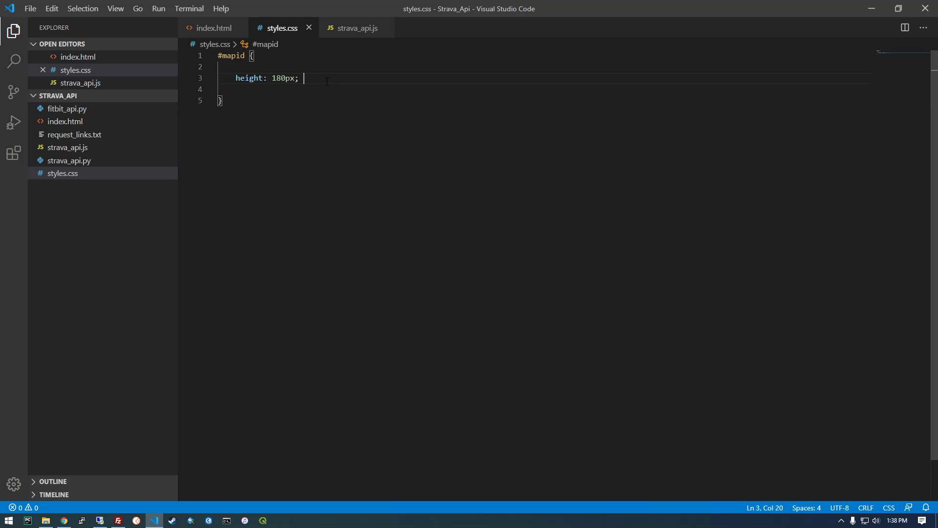
# - Change the #mapid rule to height 800px and add width: 800px
pyautogui.doubleClick(280, 79)
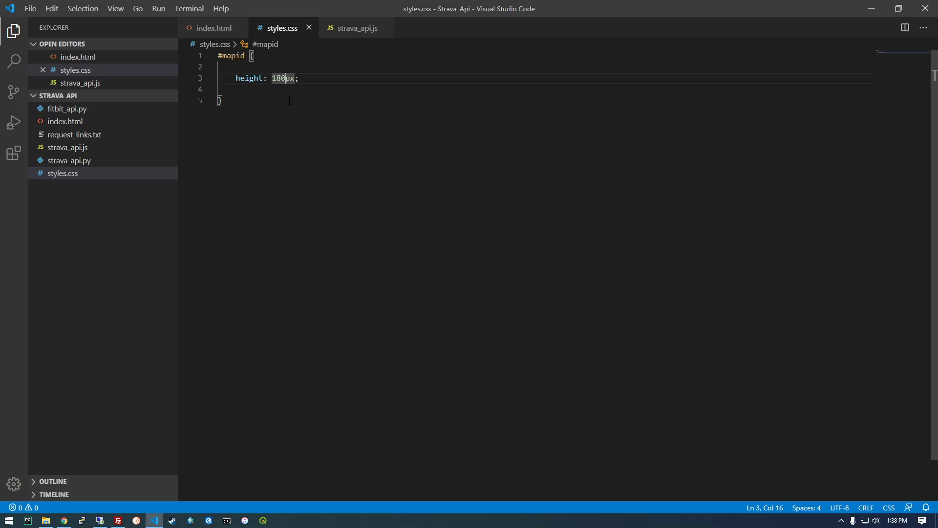
pyautogui.press('Backspace')
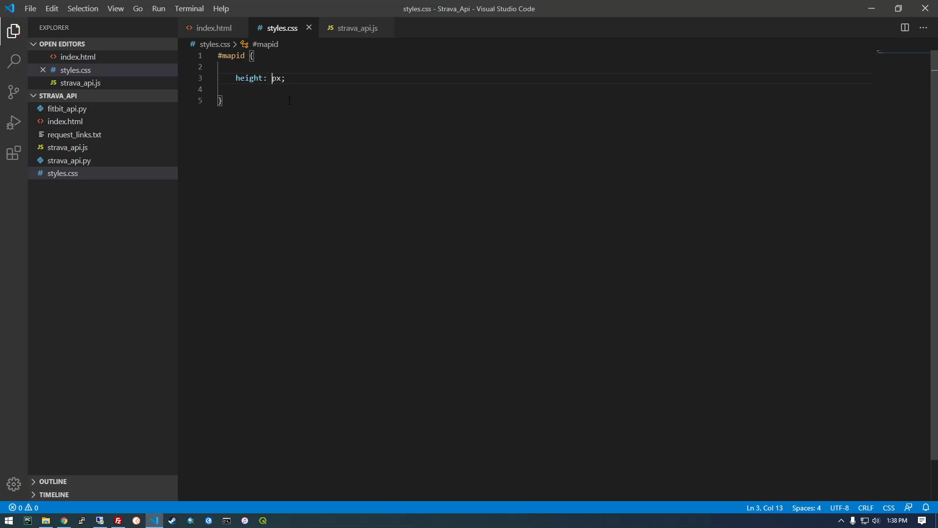
pyautogui.write('800')
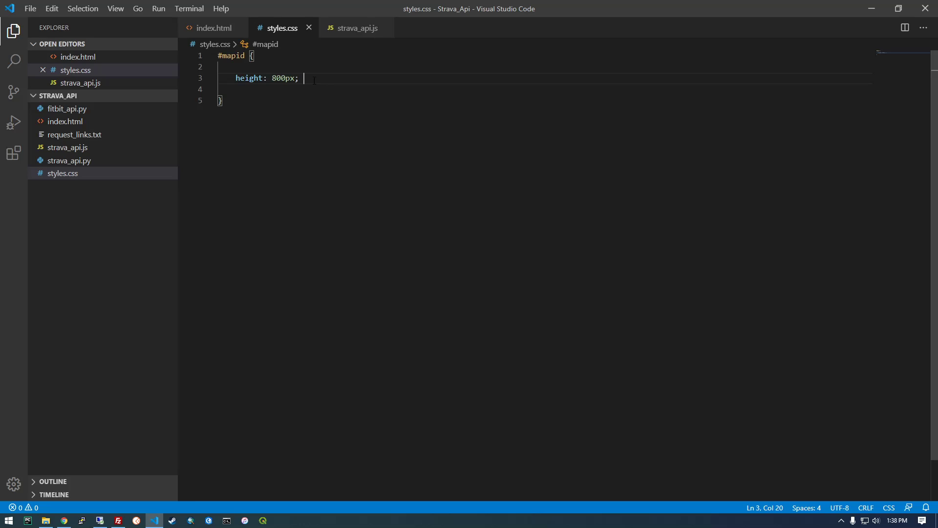
pyautogui.write('width: ;')
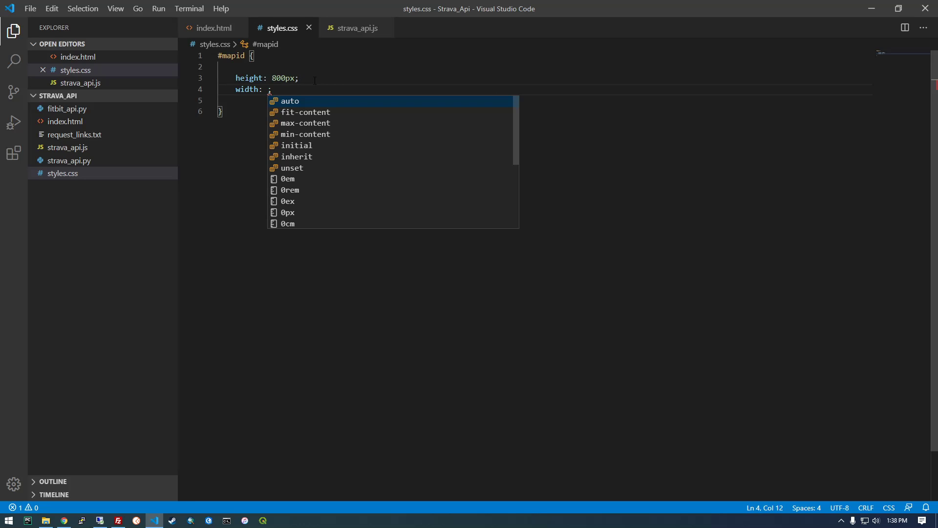
pyautogui.write('800px')
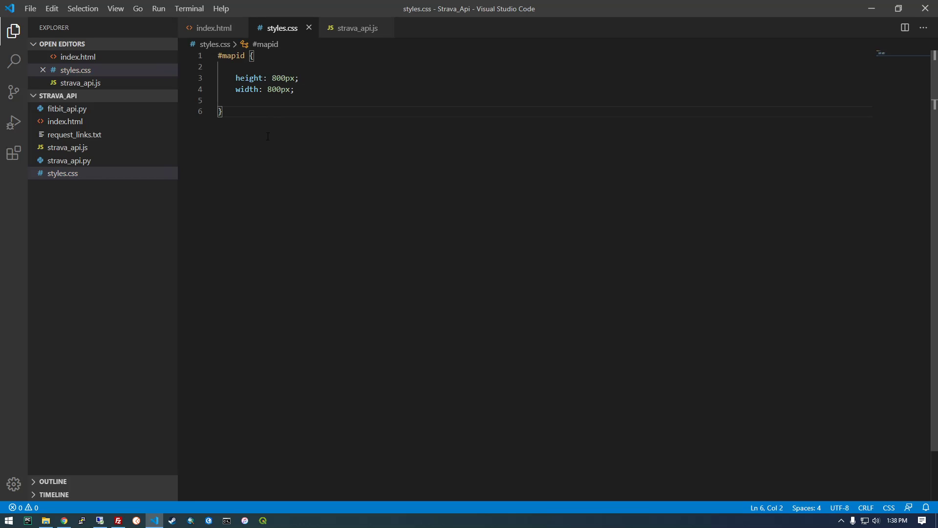
pyautogui.moveTo(356, 28)
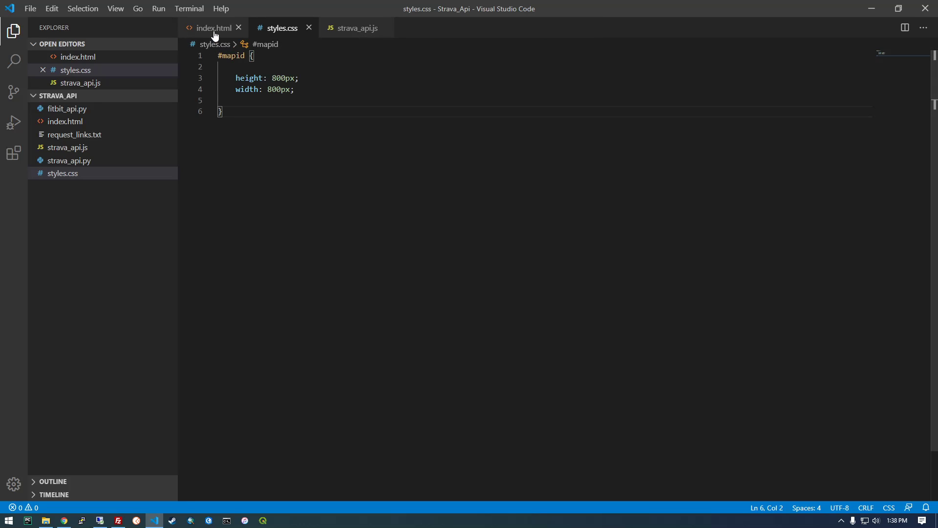
# - Add <link rel="stylesheet" href="styles.css"> in index.html's head, then bring up strava_api.js
pyautogui.click(211, 28)
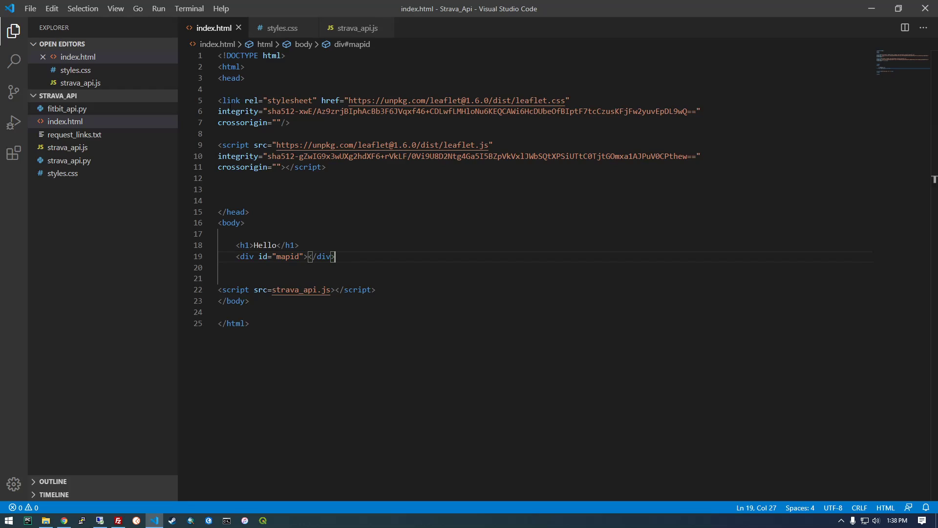
pyautogui.click(239, 189)
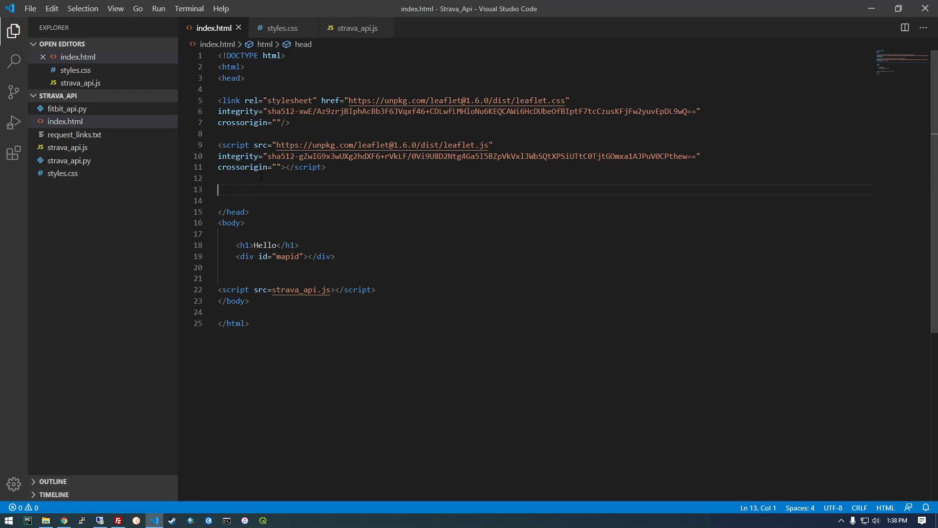
pyautogui.write('lin')
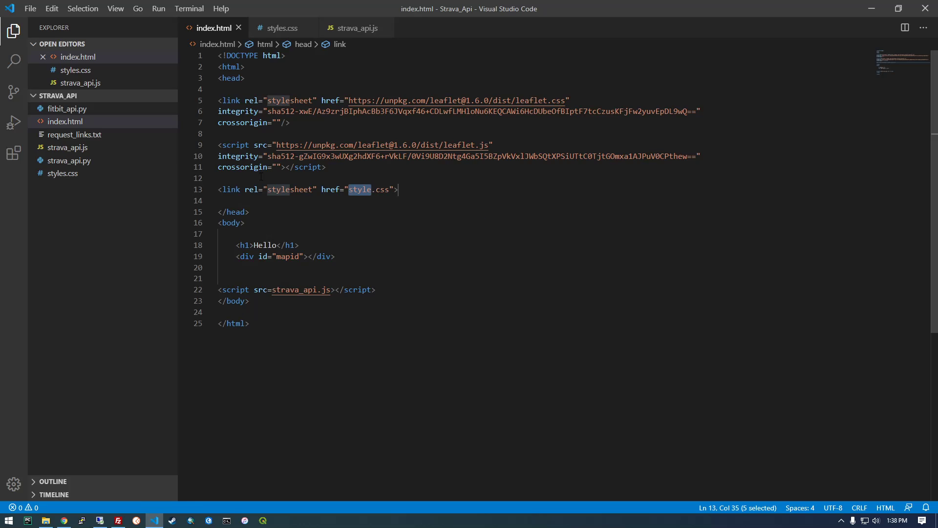
pyautogui.moveTo(177, 199)
pyautogui.write('s')
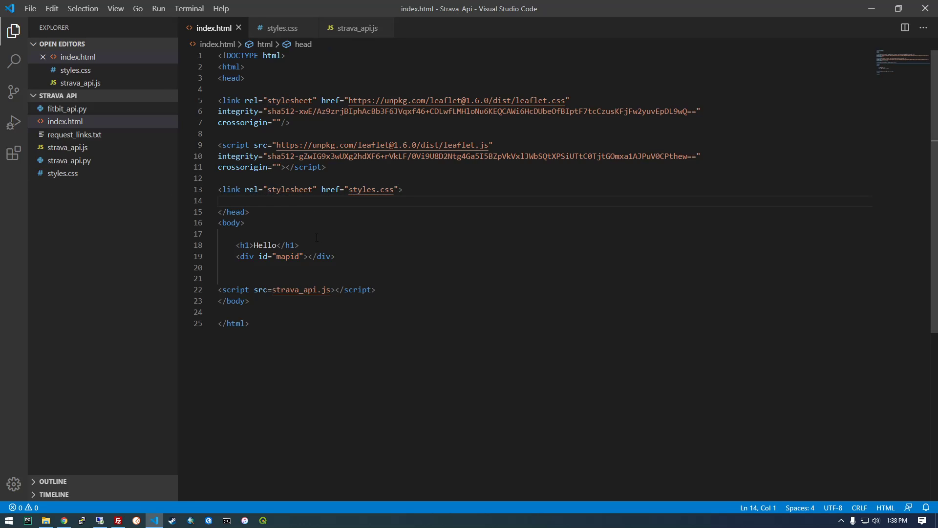
pyautogui.click(355, 27)
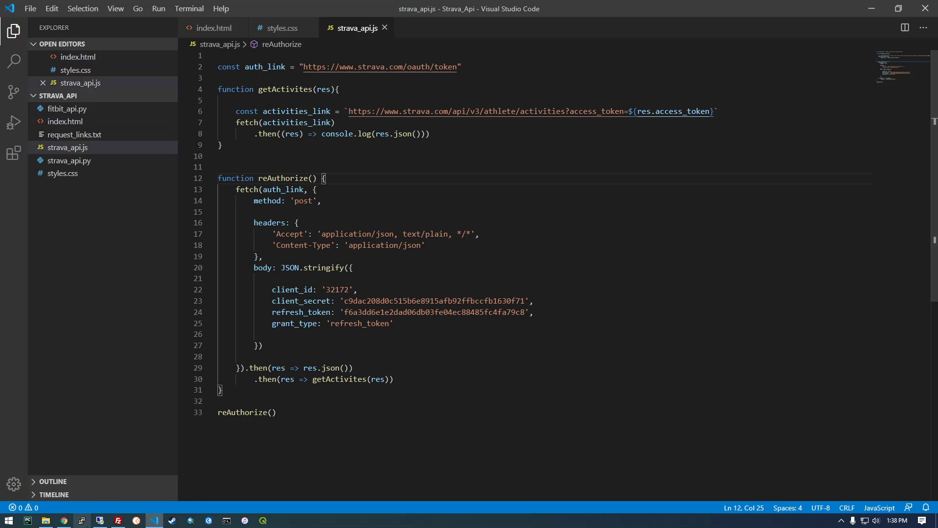
# - Scroll the Leaflet Quick Start Guide down to the setView and tileLayer map setup code
pyautogui.click(63, 519)
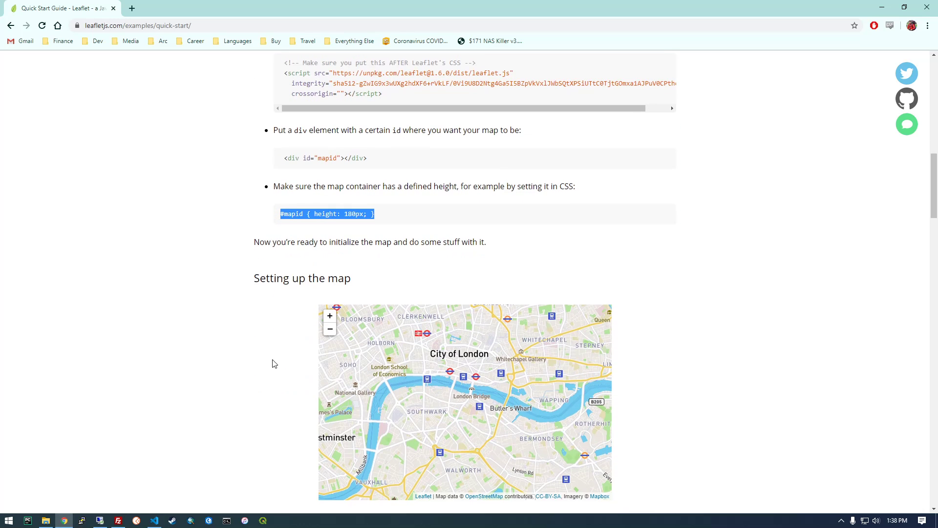
pyautogui.moveTo(341, 258)
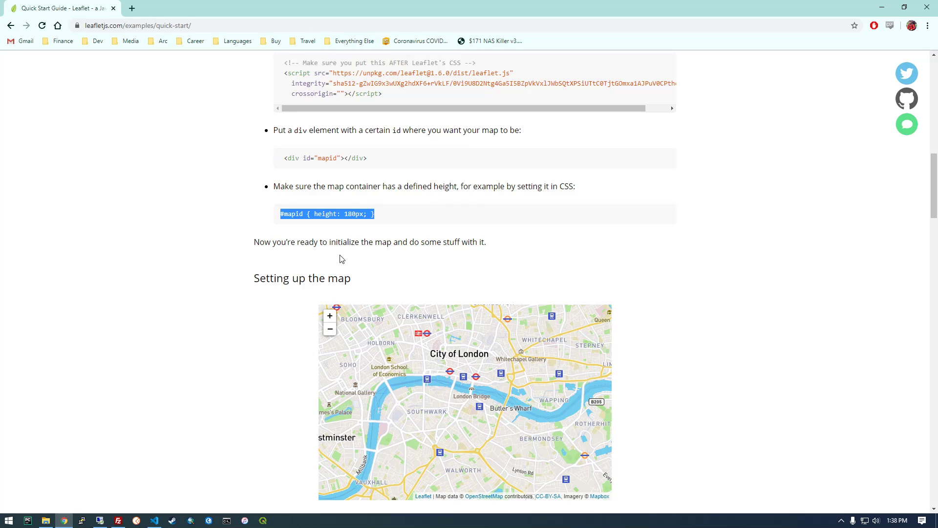
pyautogui.scroll(-3)
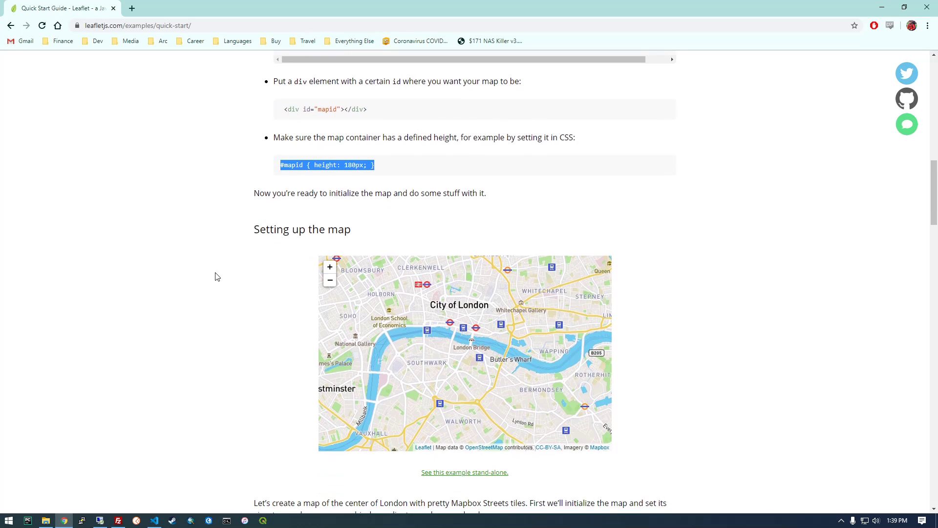
pyautogui.scroll(-3)
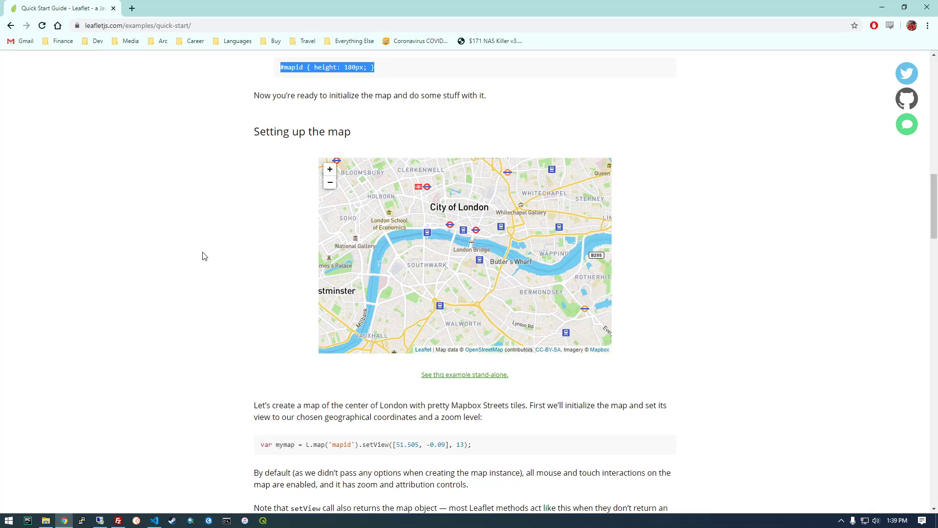
pyautogui.scroll(-3)
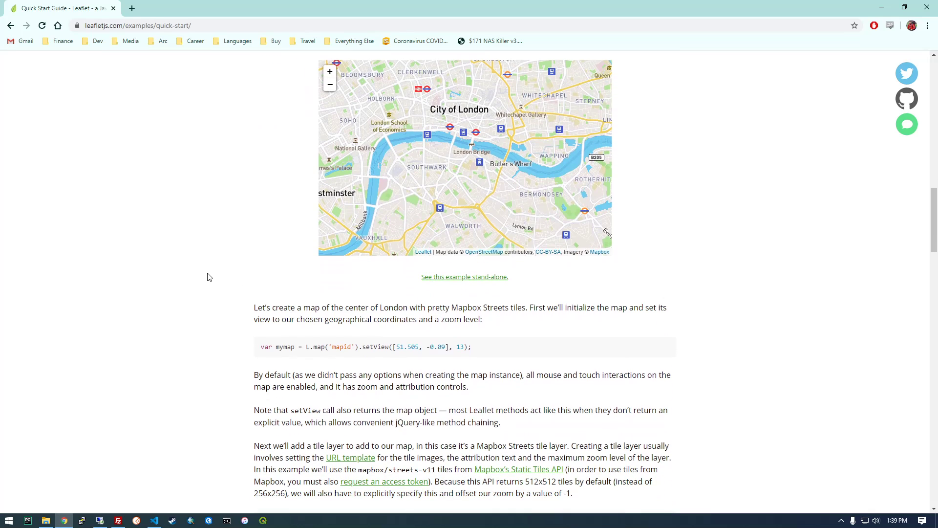
pyautogui.scroll(-3)
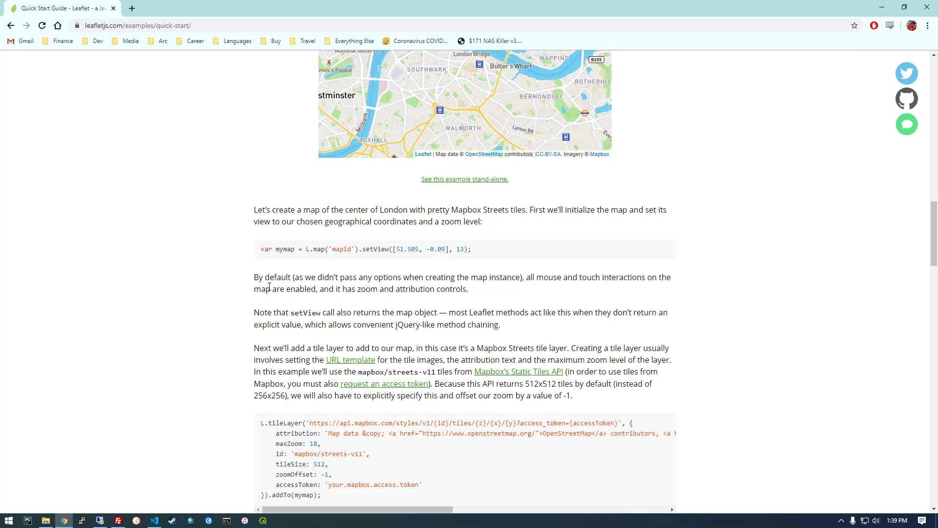
pyautogui.scroll(-3)
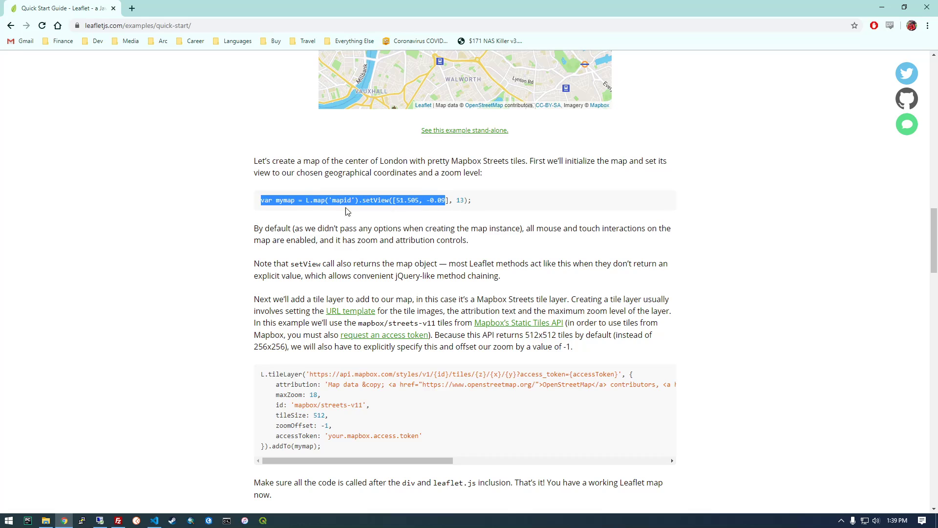
pyautogui.click(315, 207)
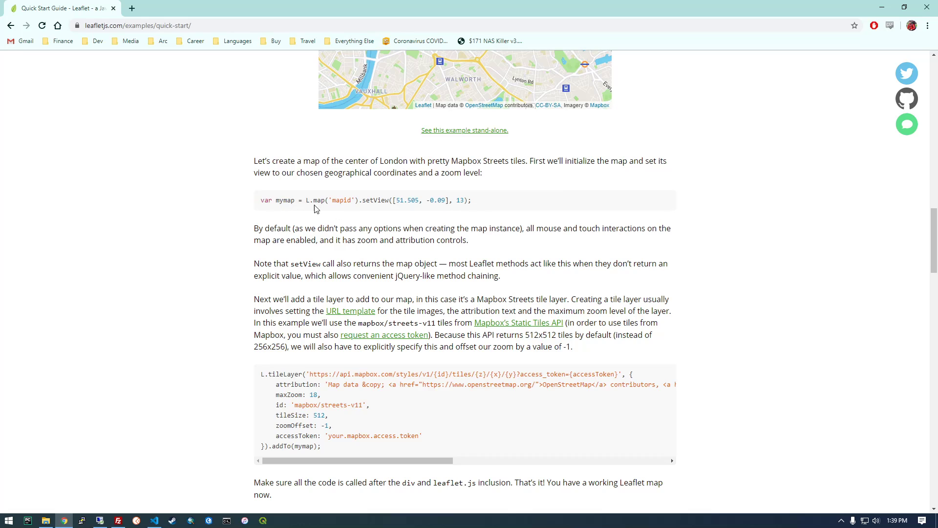
pyautogui.moveTo(316, 331)
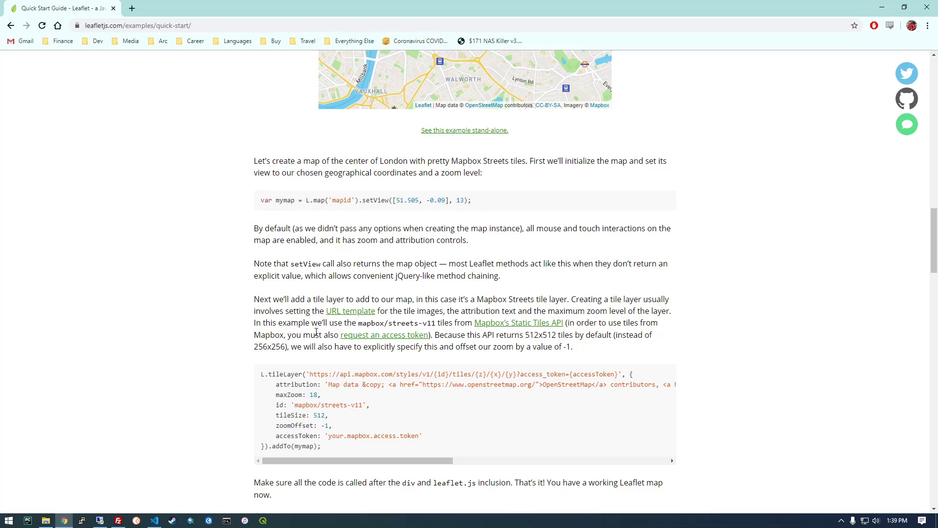
pyautogui.moveTo(271, 292)
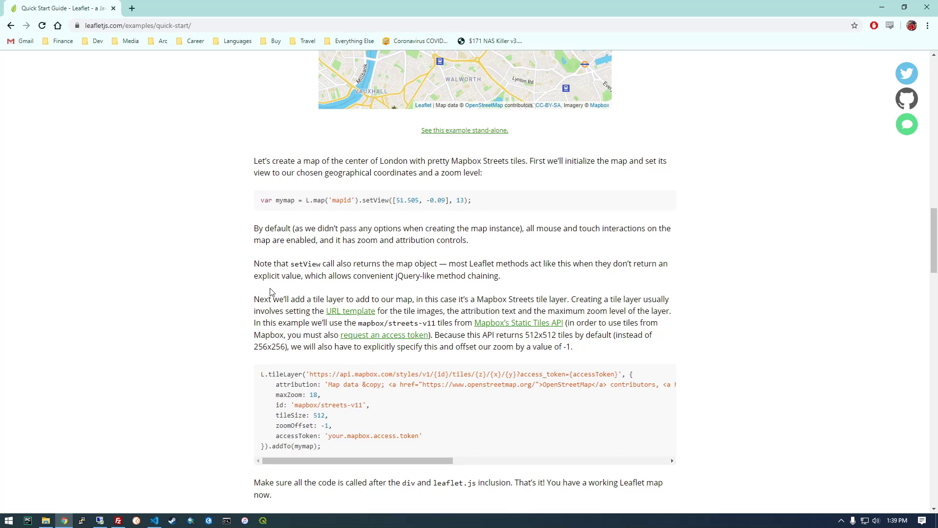
pyautogui.moveTo(363, 375)
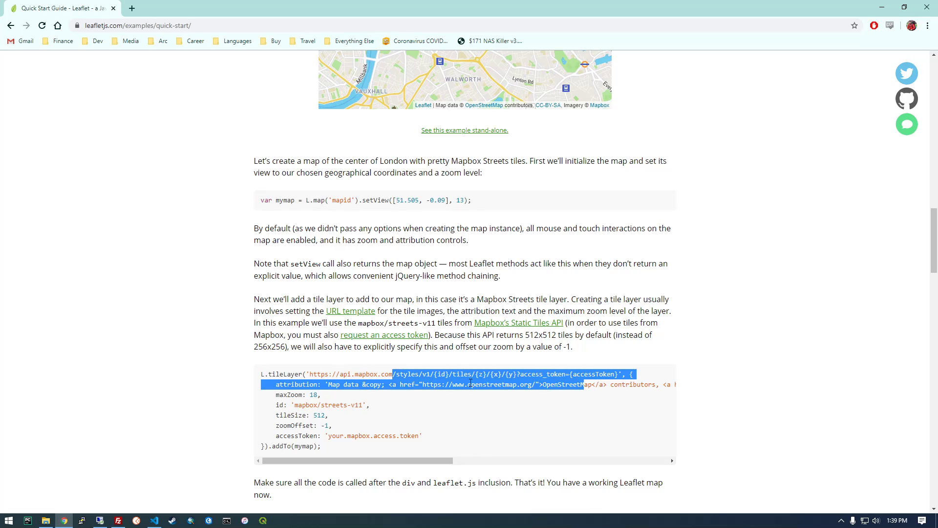
pyautogui.moveTo(204, 354)
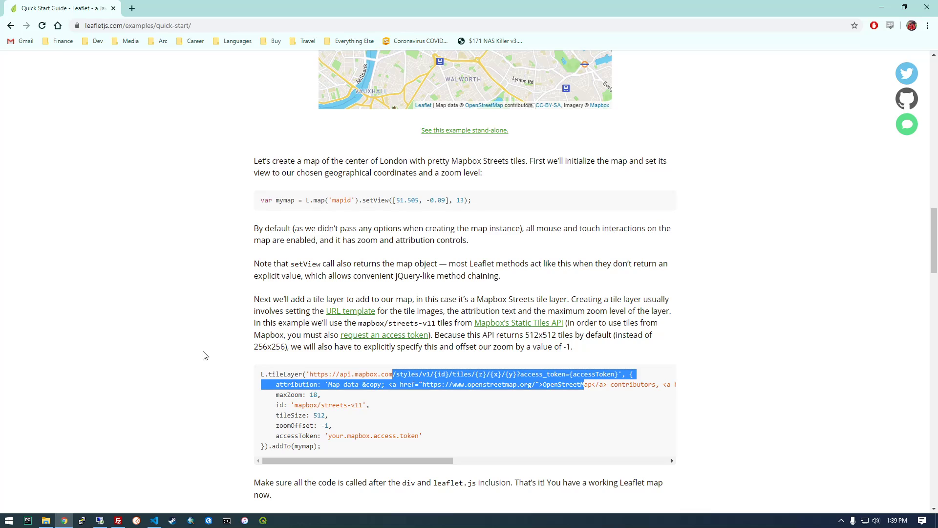
pyautogui.moveTo(217, 353)
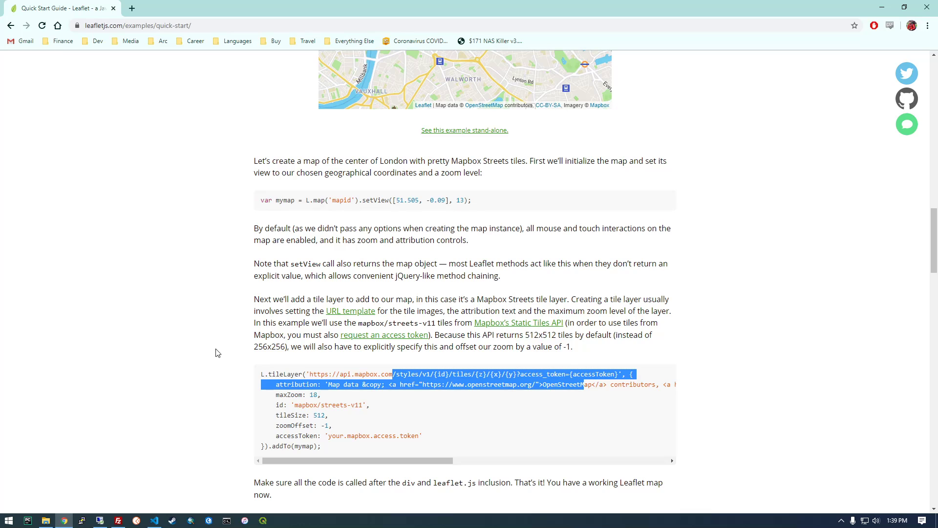
pyautogui.moveTo(5, 23)
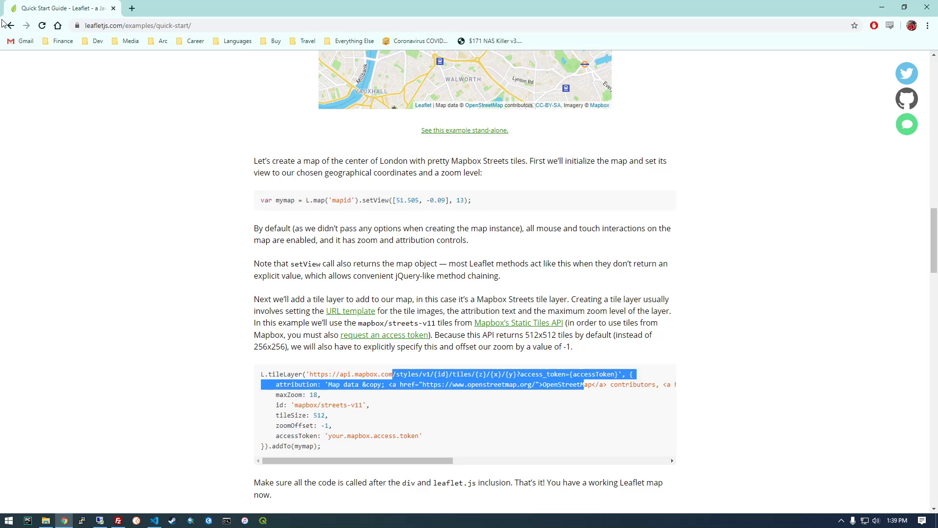
# - Back on the Leaflet homepage, copy the L.map and OpenStreetMap L.tileLayer example lines and return to VS Code
pyautogui.click(9, 25)
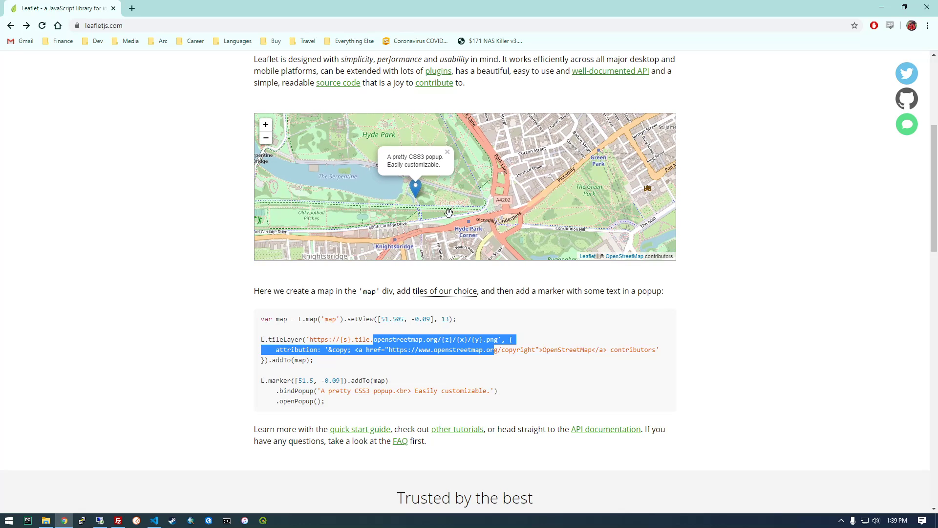
pyautogui.moveTo(319, 364)
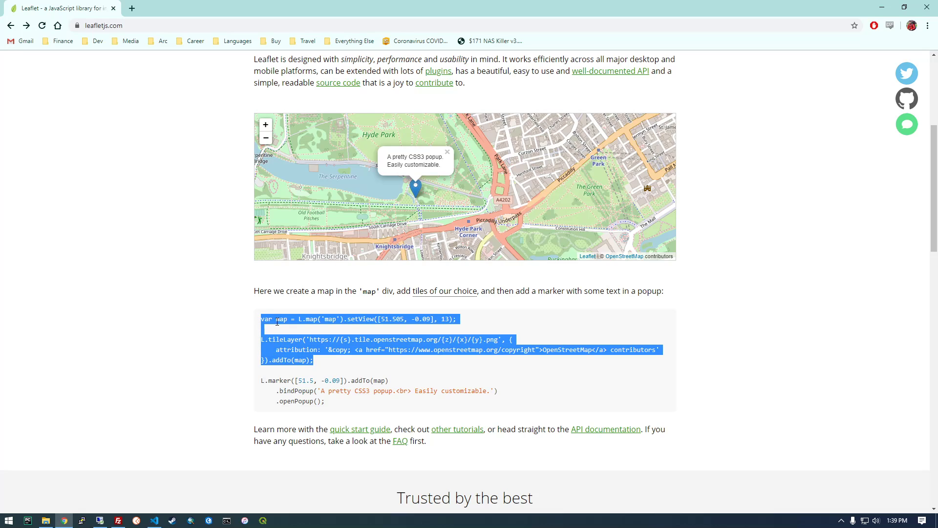
pyautogui.rightClick(301, 328)
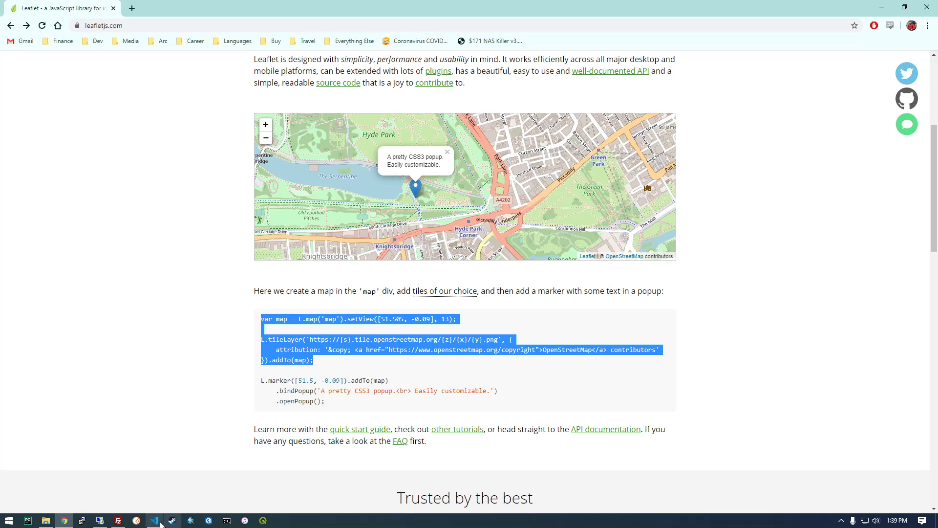
pyautogui.click(154, 518)
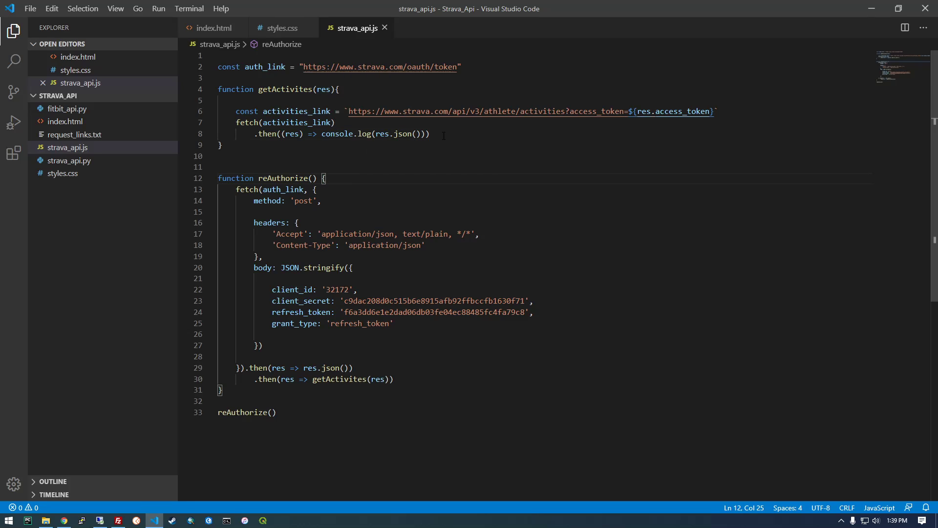
# - Glance at the Leaflet example code in the browser and come back to index.html in the editor
pyautogui.click(427, 134)
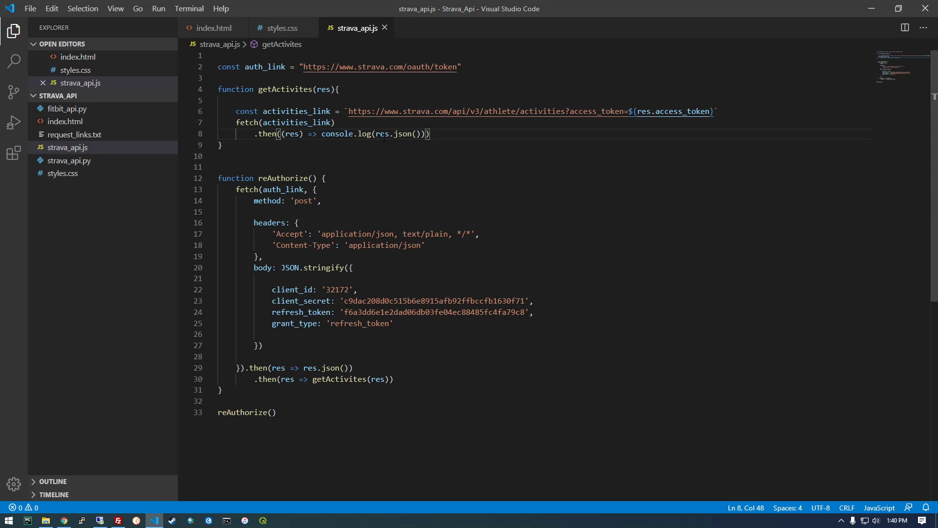
pyautogui.click(64, 520)
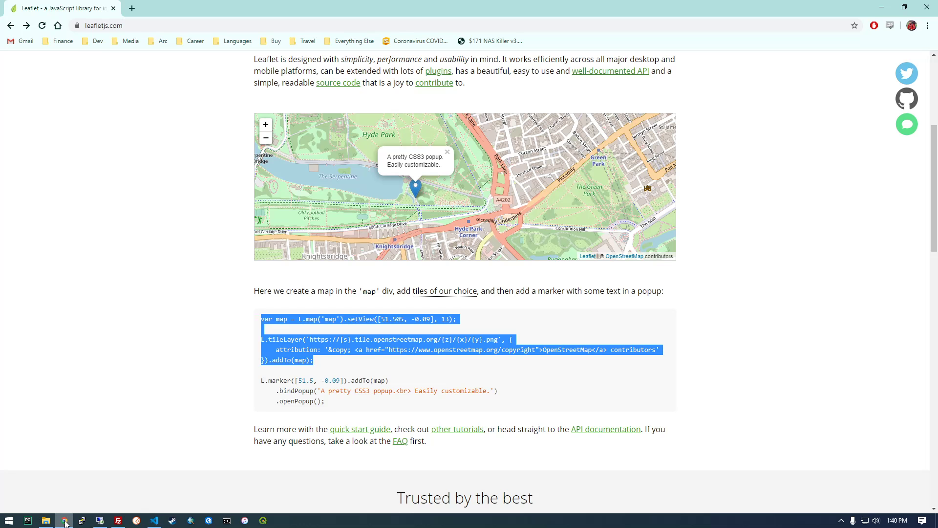
pyautogui.click(153, 520)
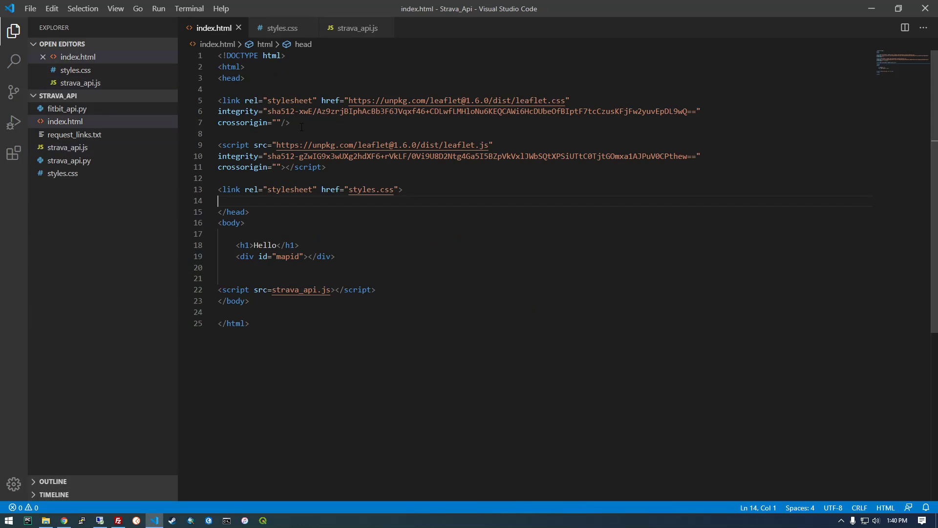
# - Expand the logged promise in Chrome's DevTools console to see the array of 30 Strava activities
pyautogui.click(64, 520)
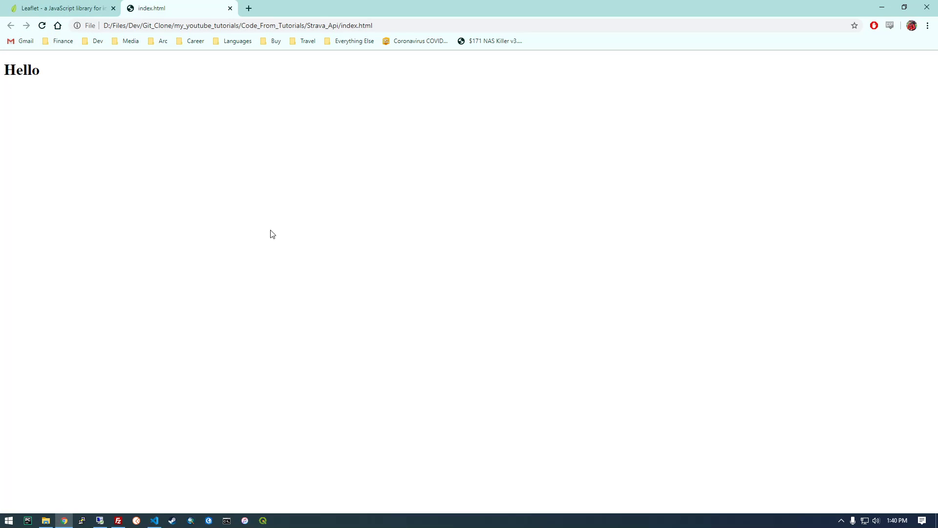
pyautogui.press('F12')
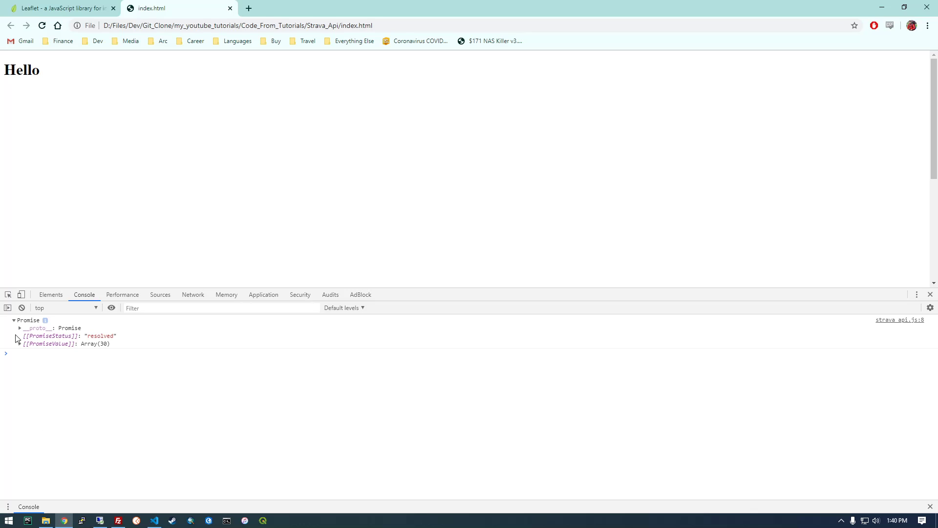
pyautogui.click(19, 343)
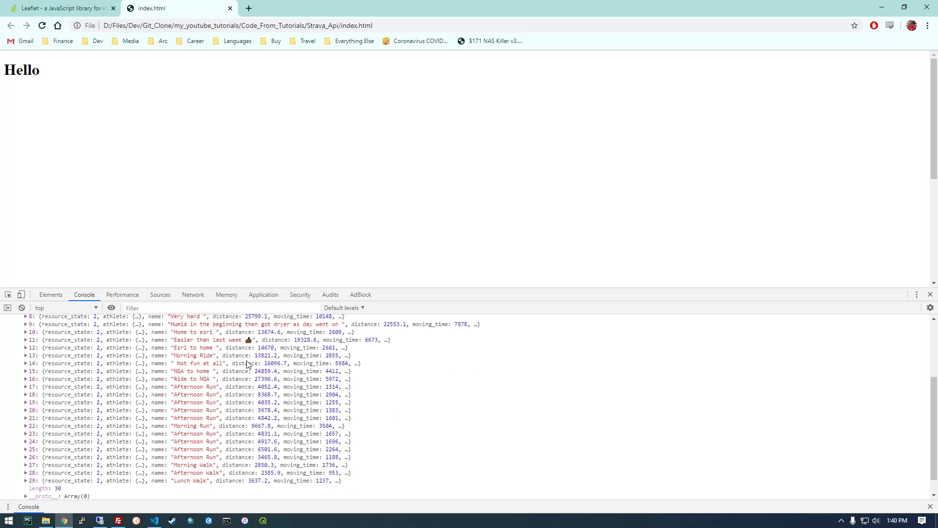
pyautogui.click(154, 519)
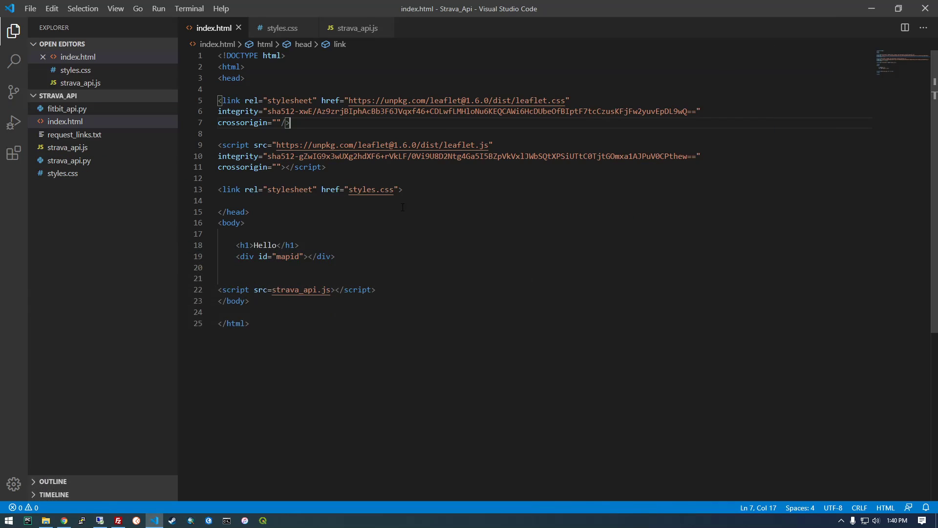
# - In strava_api.js return res.json() and chain .then(function (data) { }) with an empty body
pyautogui.click(356, 28)
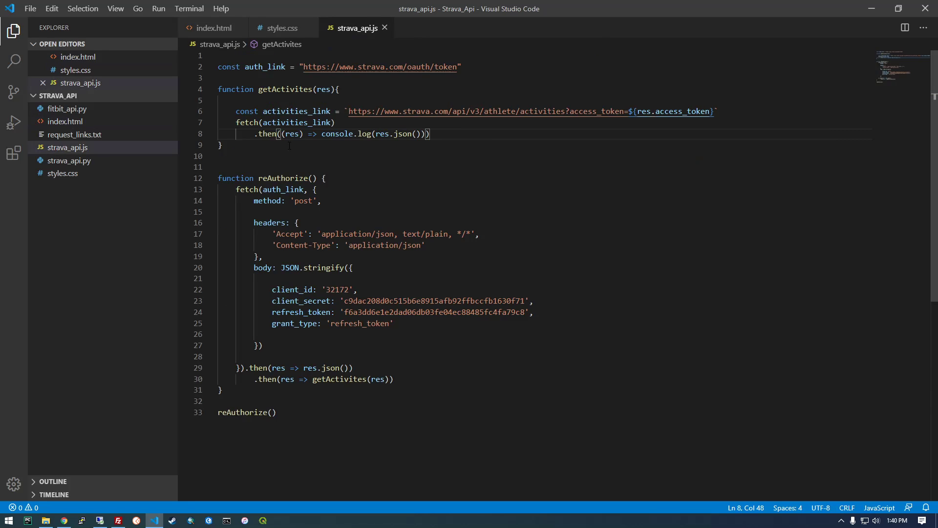
pyautogui.click(221, 144)
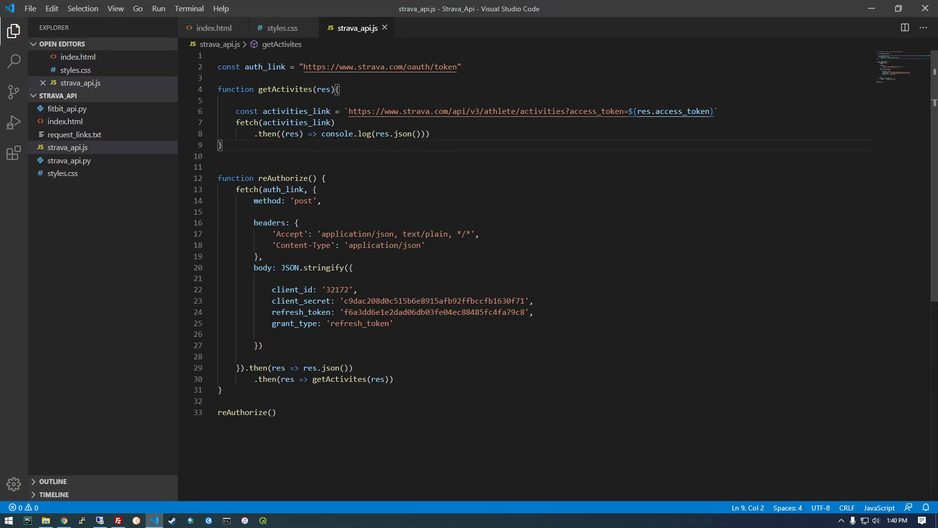
pyautogui.doubleClick(341, 134)
pyautogui.write('.then()')
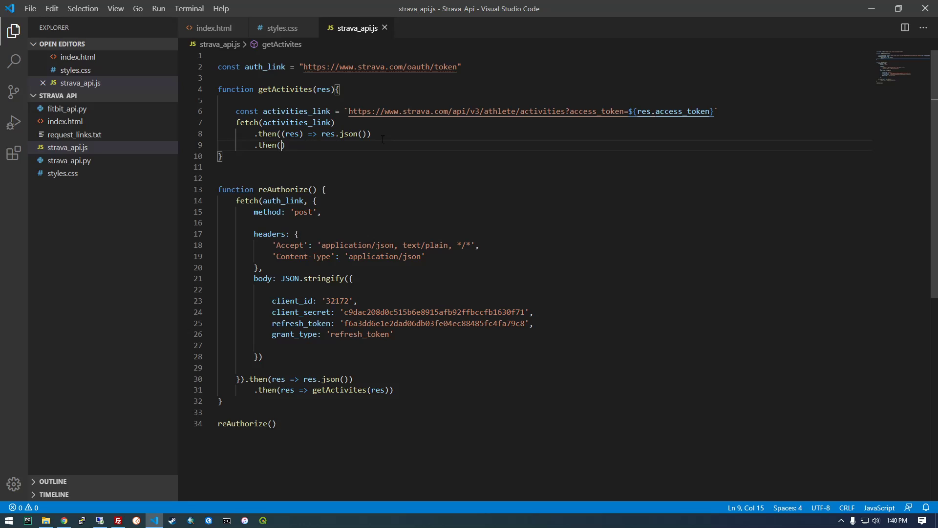
pyautogui.press('enter')
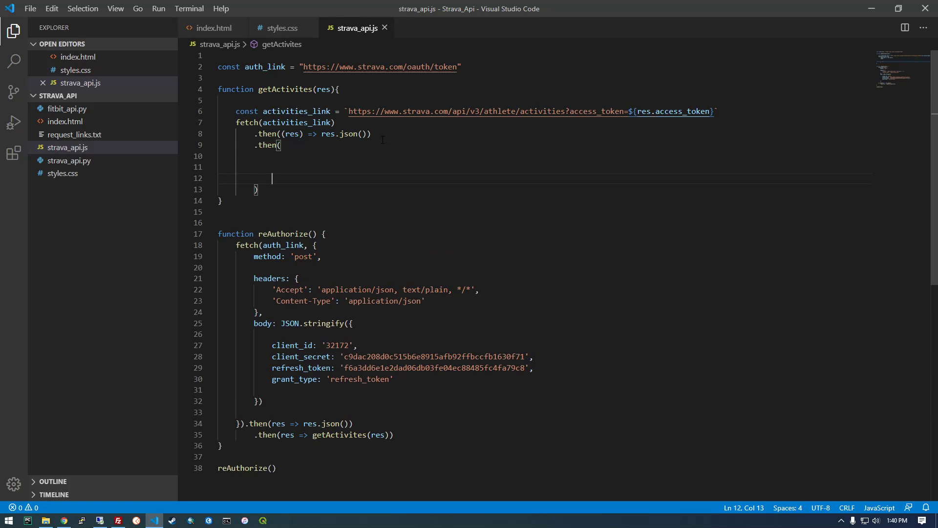
pyautogui.write('function (')
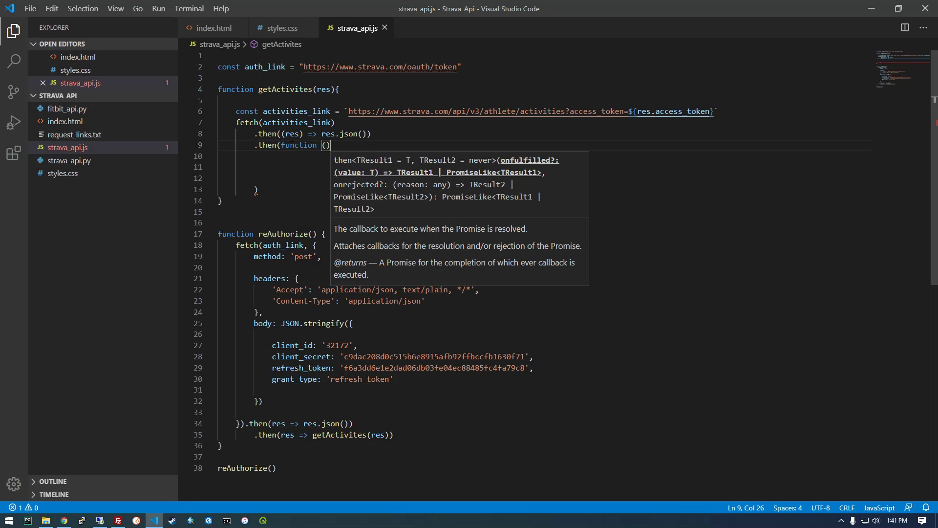
pyautogui.write('data')
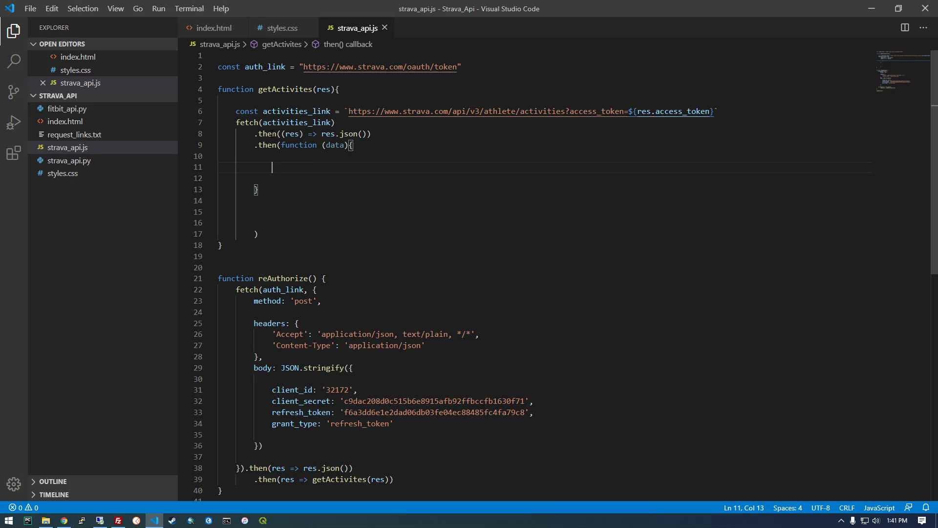
pyautogui.moveTo(329, 134)
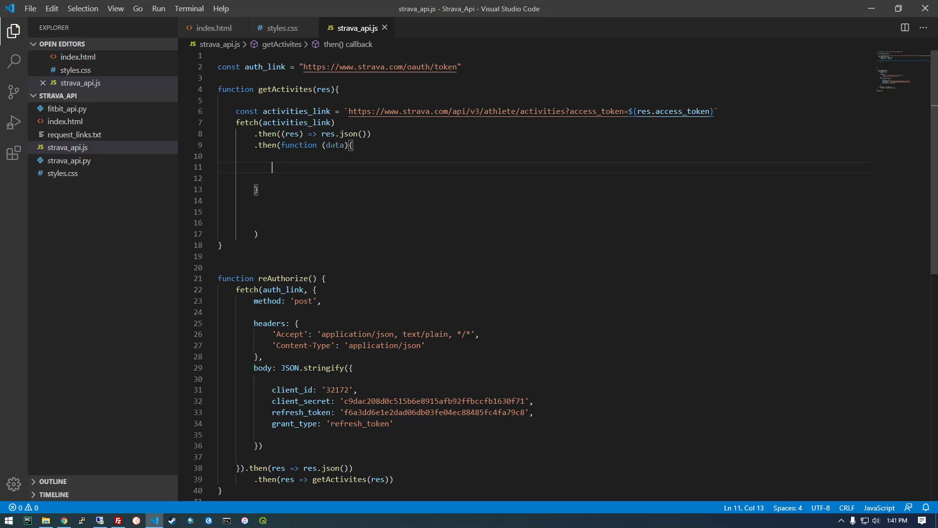
pyautogui.doubleClick(335, 144)
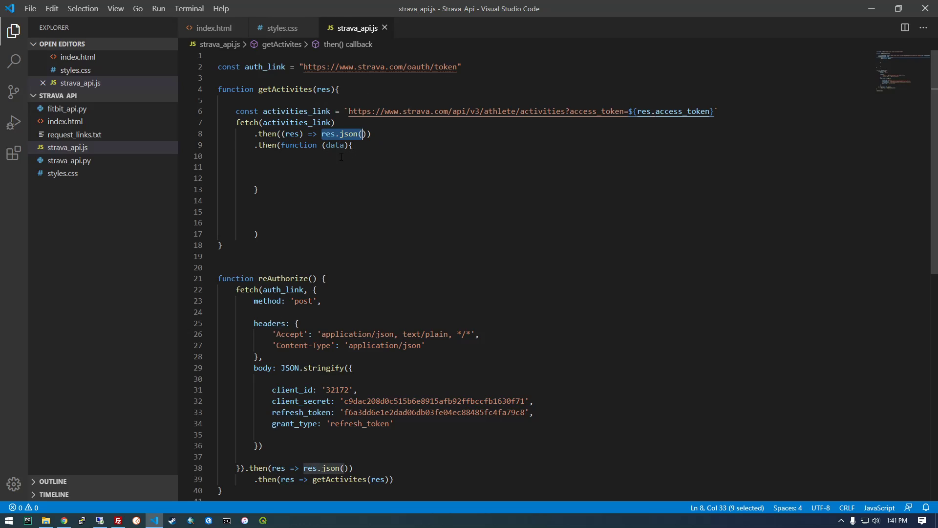
pyautogui.click(318, 167)
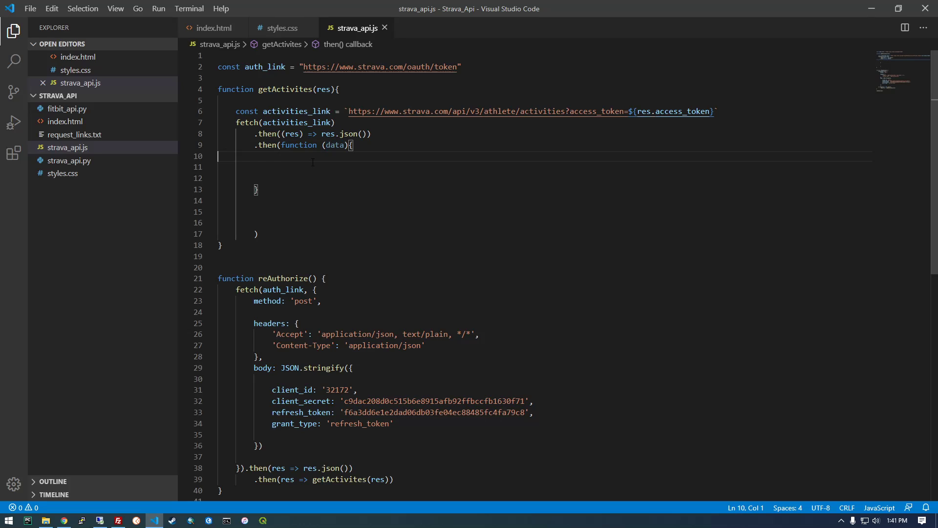
# - Add var map = L.map('map').setView([51.505, -0.09], 13) inside the data callback
pyautogui.write("var map = L.map('map').setView([51.505, -0.09], 13);")
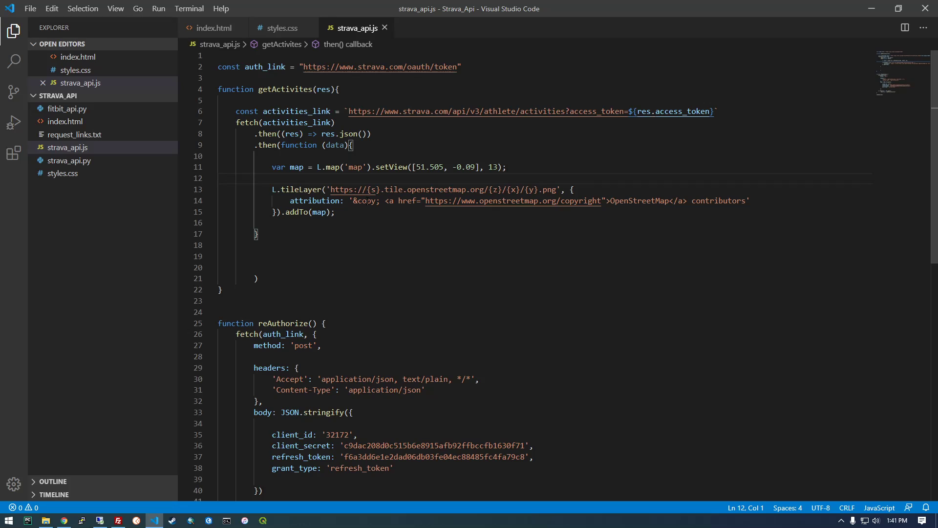
pyautogui.doubleClick(354, 167)
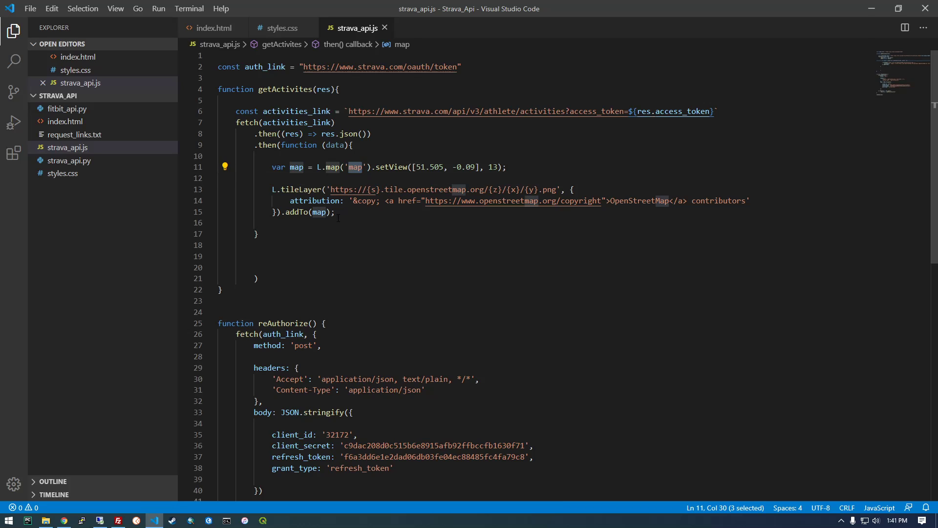
pyautogui.click(361, 167)
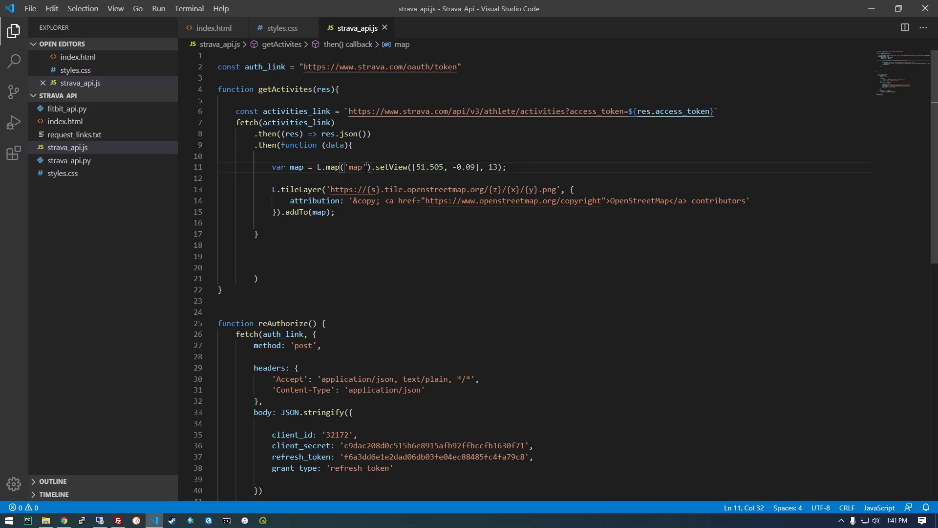
pyautogui.doubleClick(356, 167)
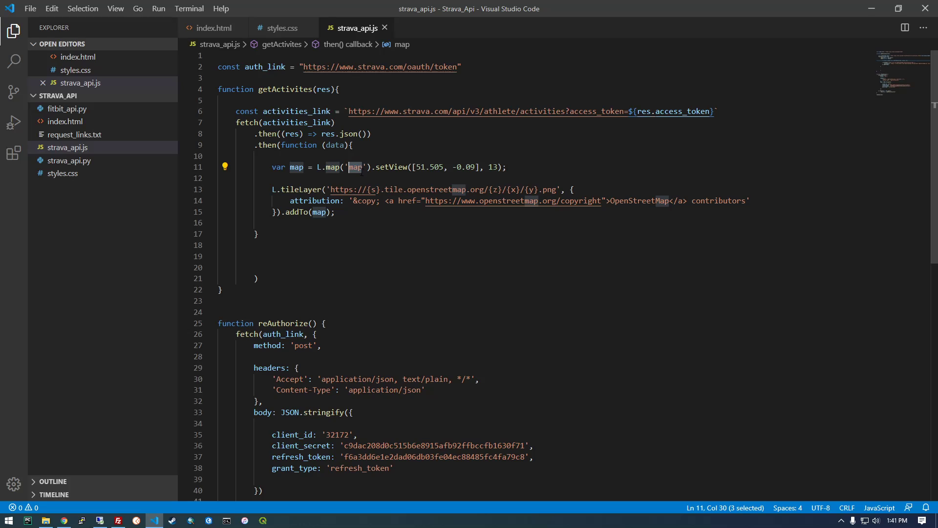
pyautogui.moveTo(277, 28)
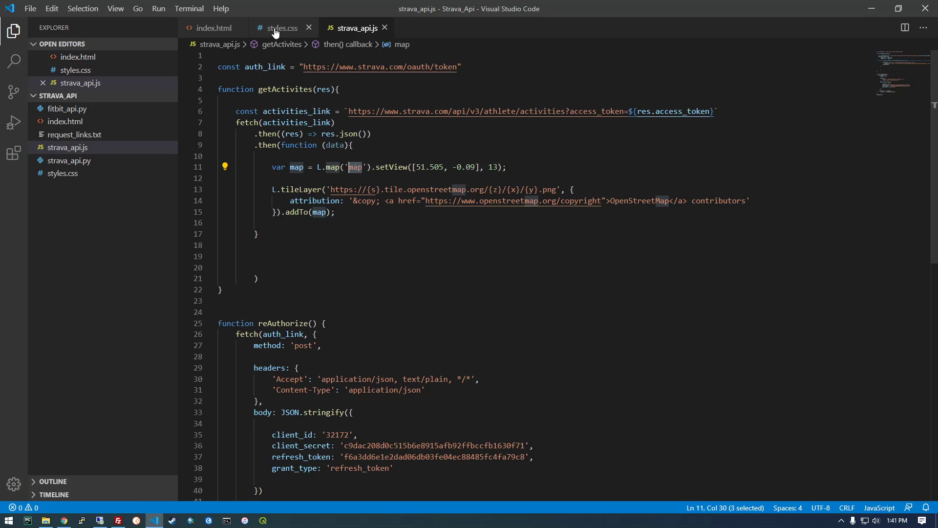
# - Change the container id from mapid to map in styles.css and index.html's div
pyautogui.click(281, 27)
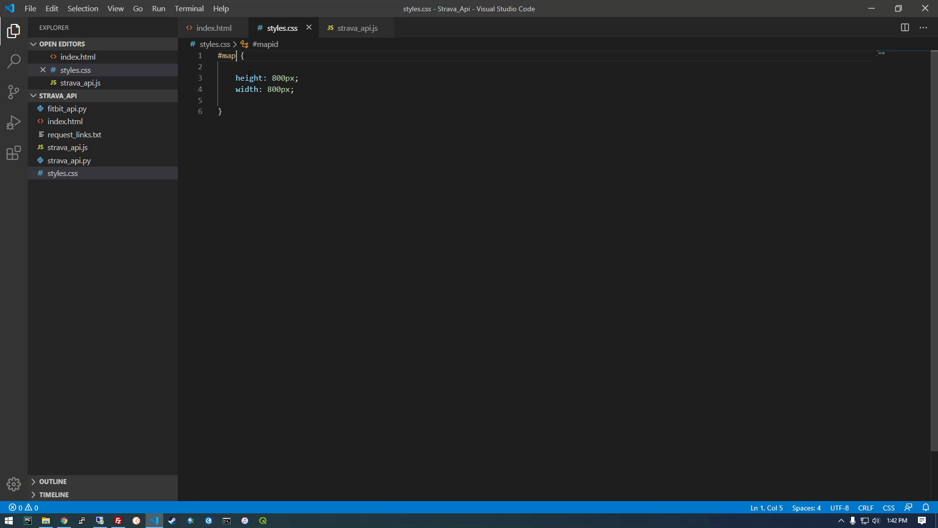
pyautogui.click(214, 28)
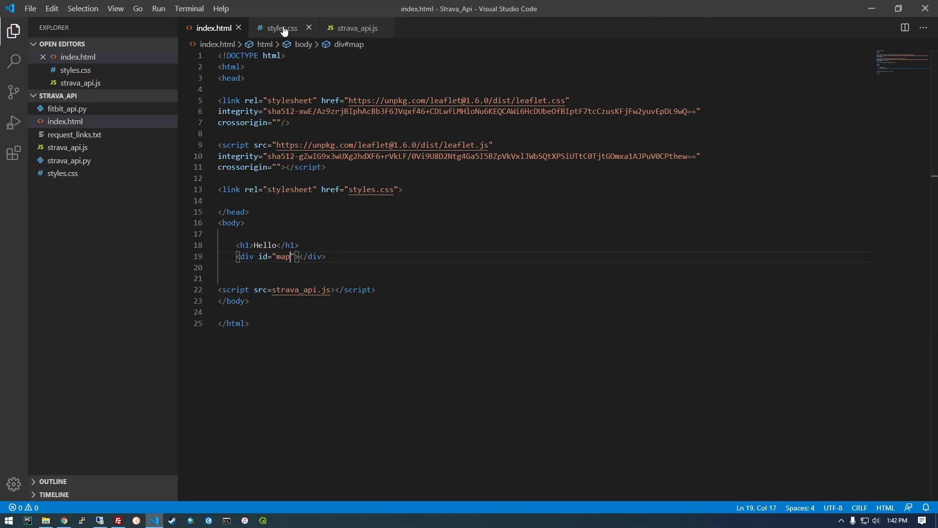
pyautogui.click(357, 27)
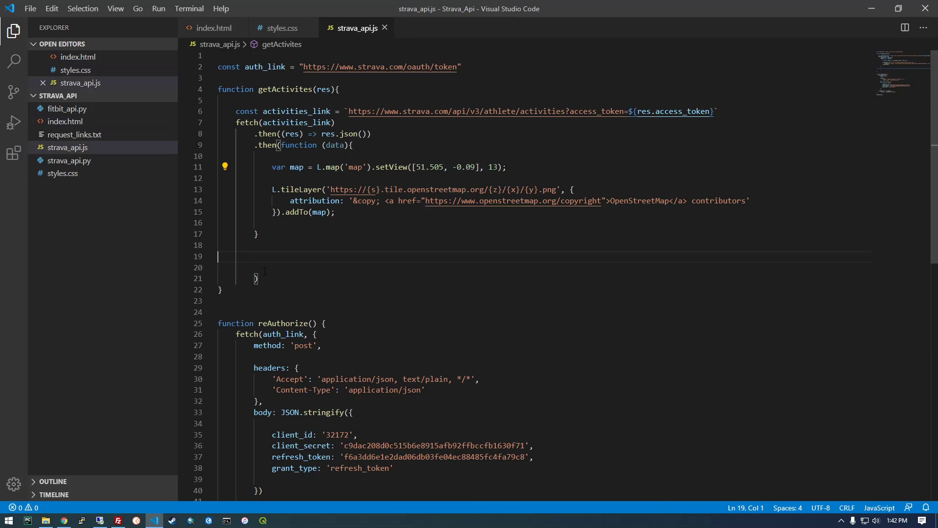
# - Read the Leaflet quick start guide down to the markers section and return to strava_api.js
pyautogui.press('Backspace')
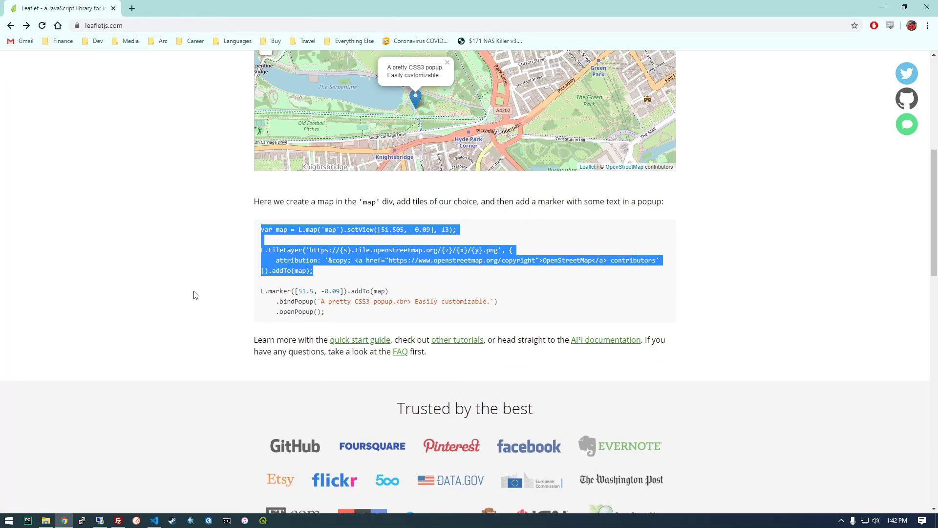
pyautogui.scroll(-3)
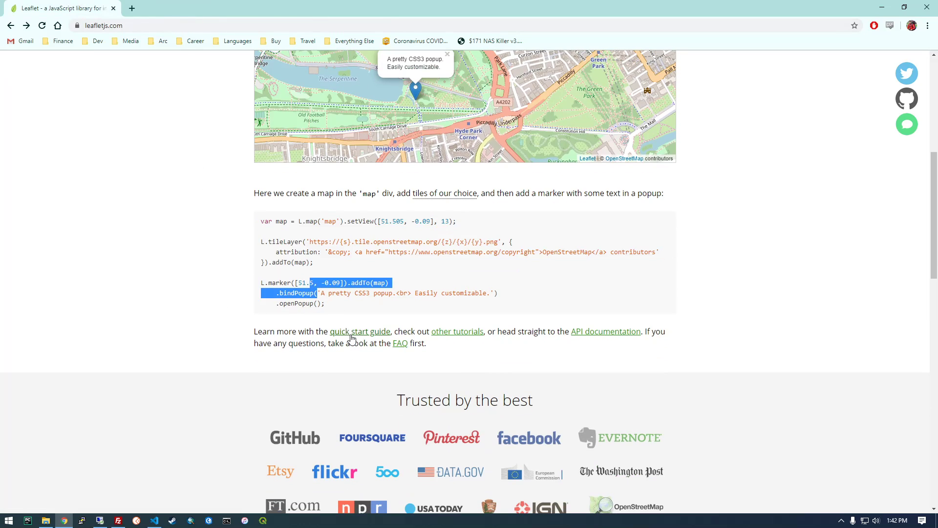
pyautogui.click(359, 331)
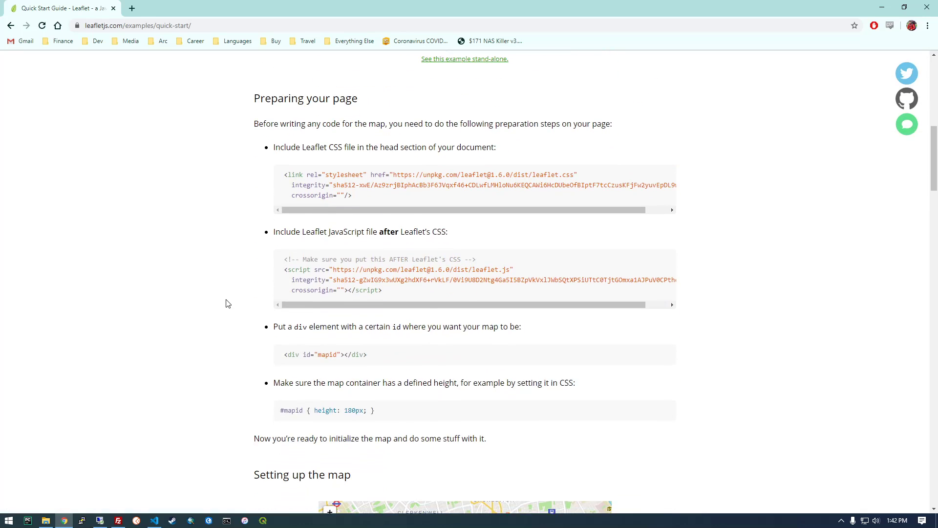
pyautogui.scroll(-3)
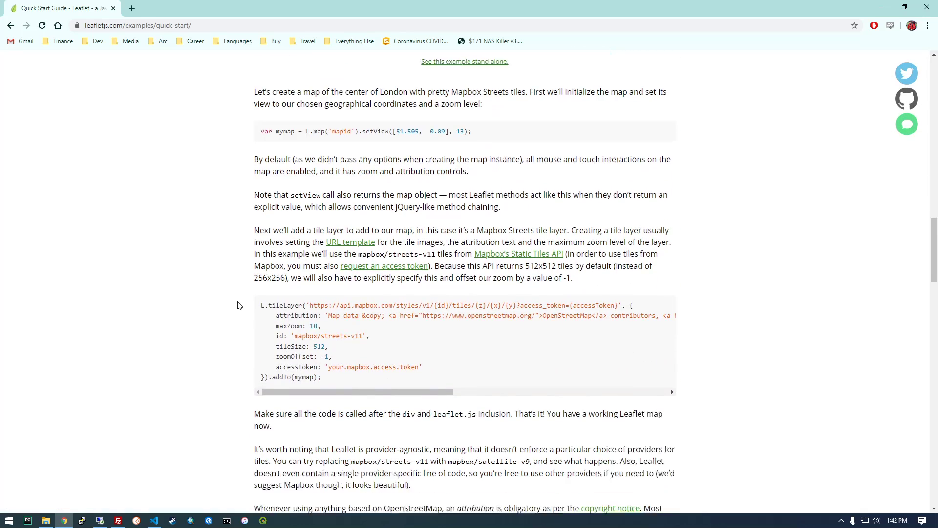
pyautogui.scroll(-3)
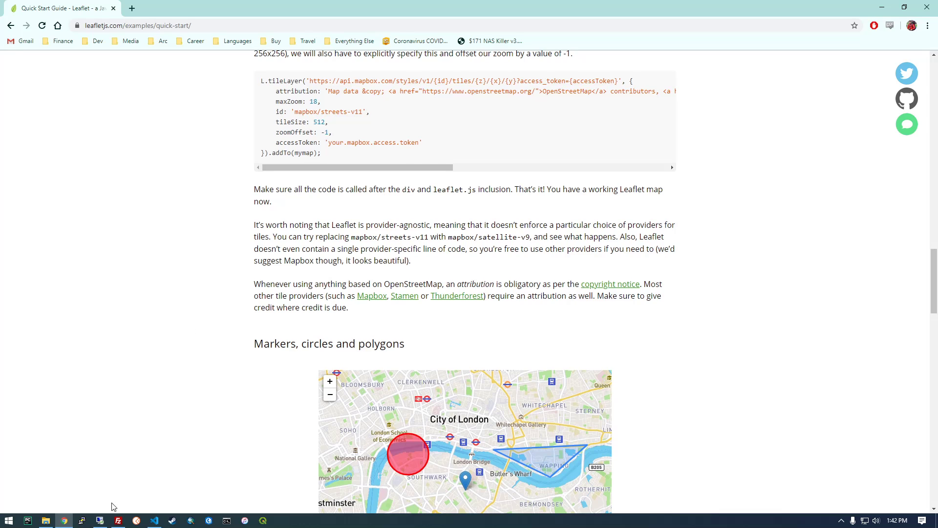
pyautogui.click(155, 519)
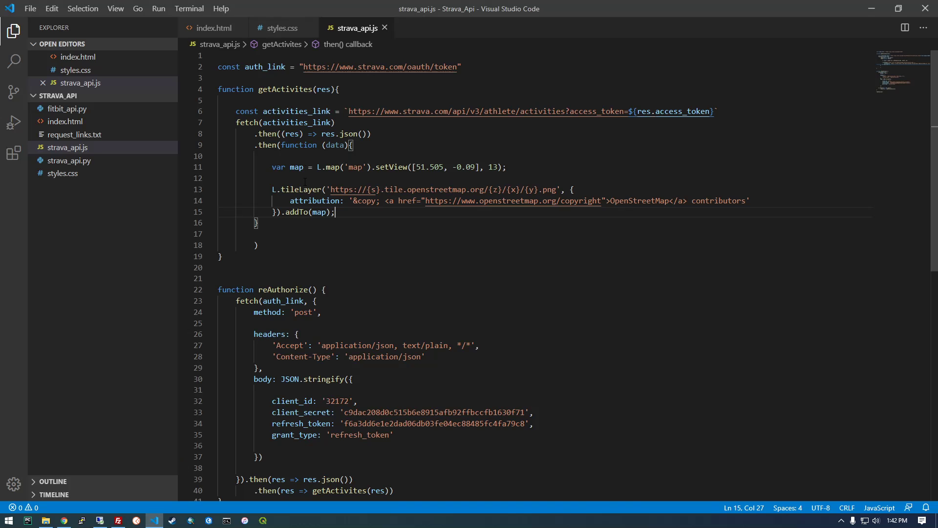
# - Reload index.html in Chrome to see the London map under Hello and select the heading
pyautogui.click(213, 28)
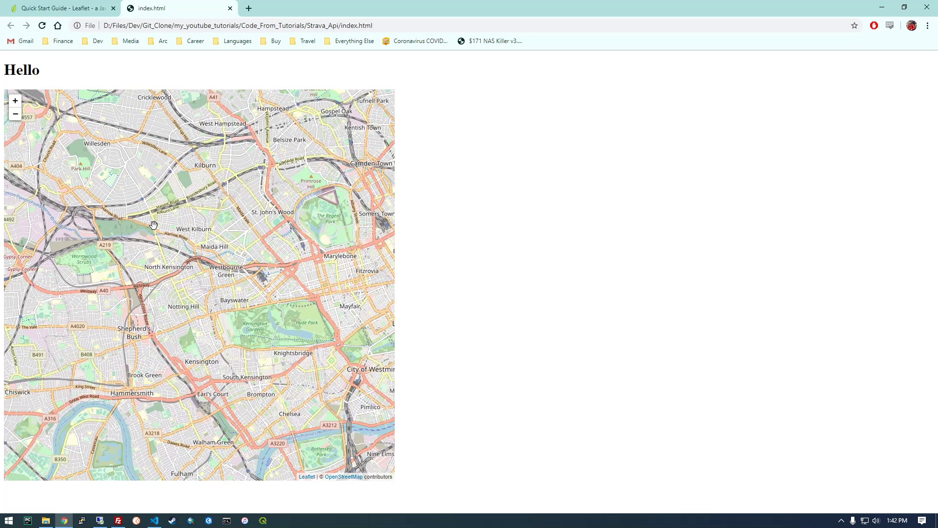
pyautogui.doubleClick(20, 69)
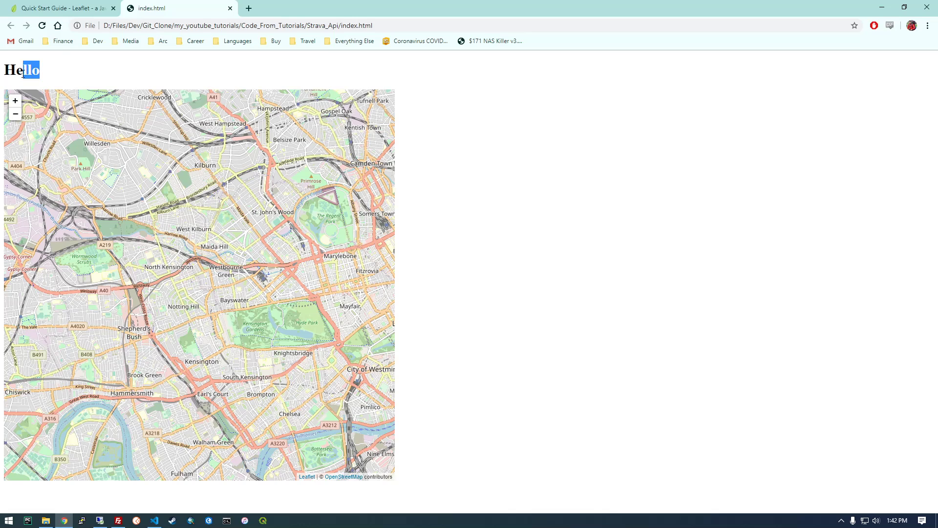
pyautogui.tripleClick(21, 70)
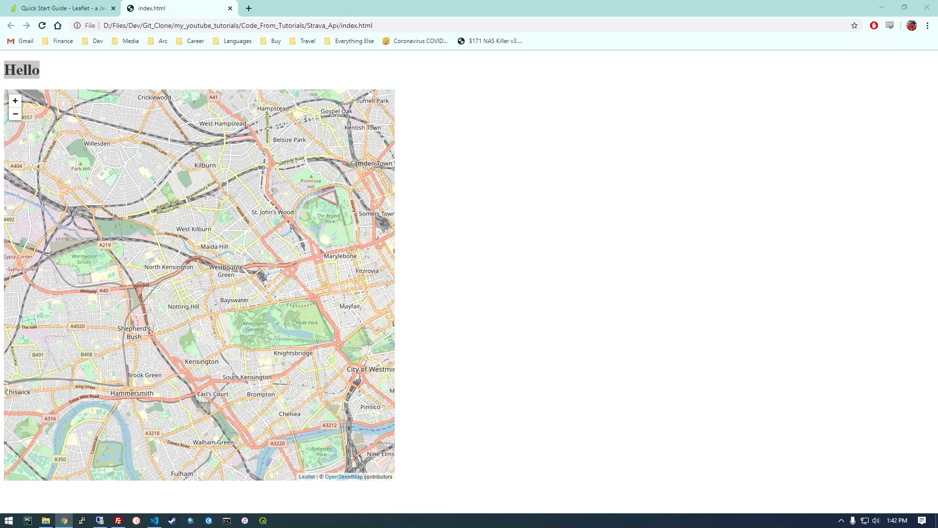
pyautogui.moveTo(731, 131)
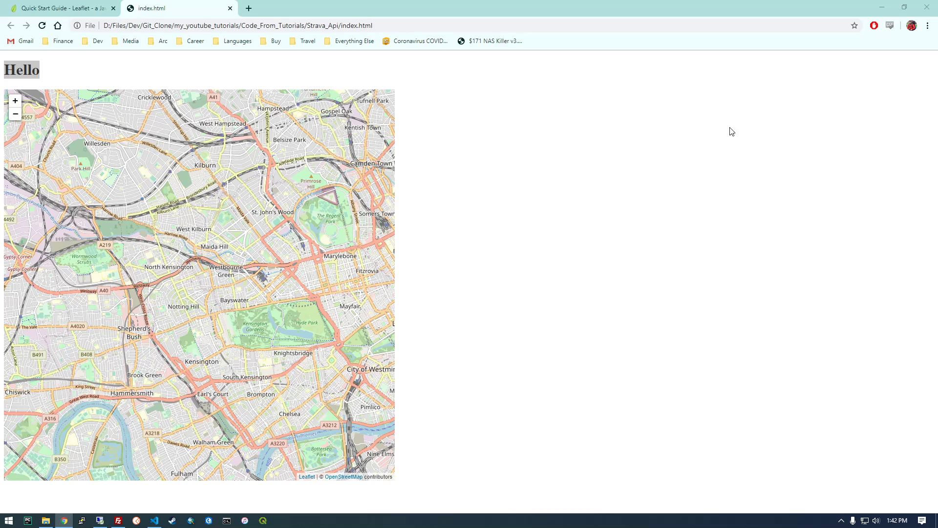
# - Add body { text-align: center; } below the #map rule in styles.css
pyautogui.click(153, 519)
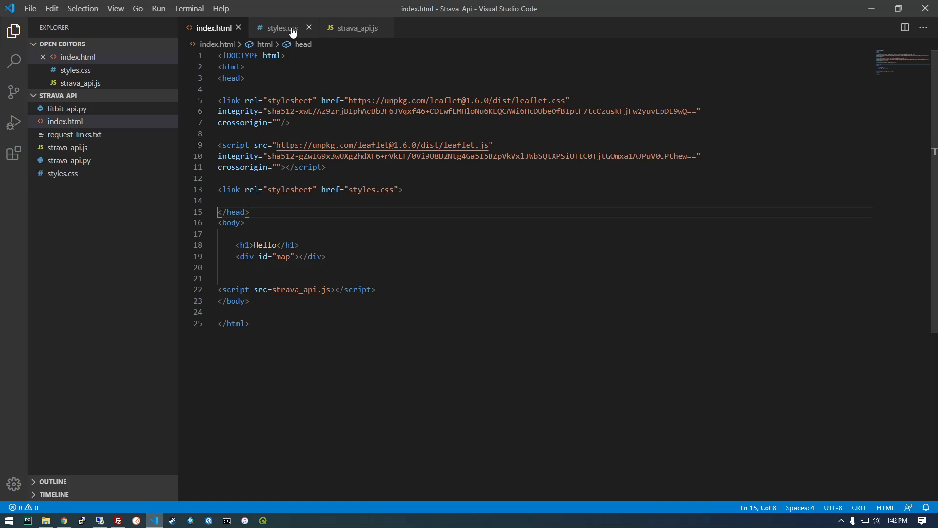
pyautogui.click(281, 28)
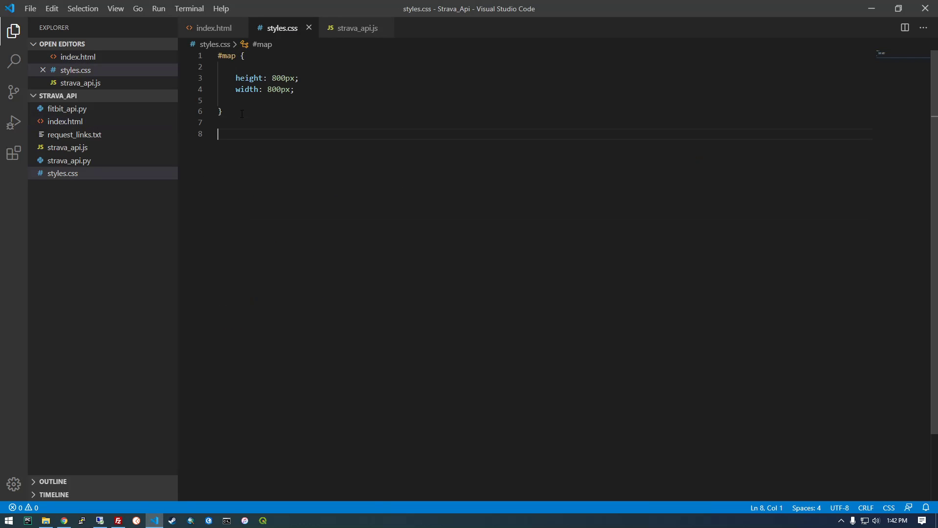
pyautogui.write('body')
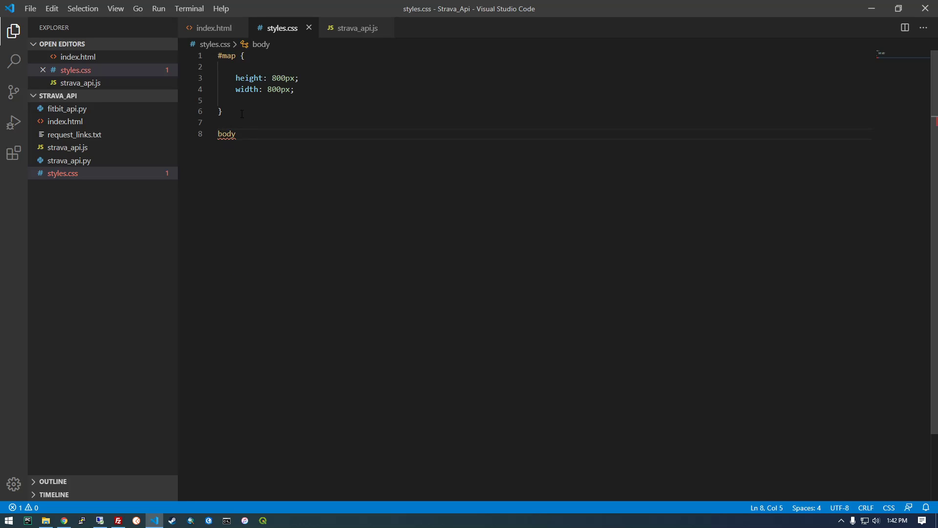
pyautogui.write('{')
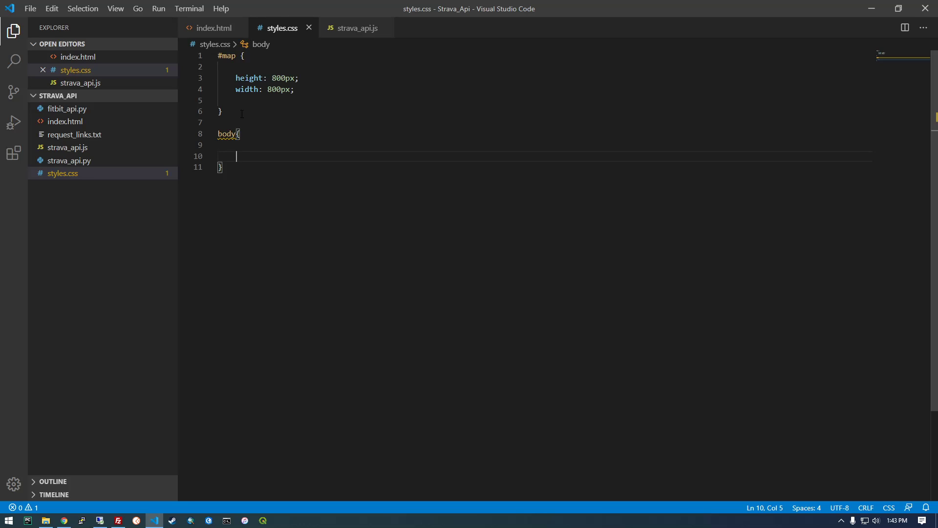
pyautogui.write('text-align: center;')
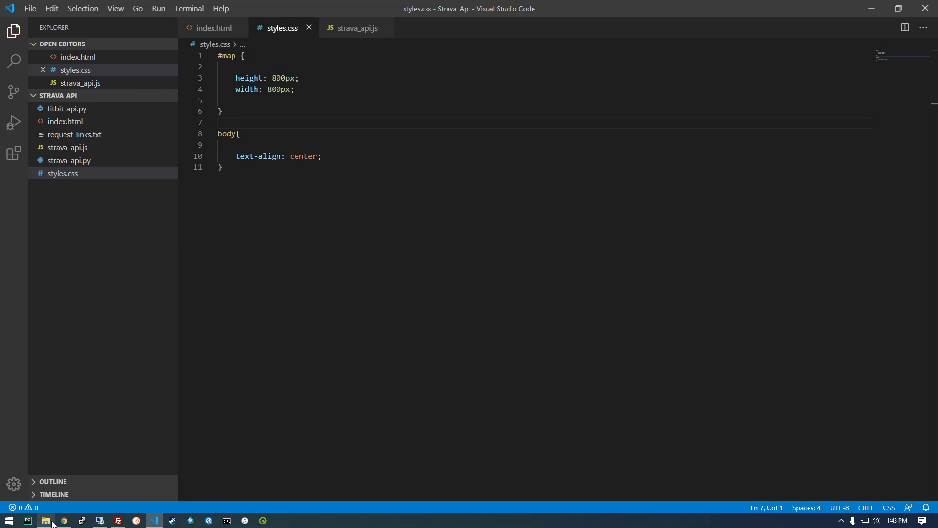
# - Reload the page in Chrome to see the centred Hello heading, then return to styles.css
pyautogui.click(63, 520)
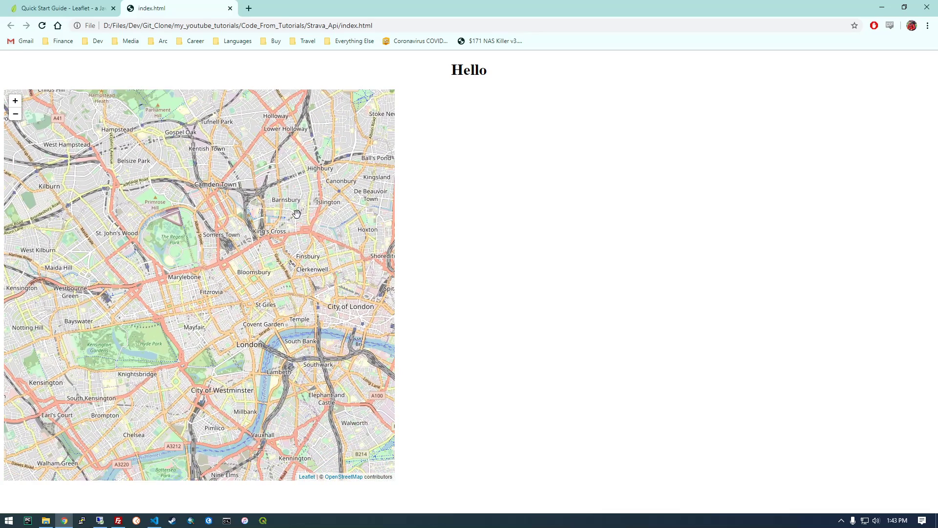
pyautogui.moveTo(595, 98)
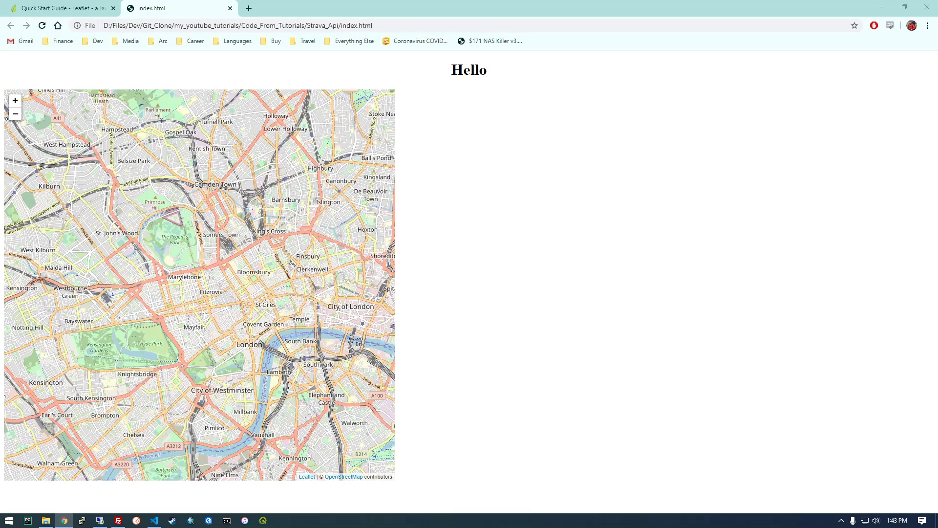
pyautogui.moveTo(148, 515)
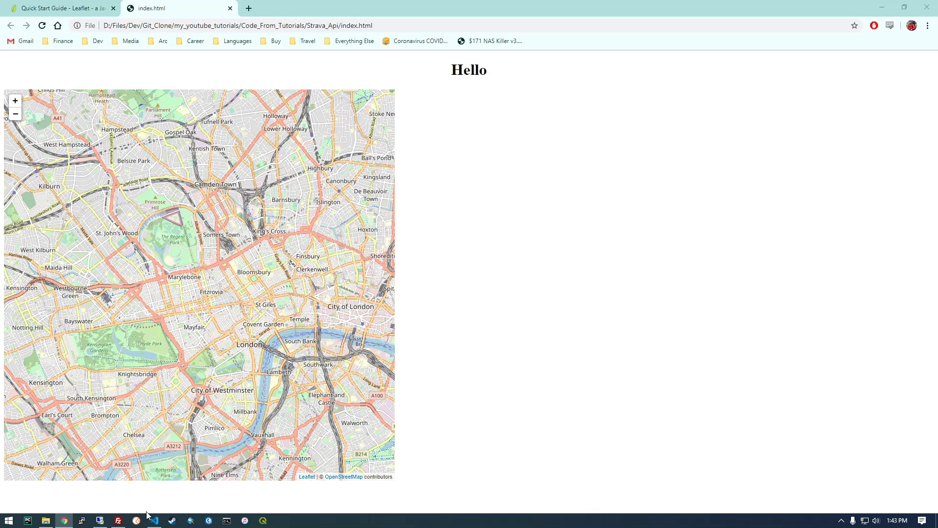
pyautogui.click(154, 519)
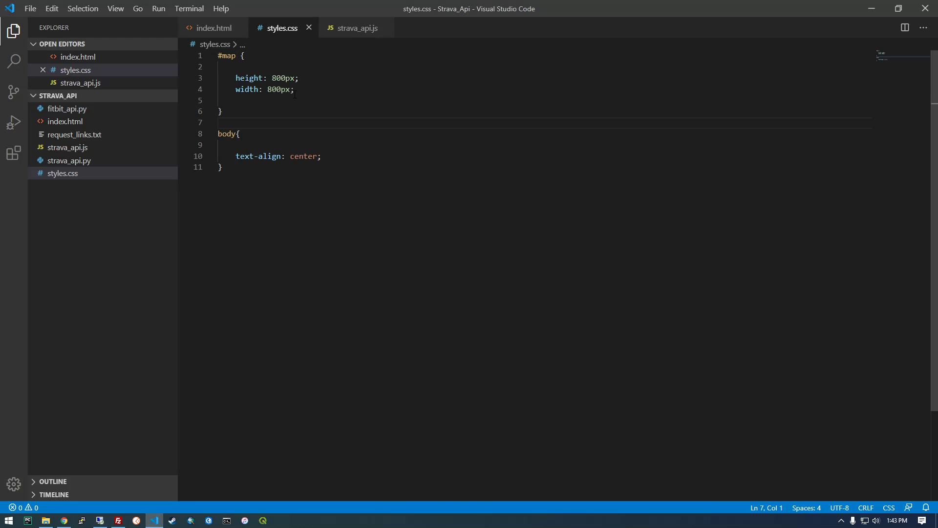
# - Add display: inline-block; to the #map rule and switch to the browser
pyautogui.write('display: inline;')
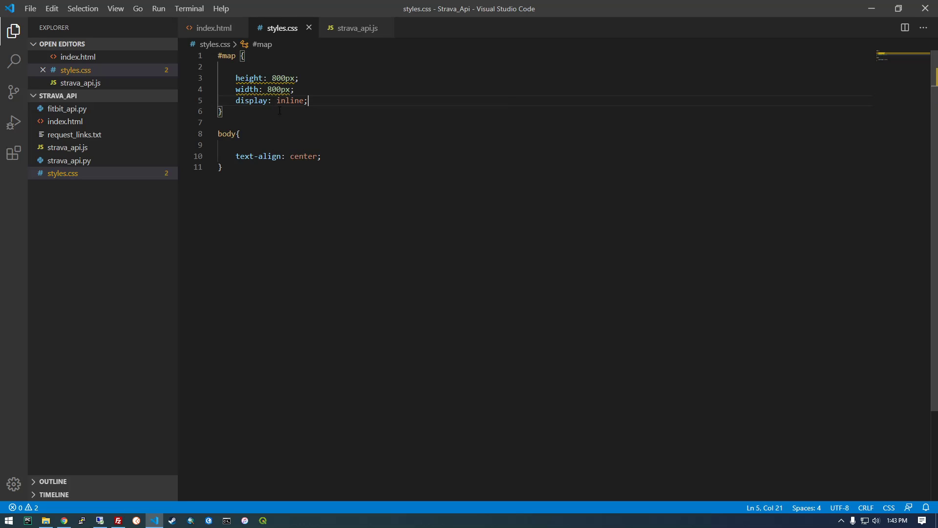
pyautogui.write('-block')
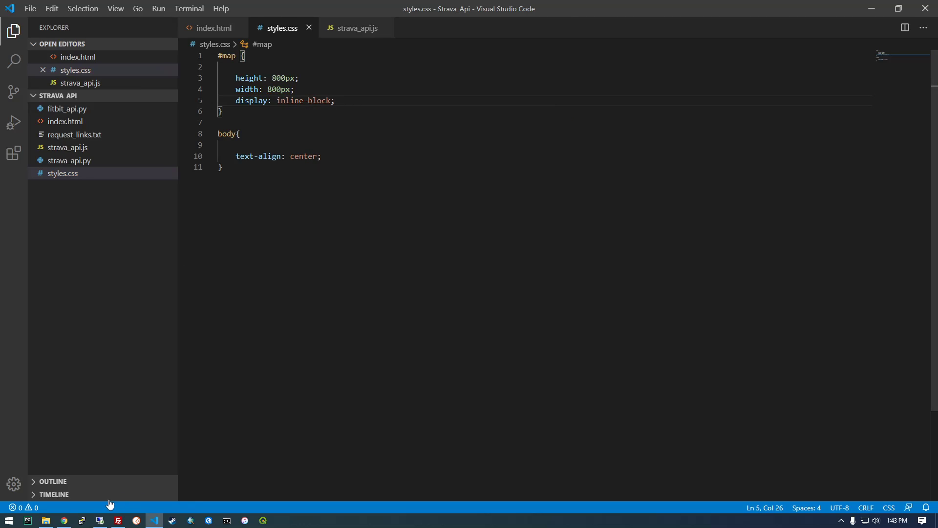
pyautogui.click(63, 523)
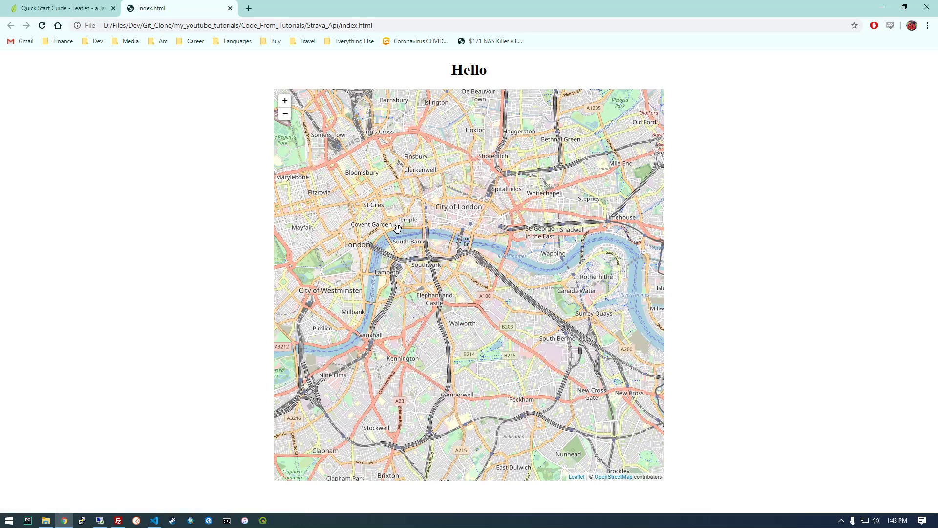
pyautogui.moveTo(417, 203)
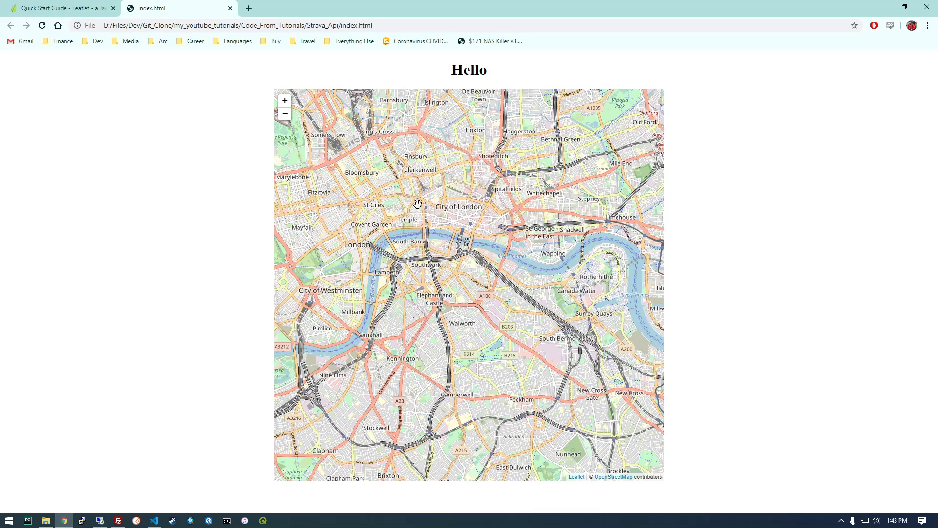
# - Check the centred map page and its empty DevTools console in Chrome, then return to the editor
pyautogui.doubleClick(482, 69)
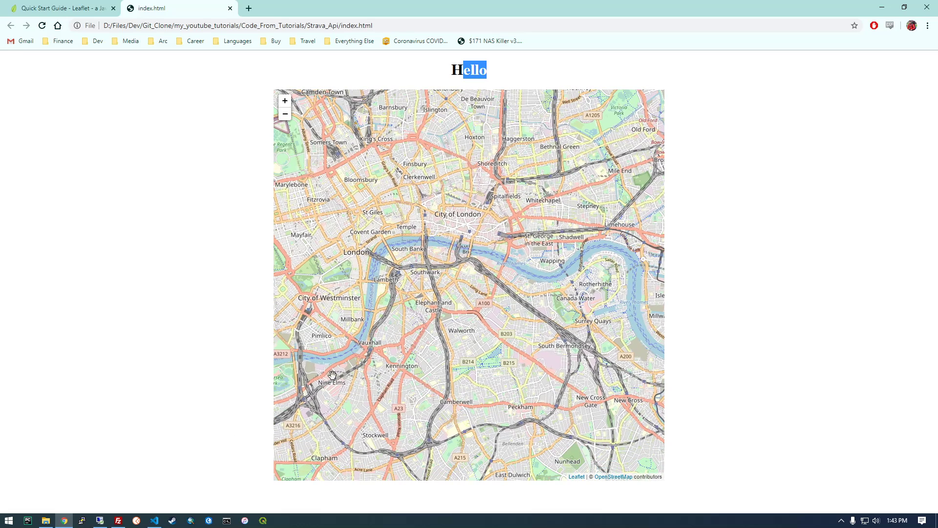
pyautogui.click(224, 496)
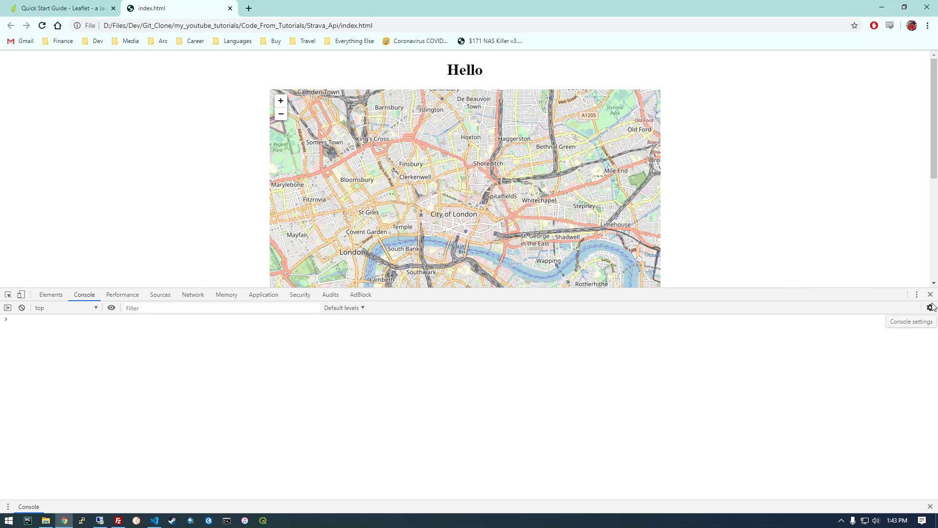
pyautogui.click(153, 518)
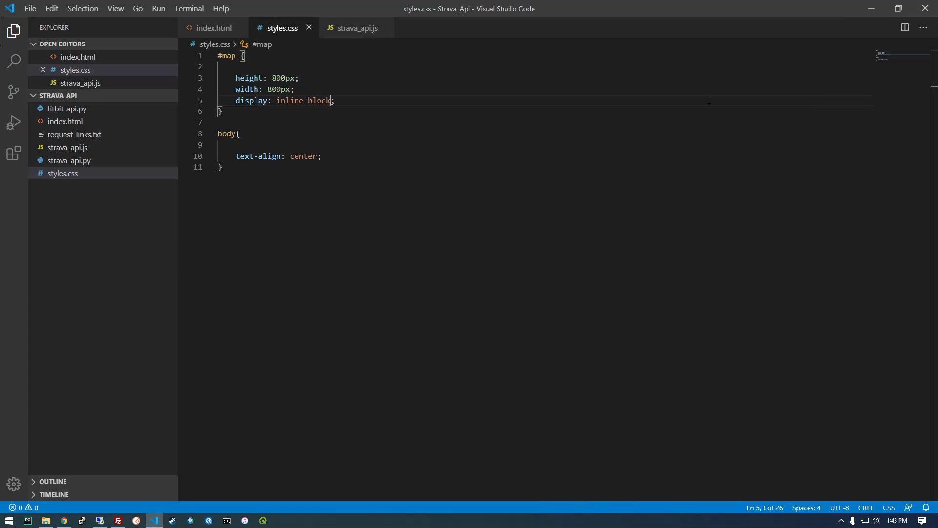
# - Switch to index.html to review the Leaflet includes, styles.css link and map div
pyautogui.click(214, 27)
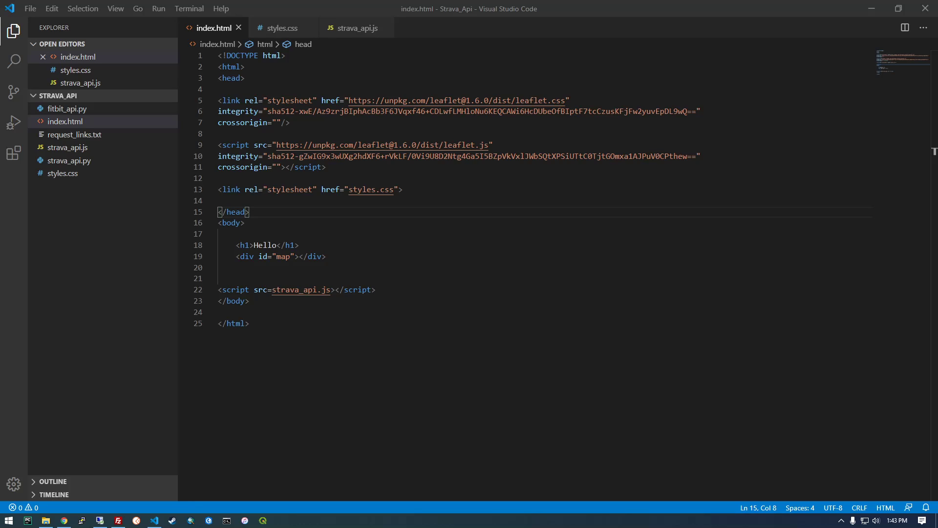
pyautogui.moveTo(459, 265)
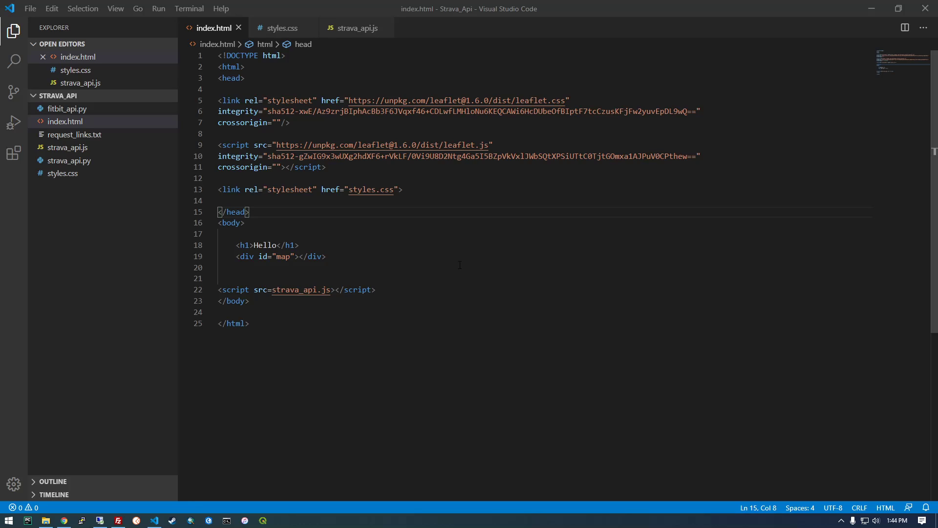
pyautogui.moveTo(407, 277)
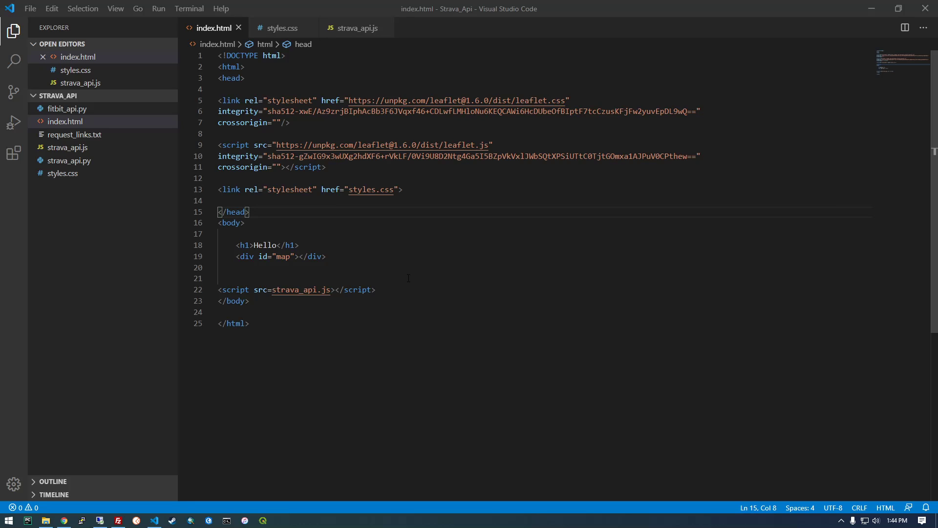
pyautogui.moveTo(282, 27)
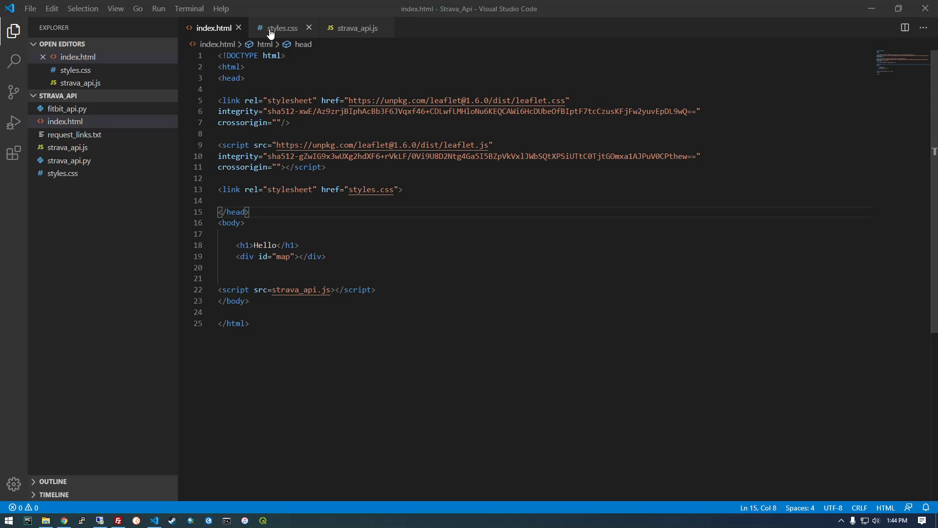